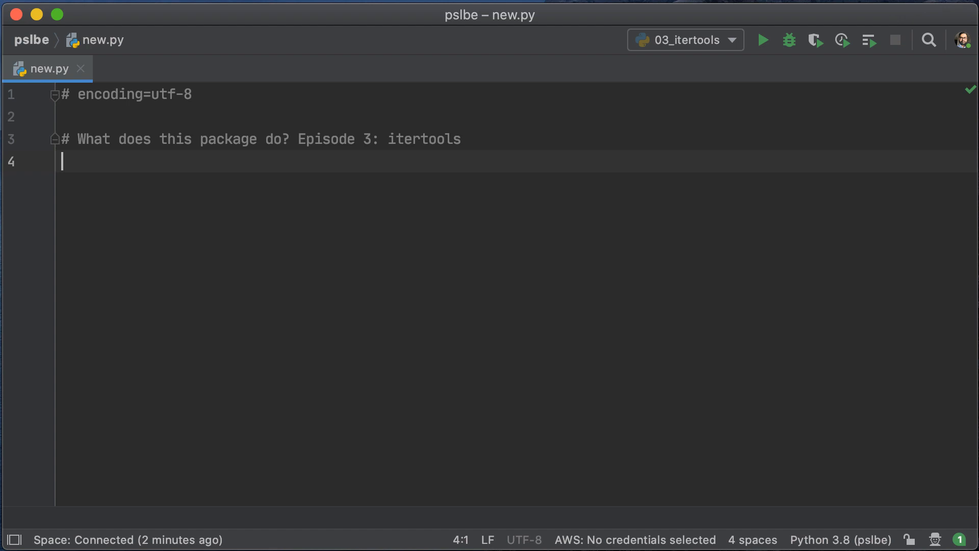
Step: Write the __main__ block with v = count(), importing count from itertools
text(if __name__ == '__main__':)
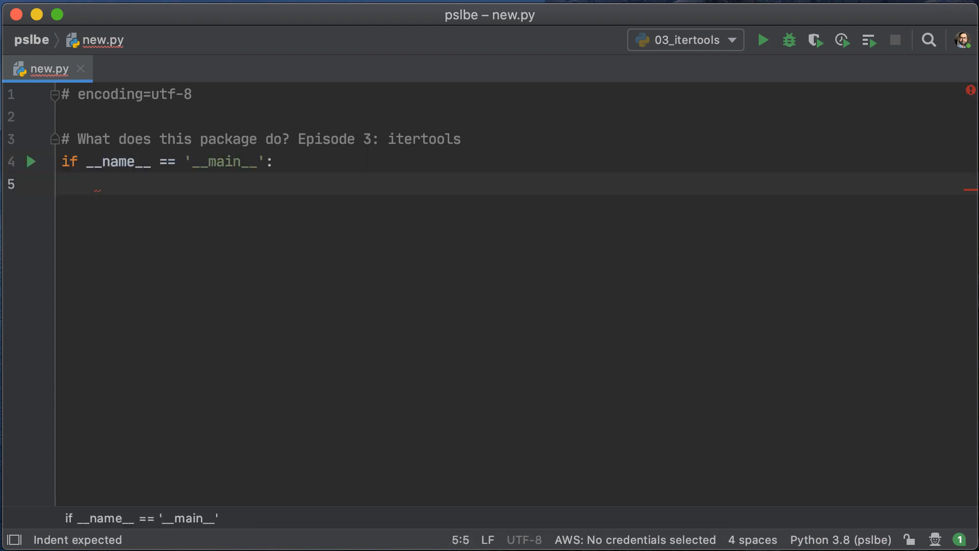
text(v =)
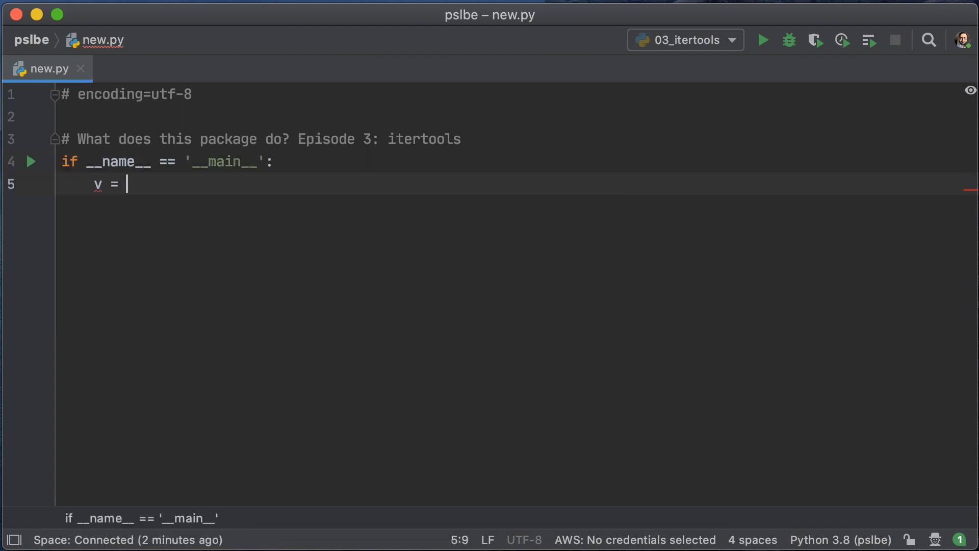
text(count())
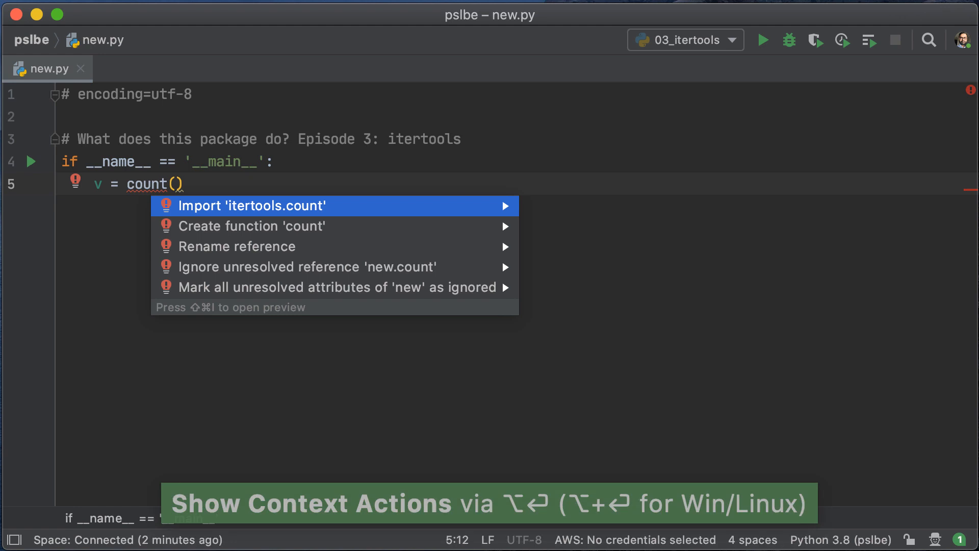
click(253, 205)
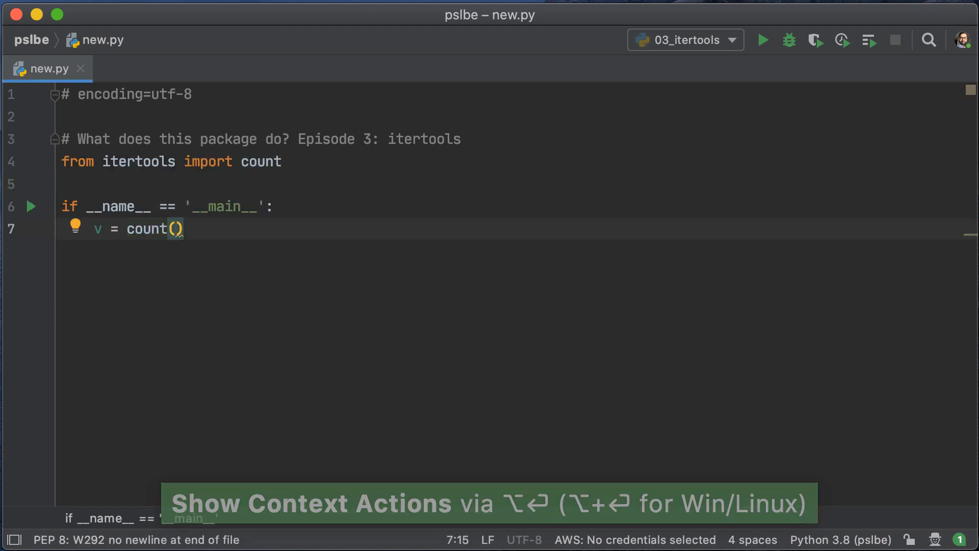
Step: Add print(next(v)) lines and run the script, outputting the counter values 0 through 4
text(print(next(v)
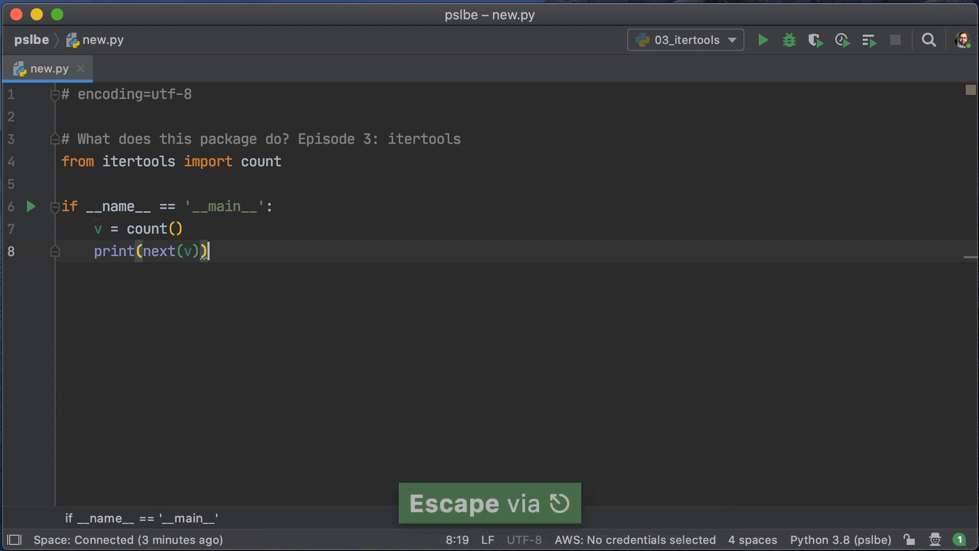
click(30, 206)
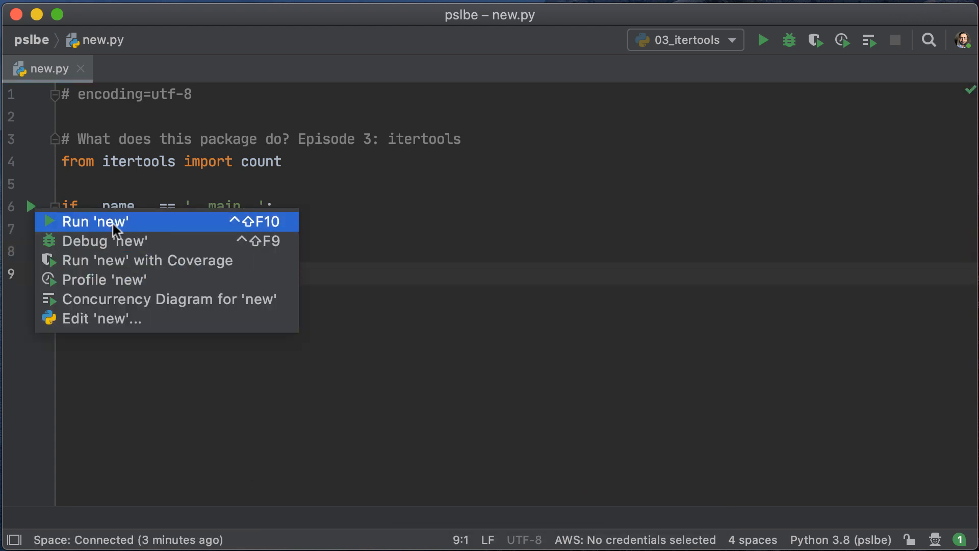
click(97, 221)
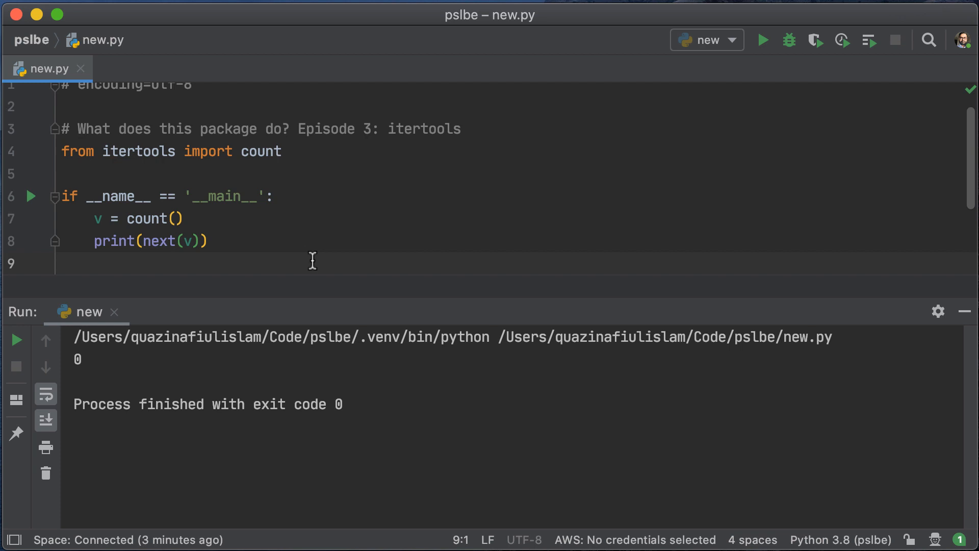
click(206, 240)
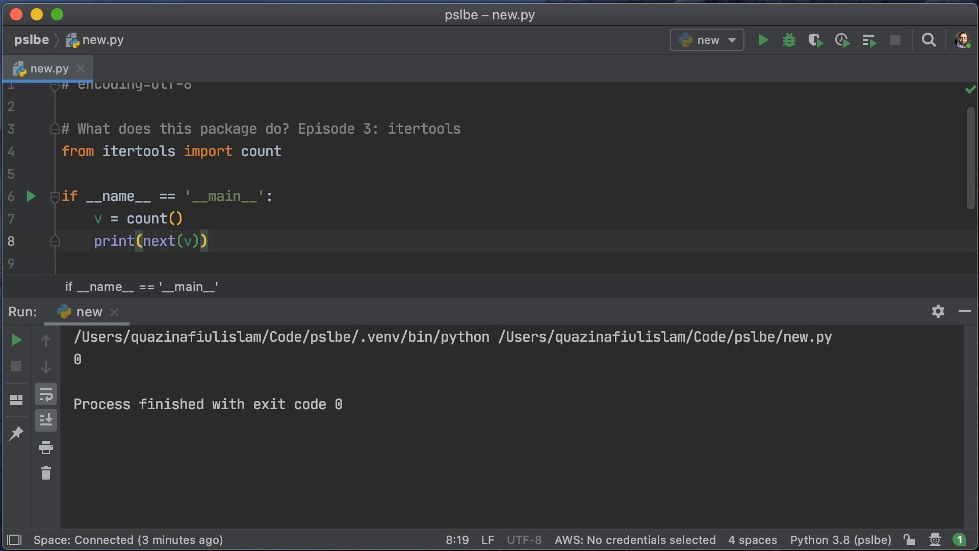
key(cmd+d)
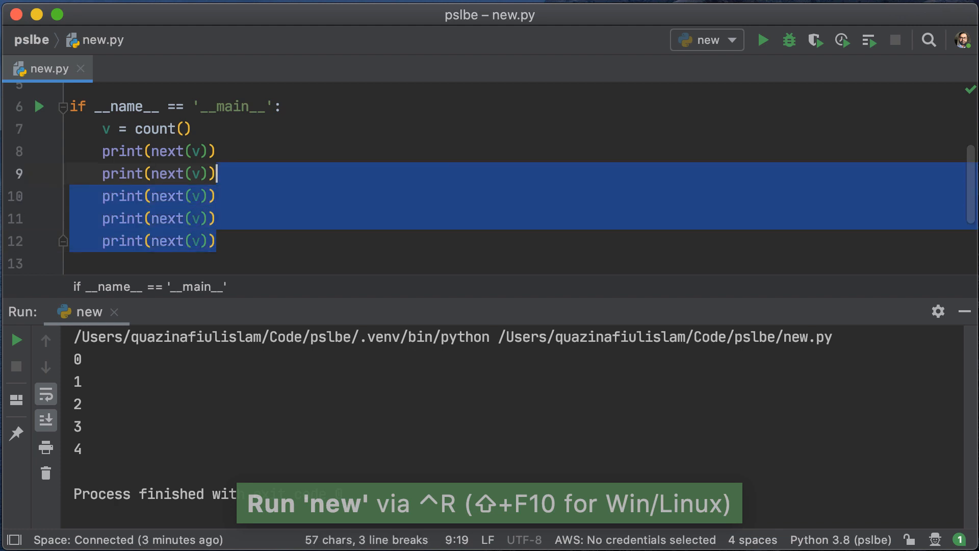
Step: Change the counter to count(0, 0.5) so it prints 0 to 2.0, then begin a for loop
click(182, 129)
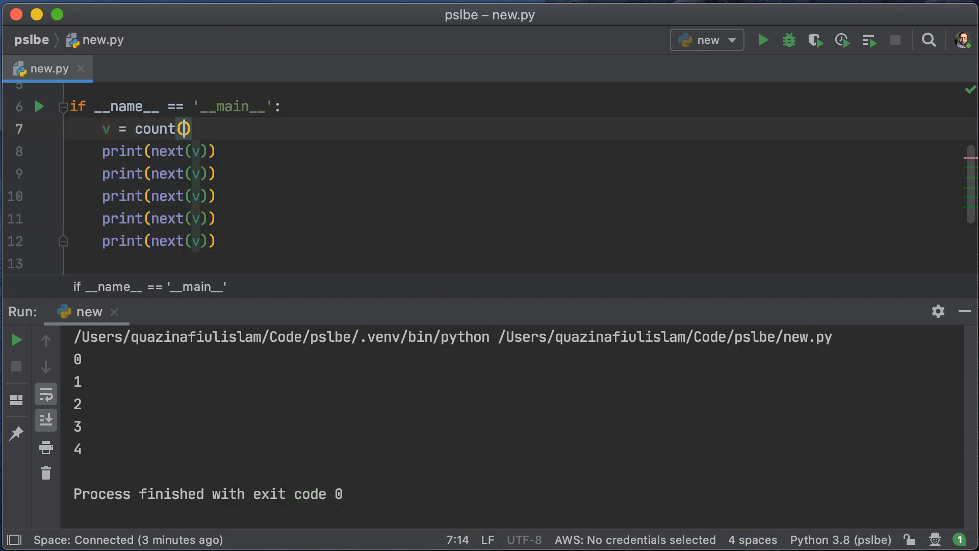
text(0, 0.)
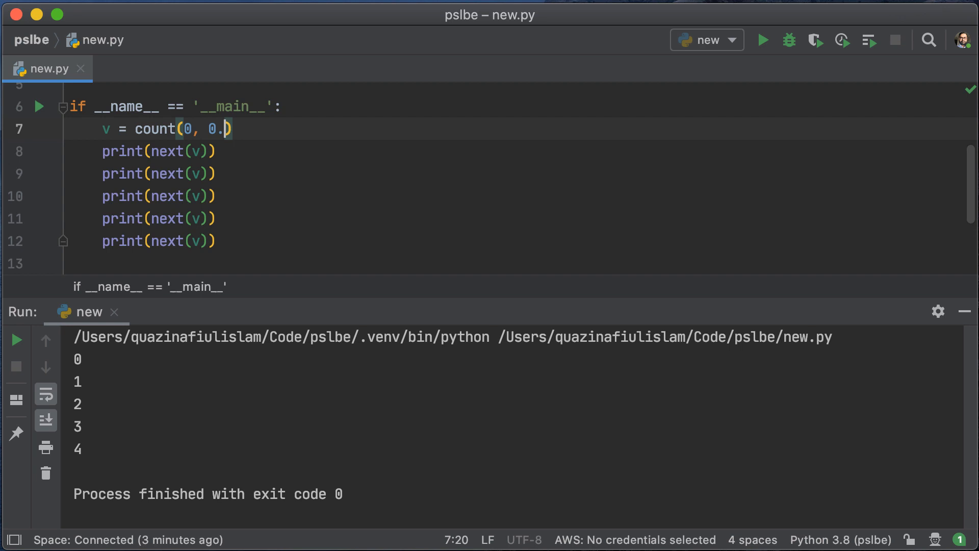
text(5)
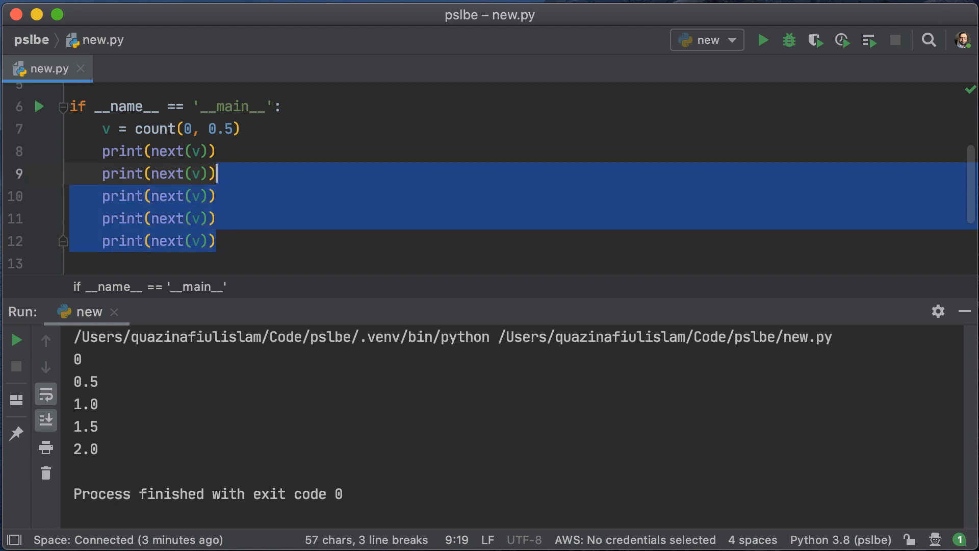
text(for)
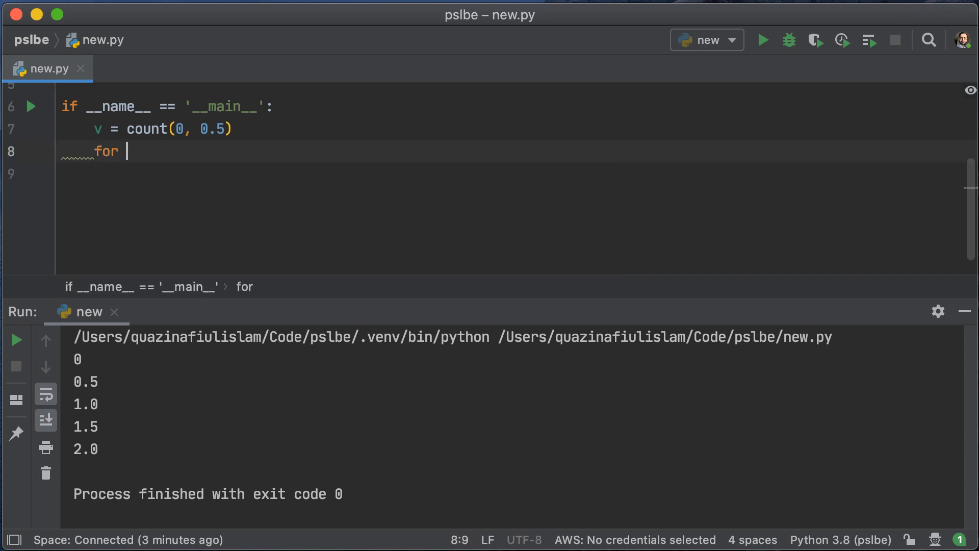
Step: Write for val in islice(v, ...) printing each value, starting with slice start 0 then 5
text(val in)
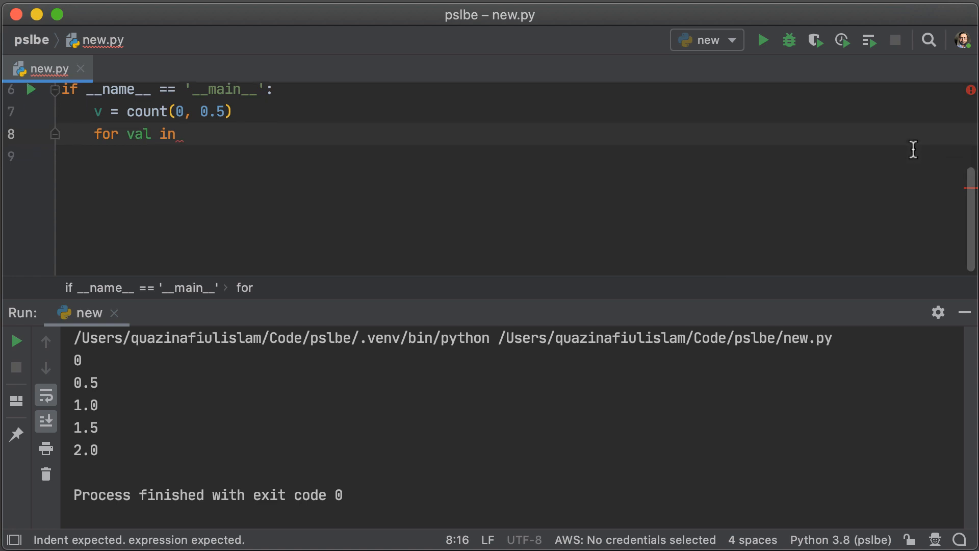
scroll(up, 3)
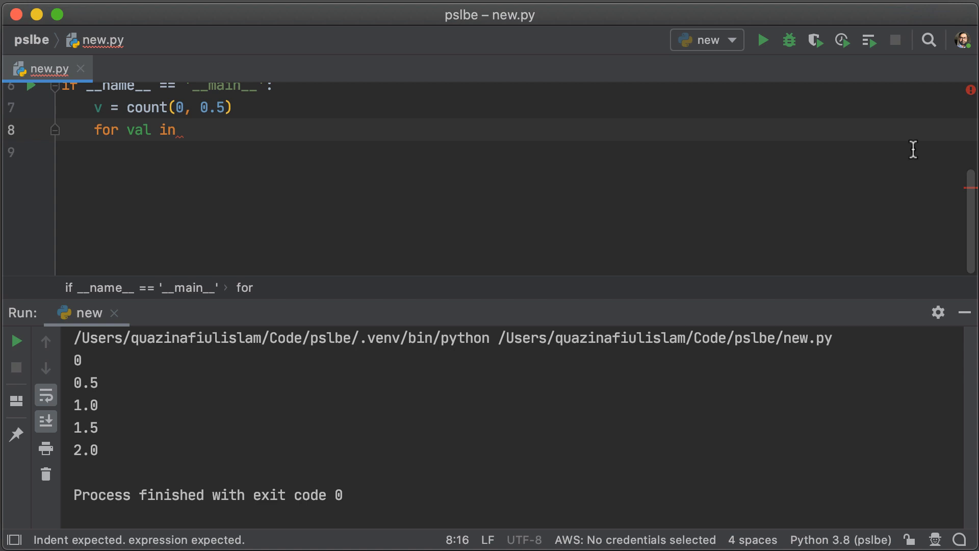
text(islice()
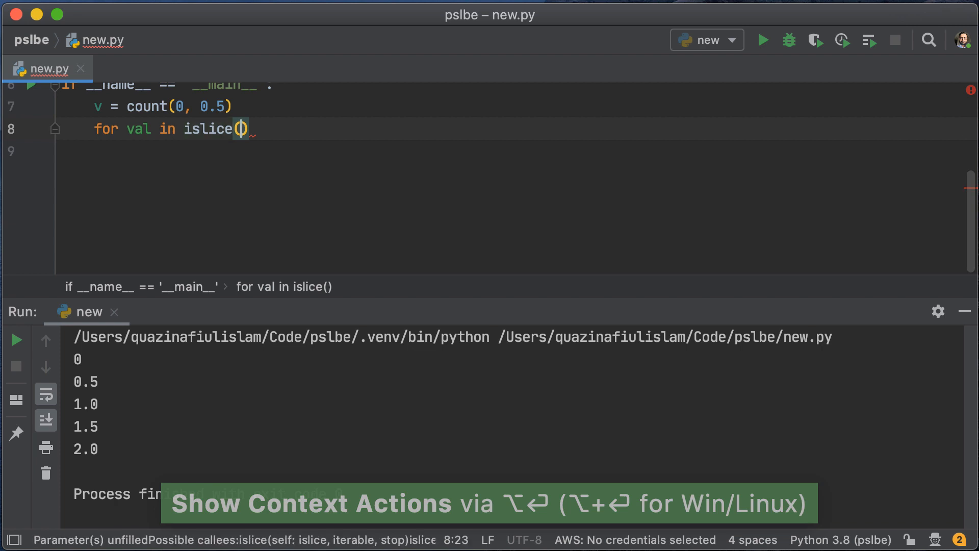
text(v, 0, 10)
click(510, 151)
text(print(val)
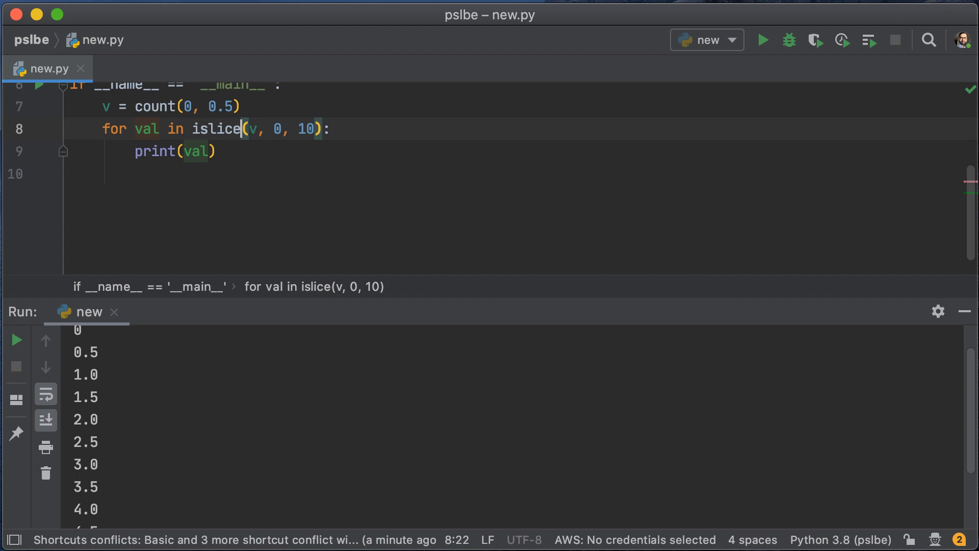
text(5)
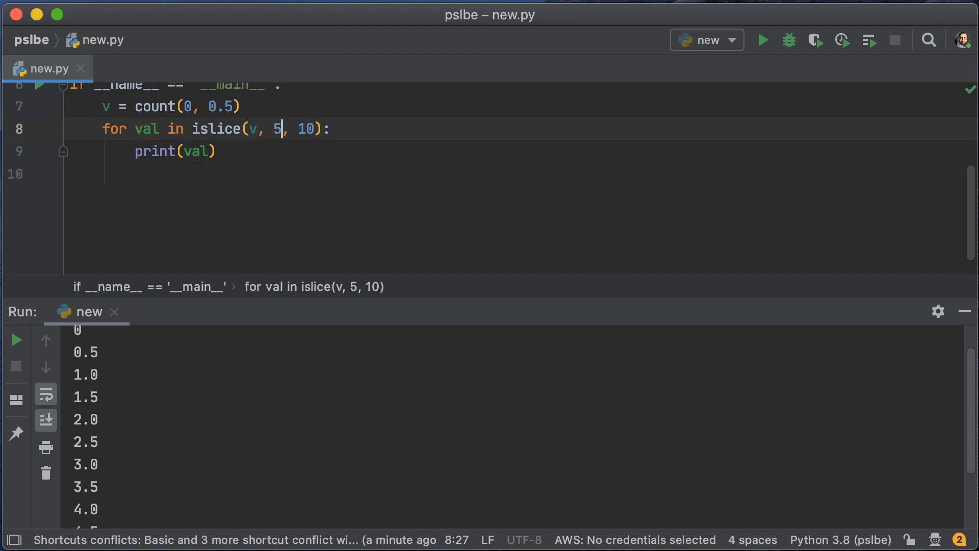
Step: Rerun with the slice adjusted to 15 to 120, printing up to 59.5, then select the loop to replace it
click(763, 39)
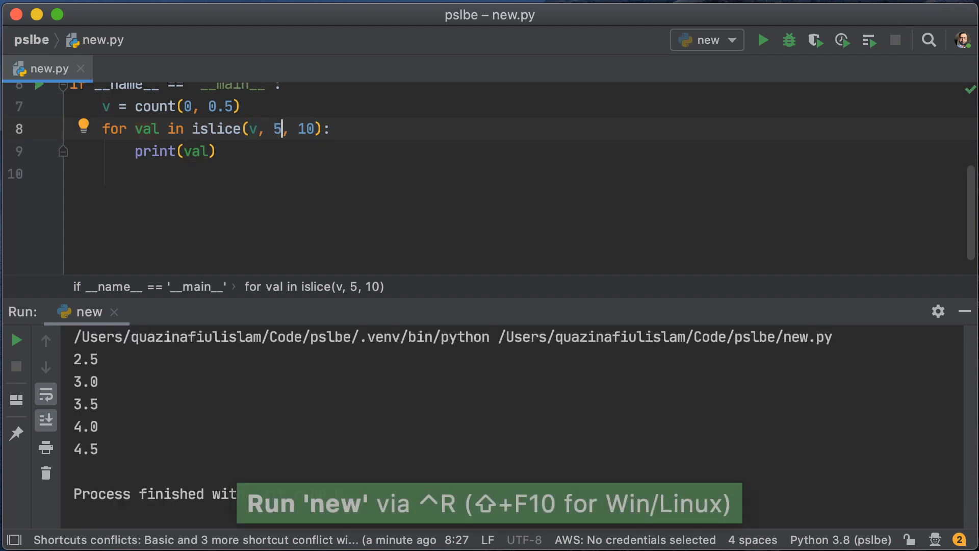
text(1)
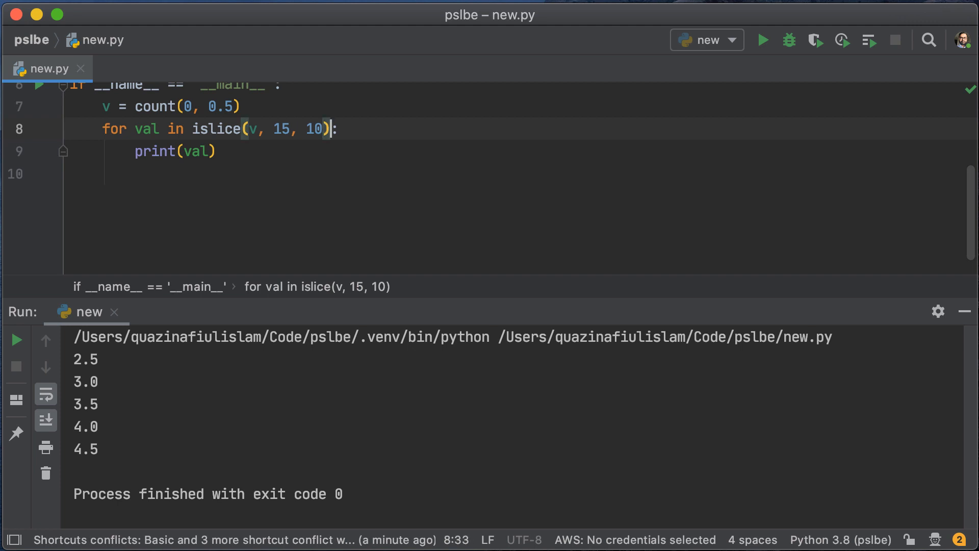
text(0)
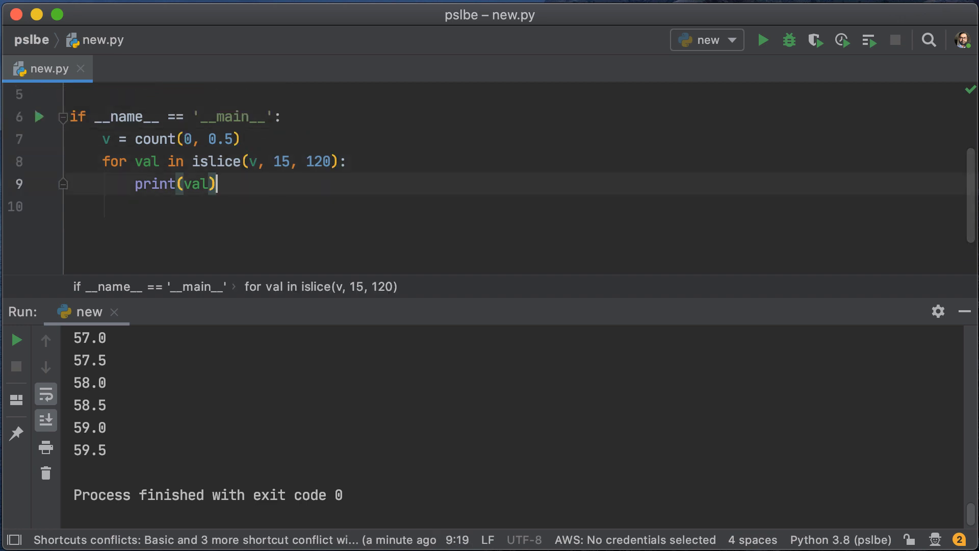
drag(216, 183, 102, 161)
text(print(list)
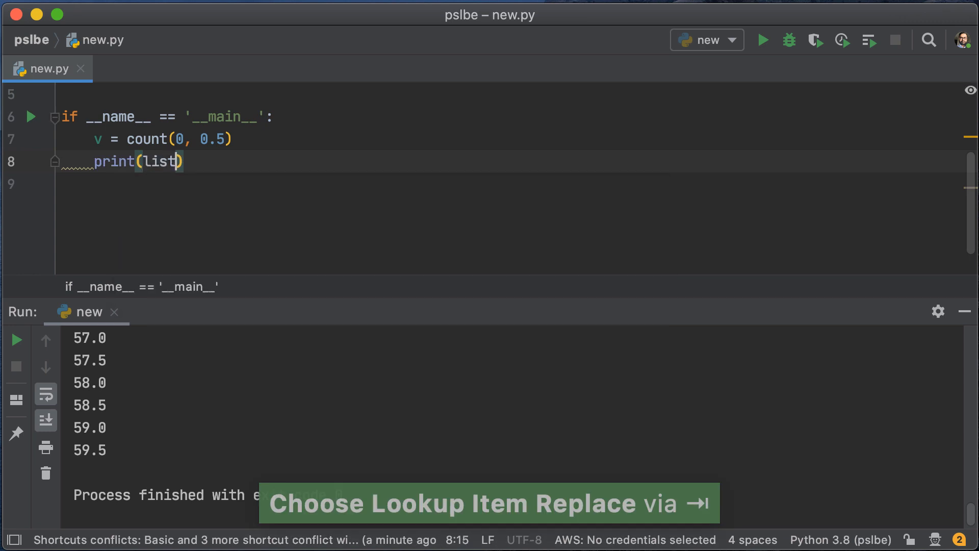
Step: Replace the loop with print(list(islice(v, 0, 10))) duplicated, printing consecutive ten-value chunks
text((v)
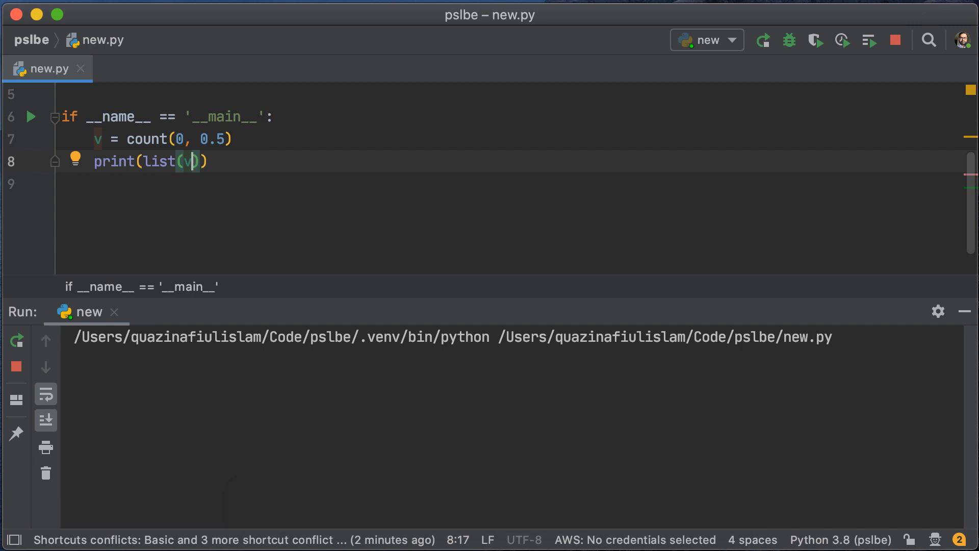
mouse_move(891, 97)
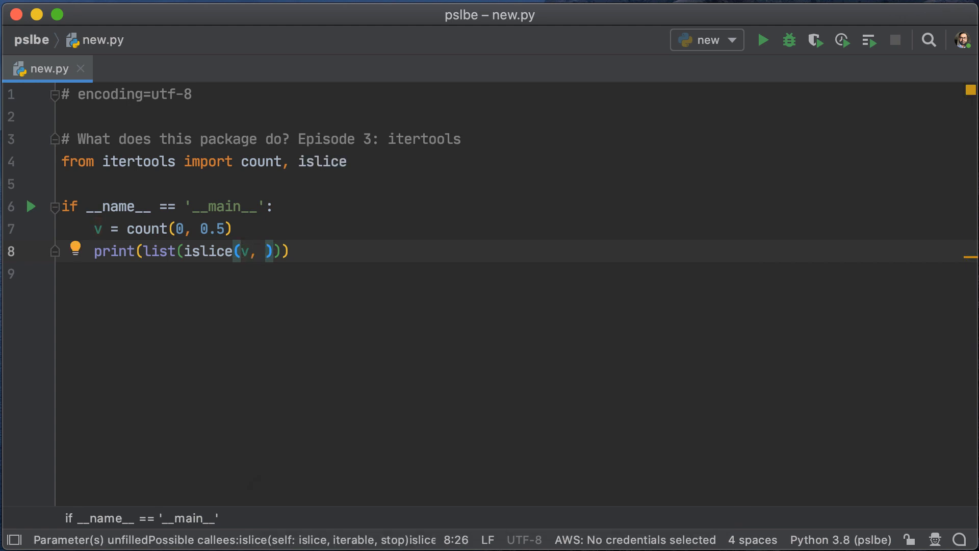
text(0, 10)
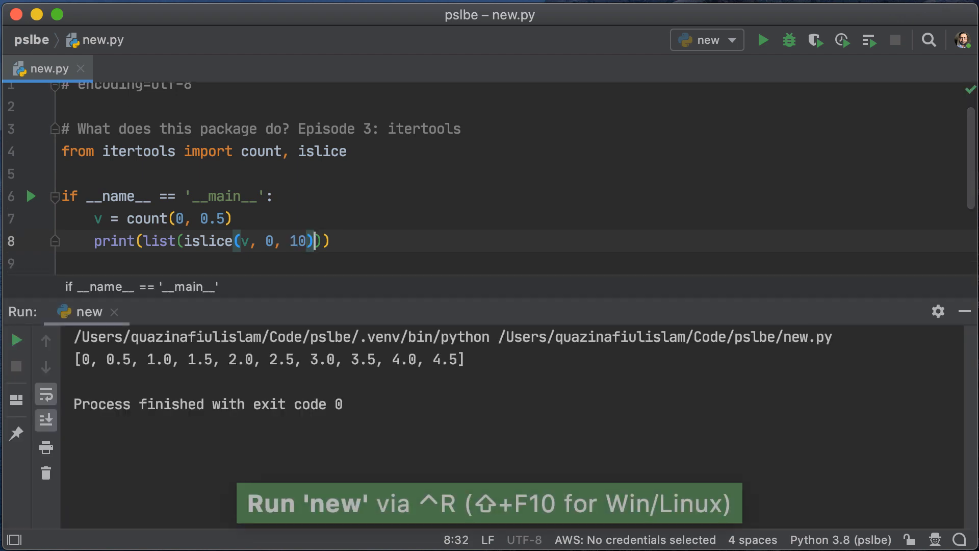
key(cmd+d)
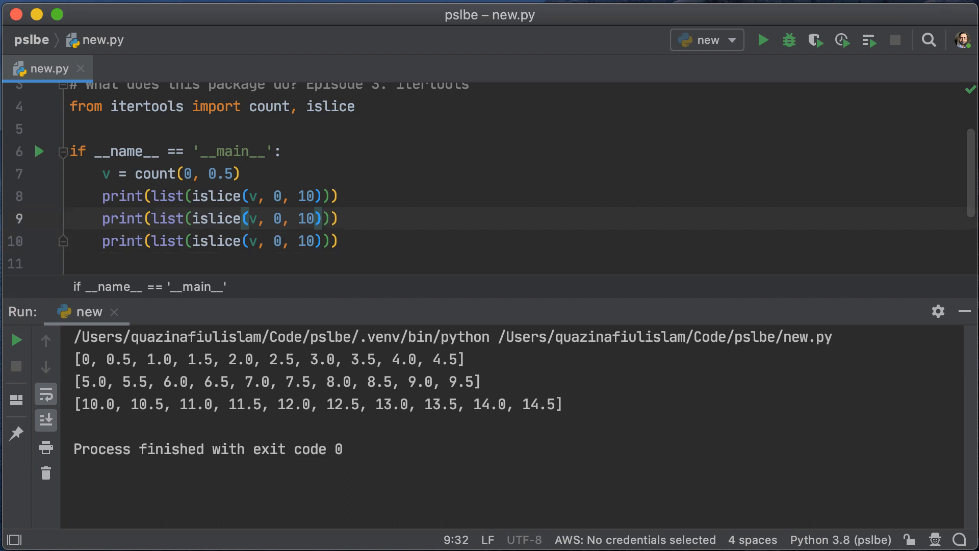
Step: Rewrite v as islice(count(0, 0.5), 0, 10) and print list(v) twice
key(cmd+z)
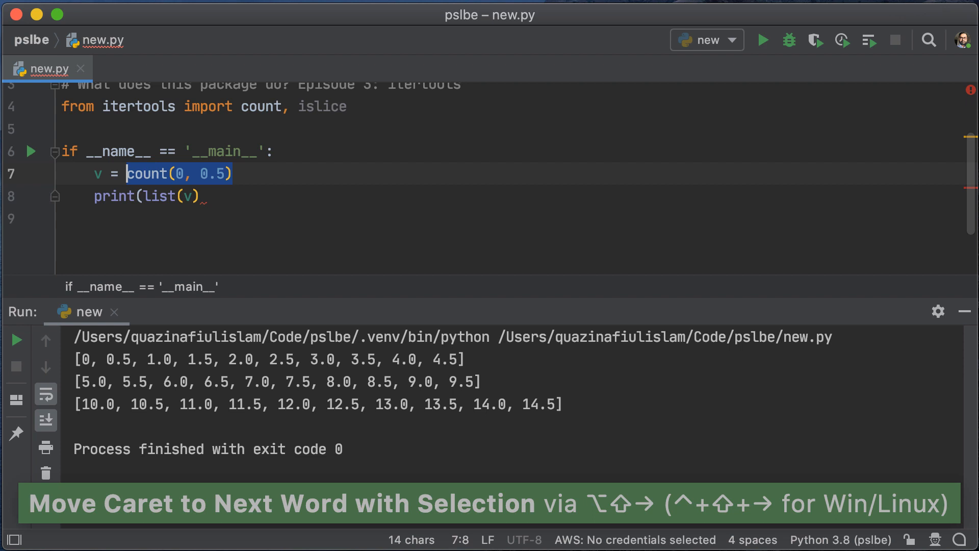
text(()
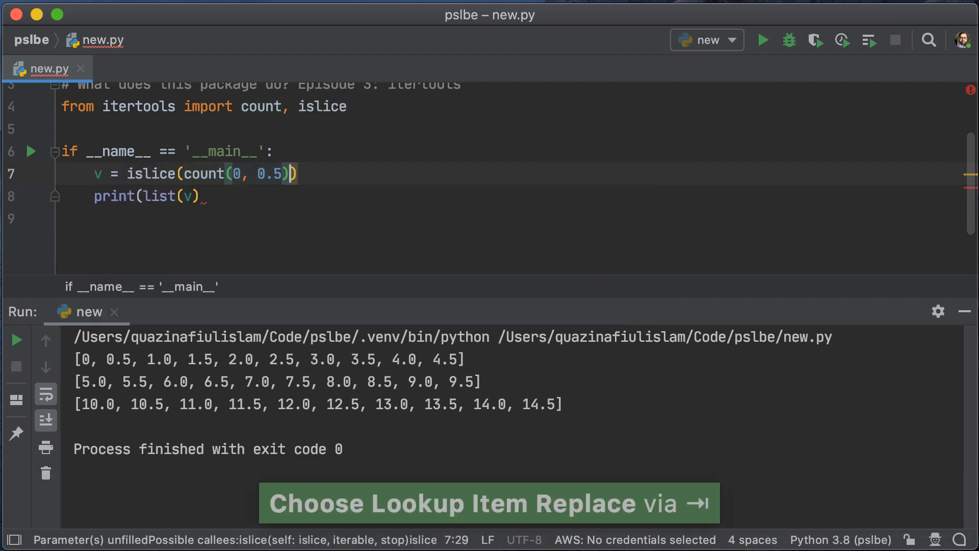
text(, 0, 10)
click(512, 196)
text())
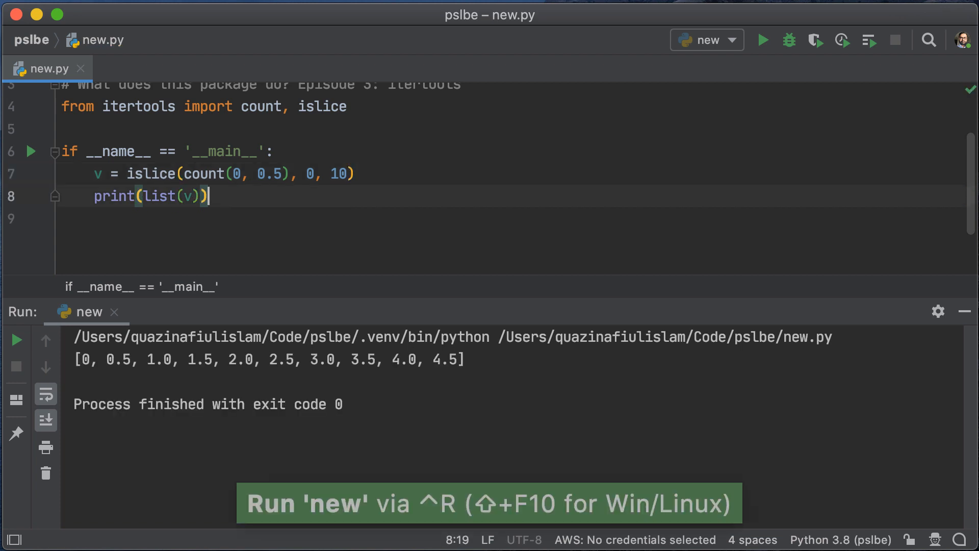
key(cmd+d)
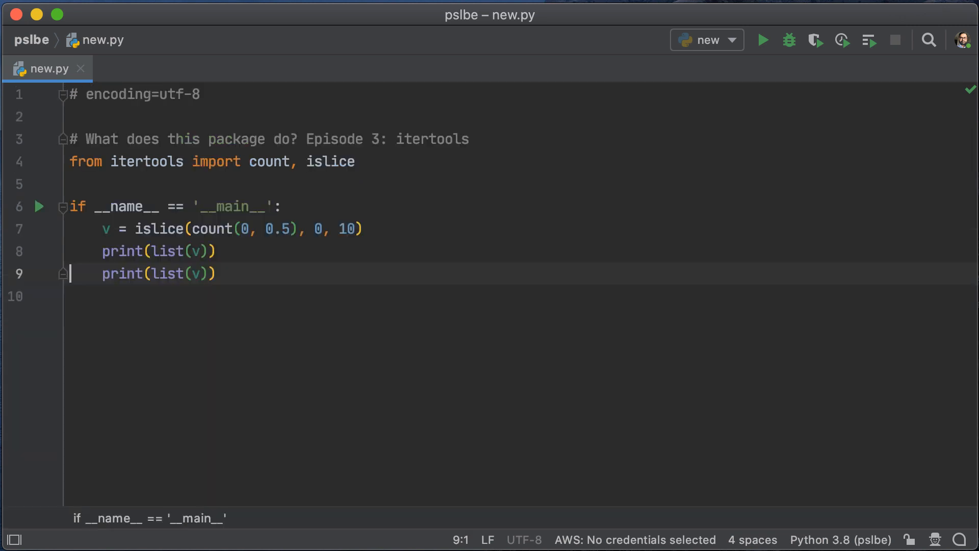
Step: Toggle a line breakpoint on the second print line via Search Everywhere
text(to li brea)
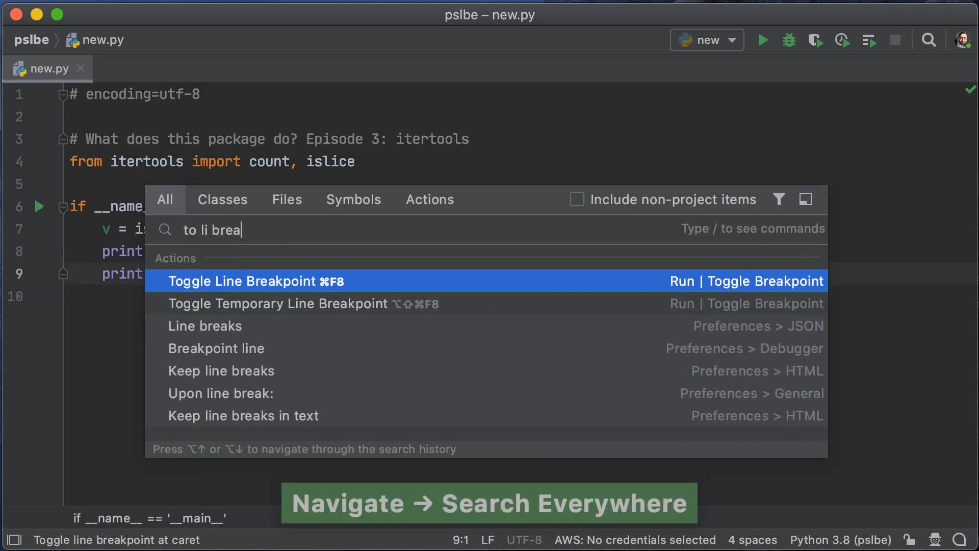
click(255, 281)
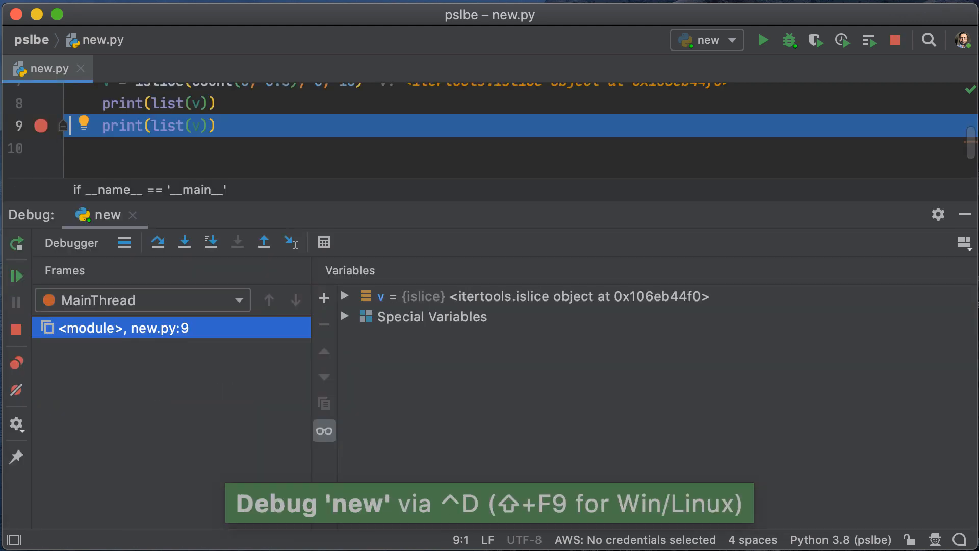
mouse_move(110, 353)
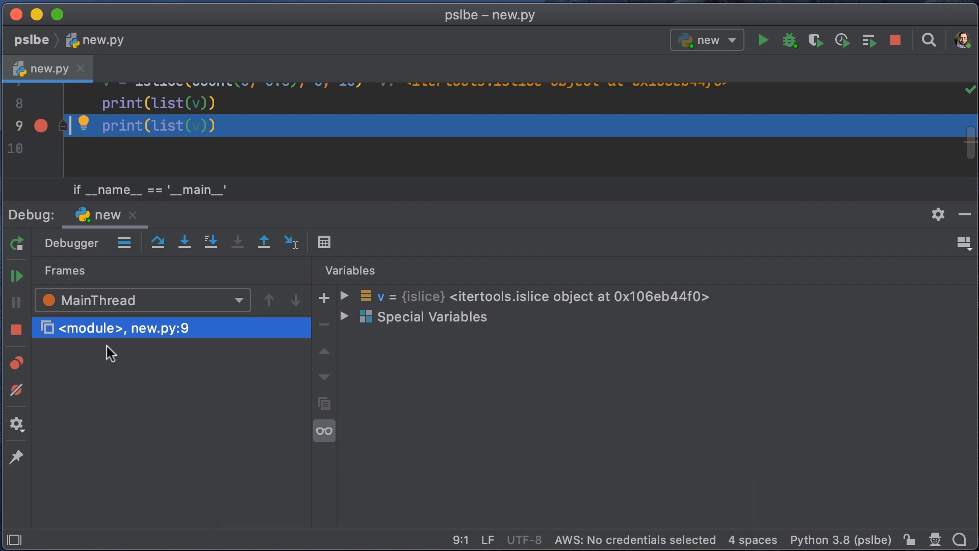
mouse_move(315, 321)
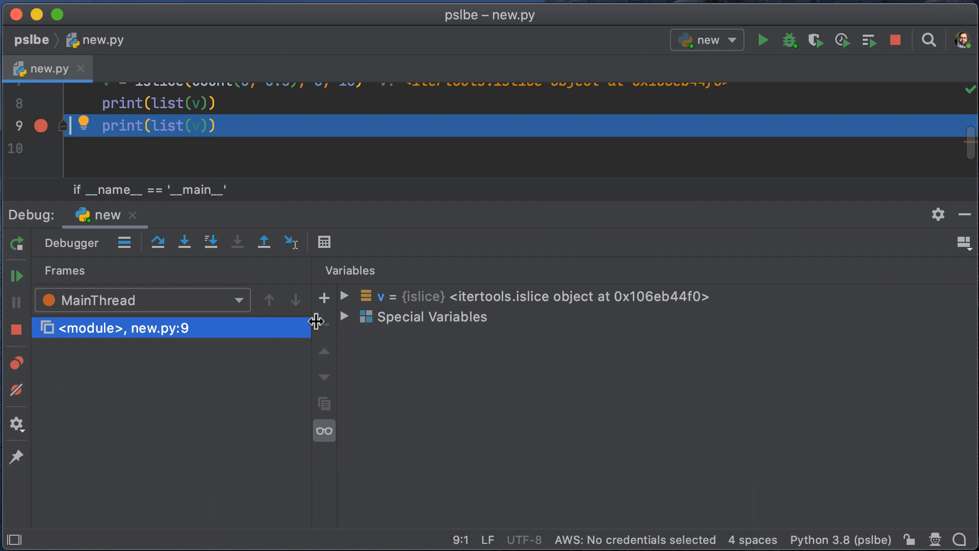
mouse_move(323, 243)
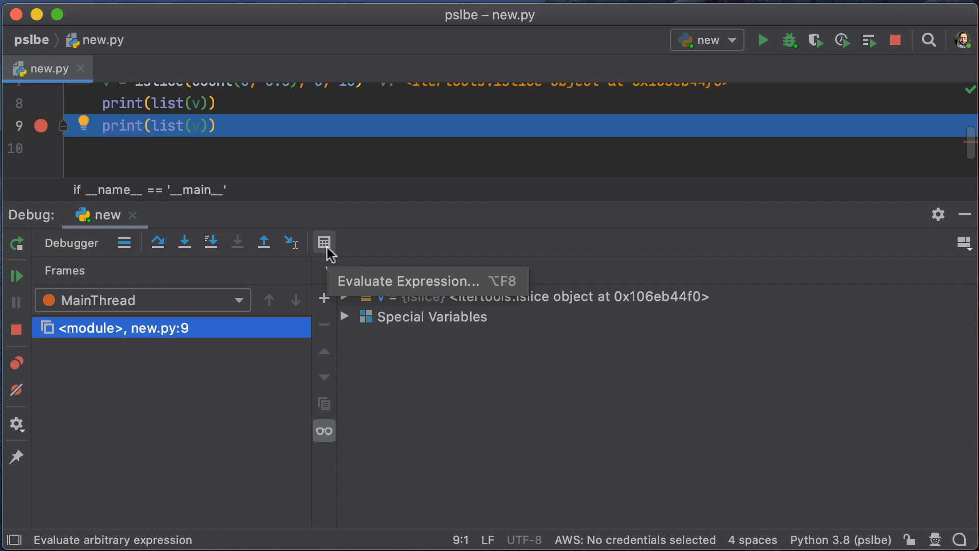
Step: While paused, evaluate next(v) to get StopIteration, dismiss it and stop debugging
click(324, 243)
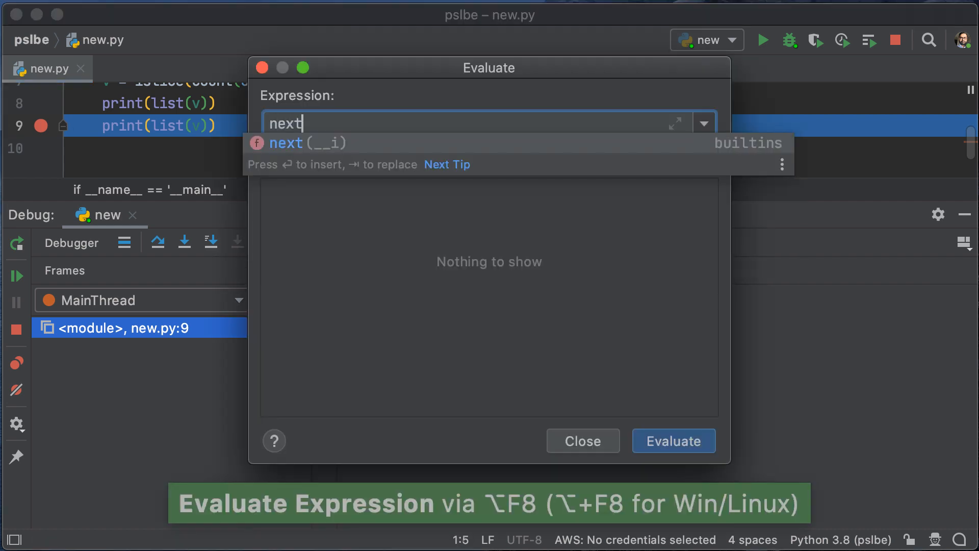
text((v))
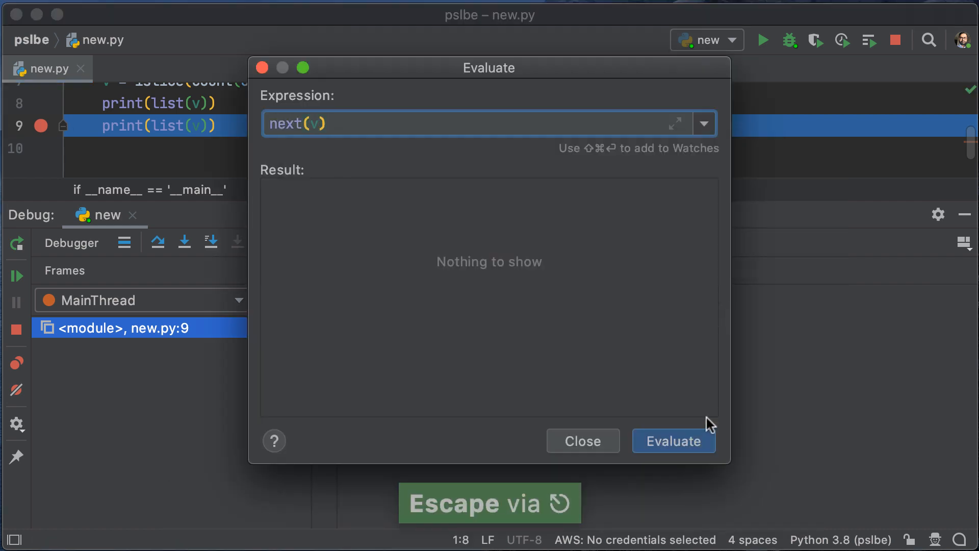
click(674, 441)
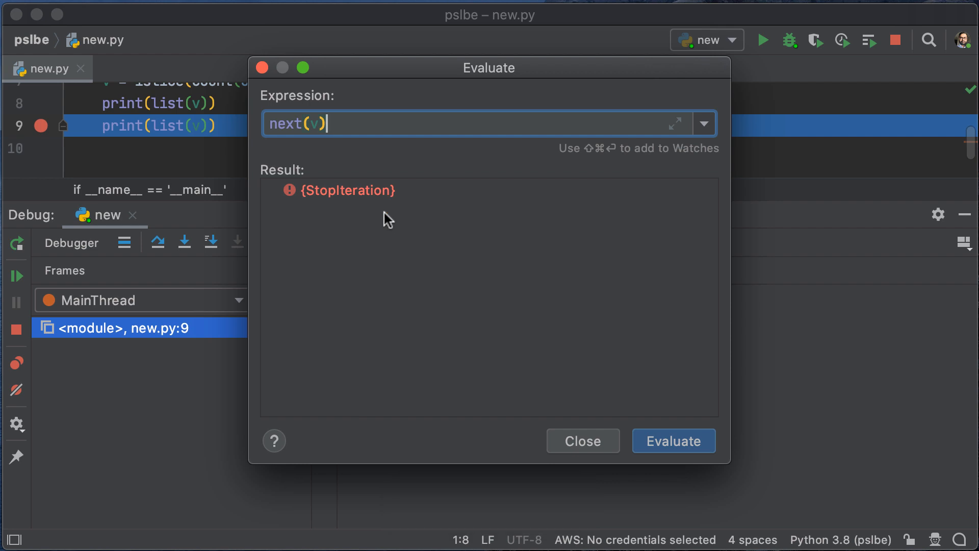
click(581, 440)
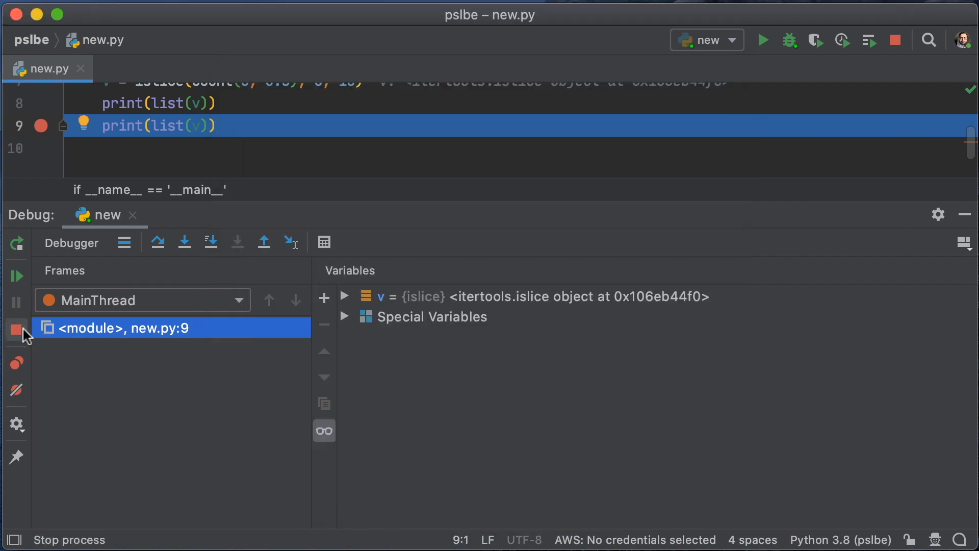
click(17, 329)
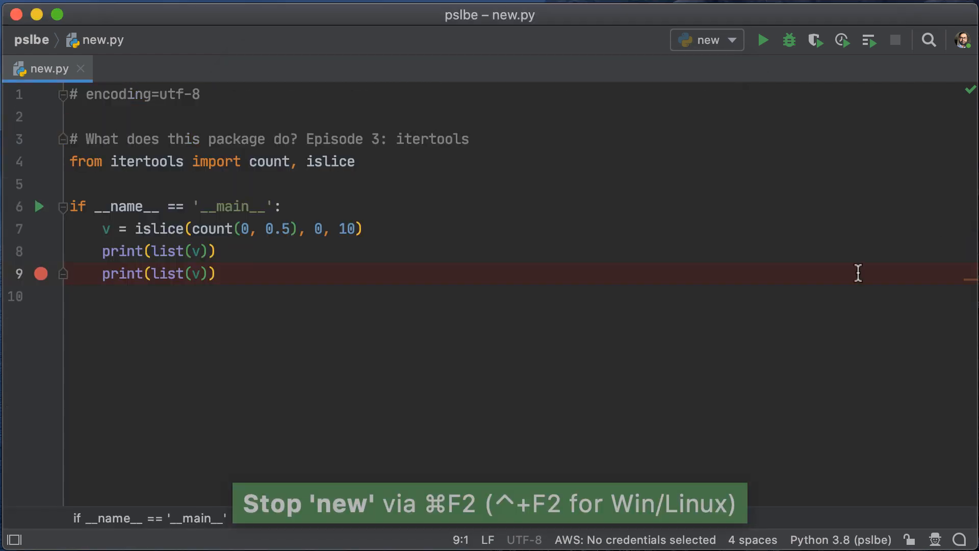
Step: Wrap the islice in tee(..., 2) assigned to iter1, iter2
click(216, 273)
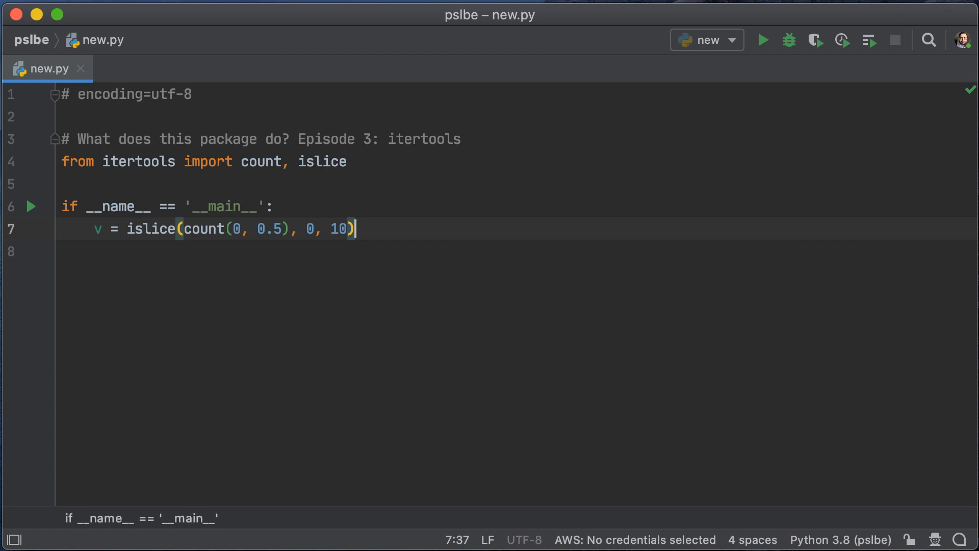
key(alt+shift+Left)
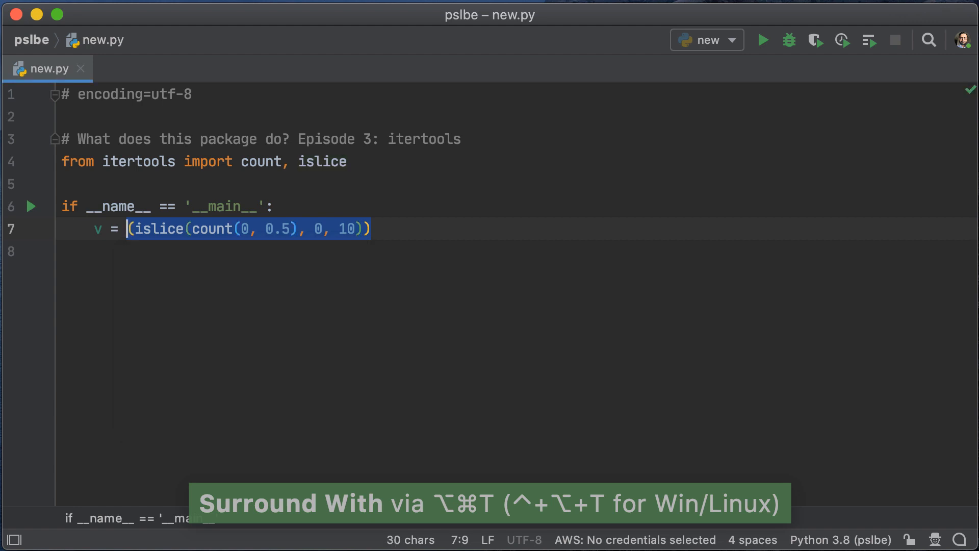
text(t)
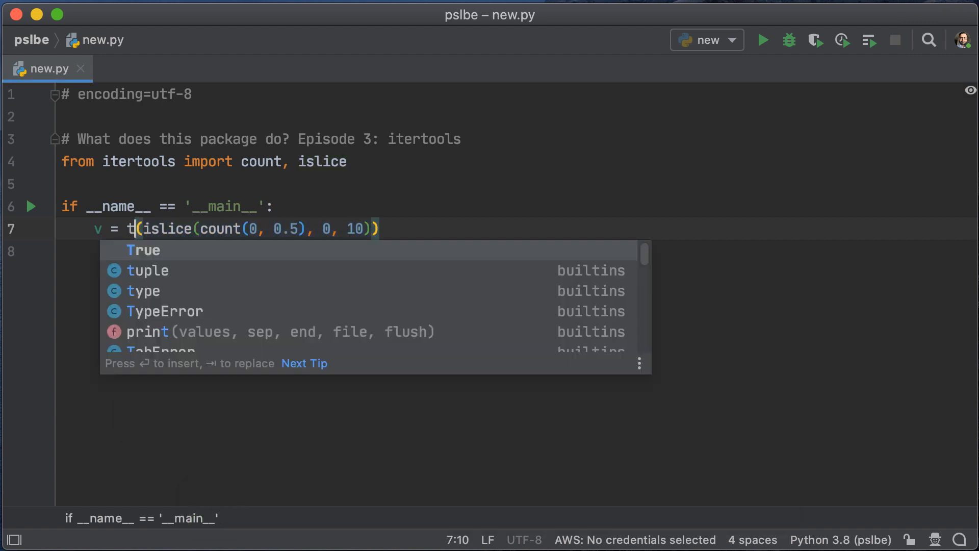
text(ee)
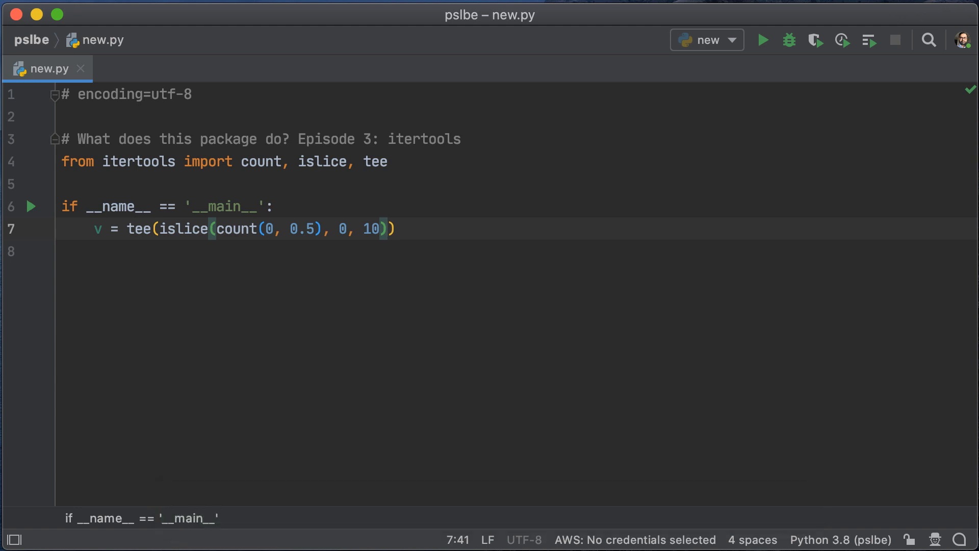
text(, 2)
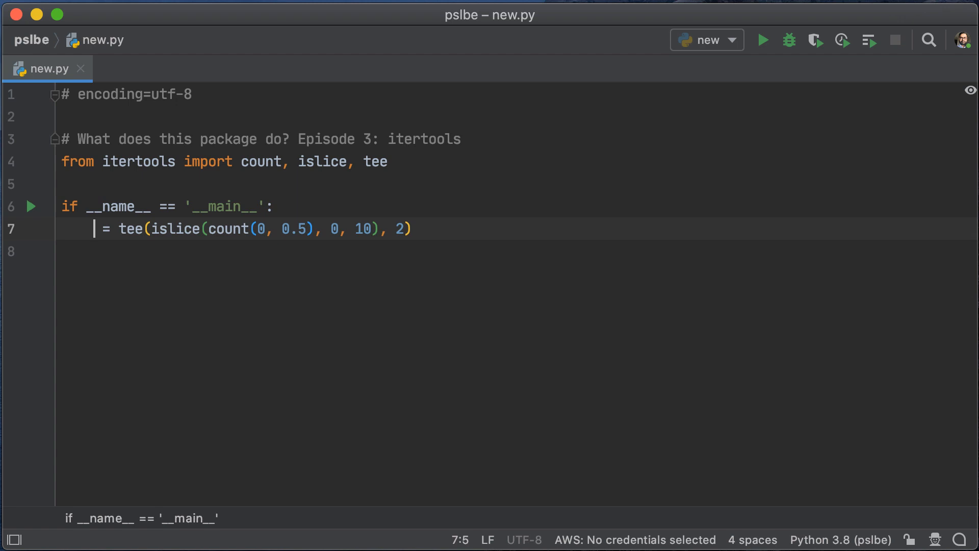
text(iter1, iter22)
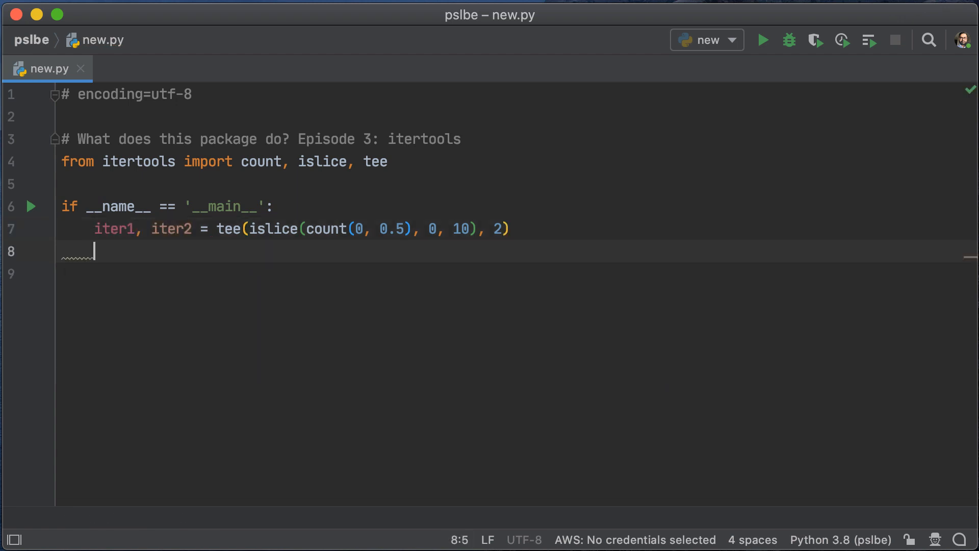
Step: Print list of iter1 and iter2, run to get 0 through 4.5 twice, then hide the Run panel
text(print(list(iter1)
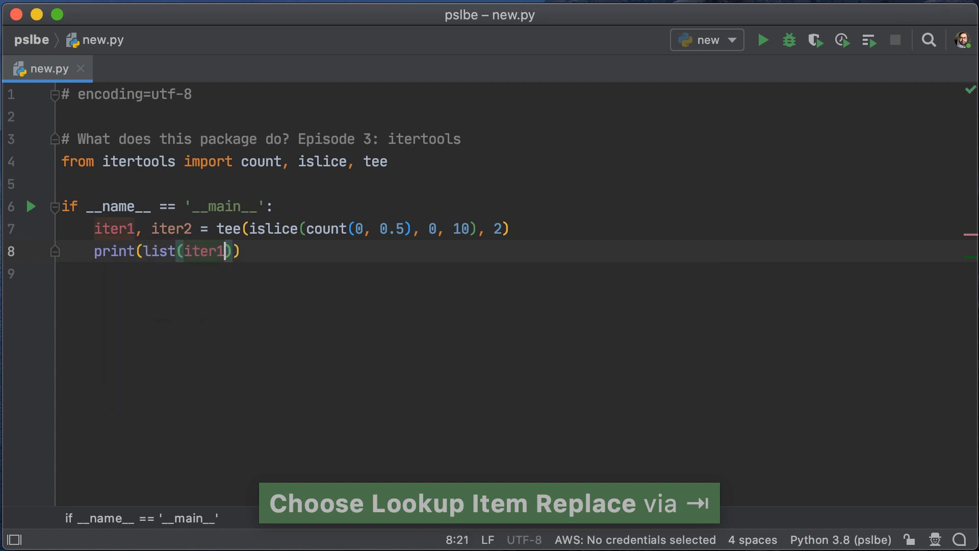
key(cmd+d)
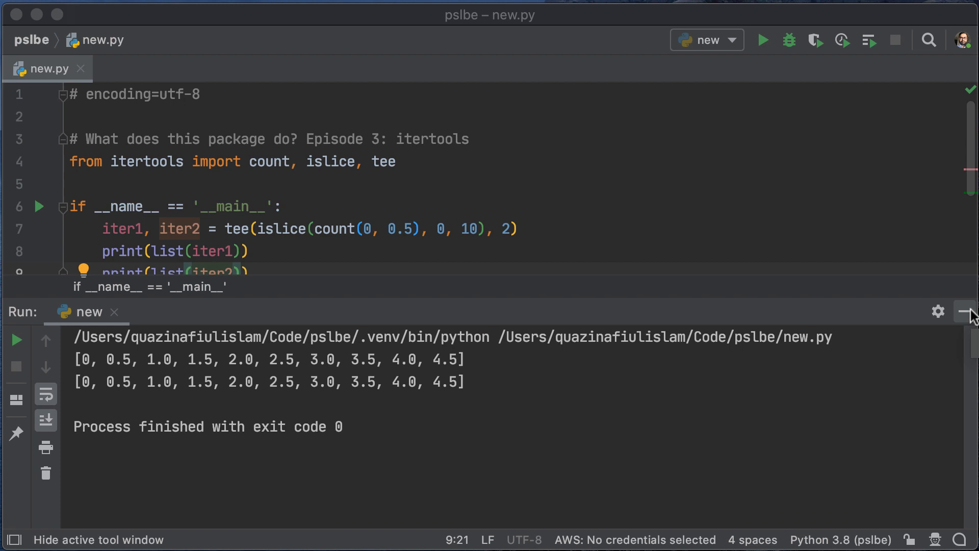
click(969, 312)
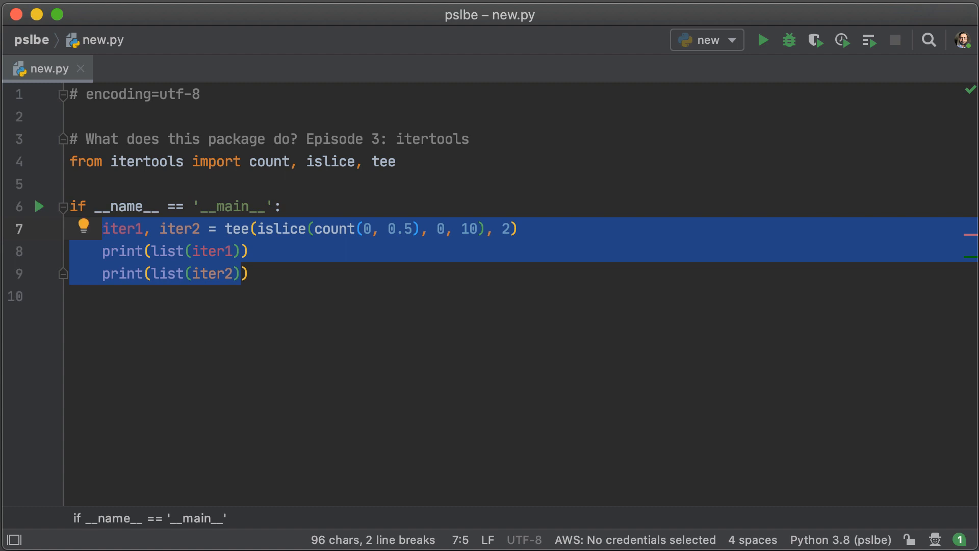
Step: Define lots_of_tens = repeat(10, 4) and run the script
text(lots)
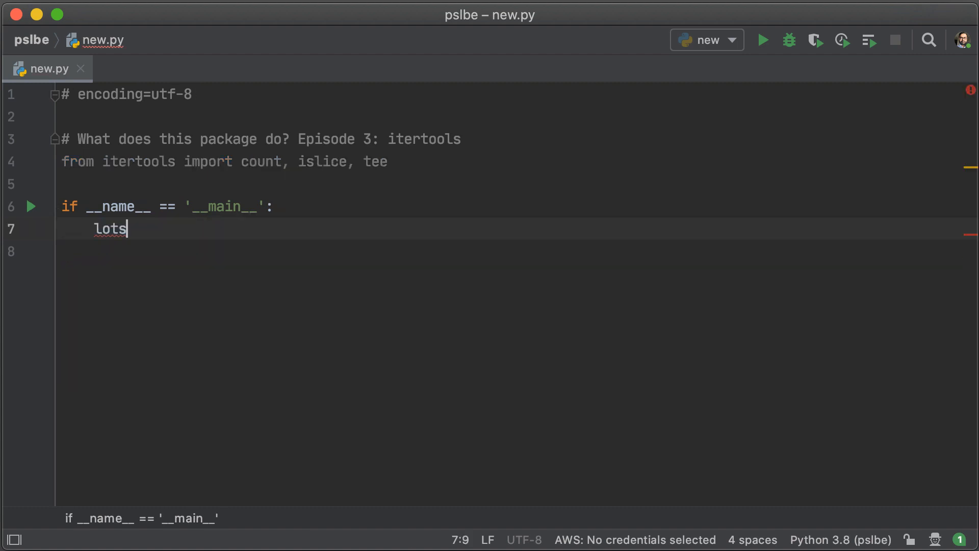
text(_of_tens = repeat()
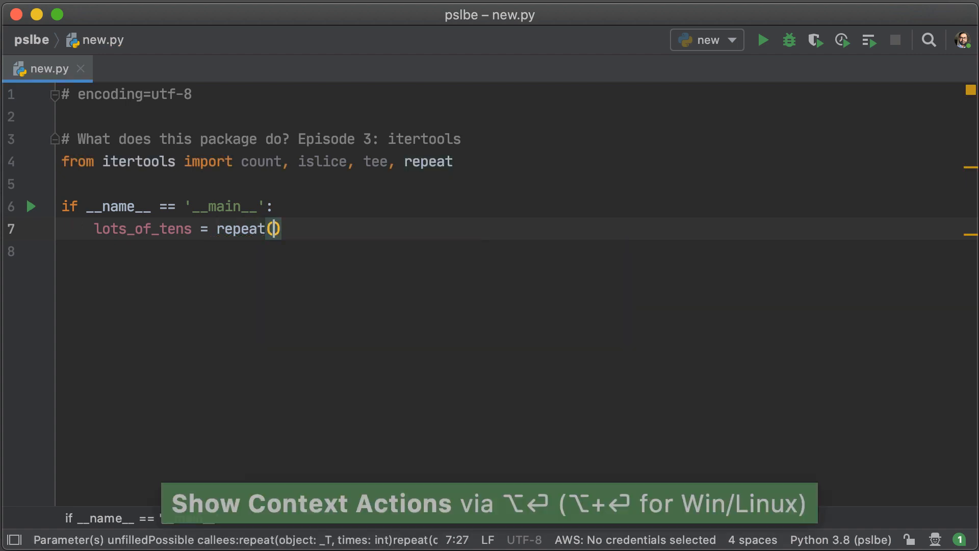
text(10,)
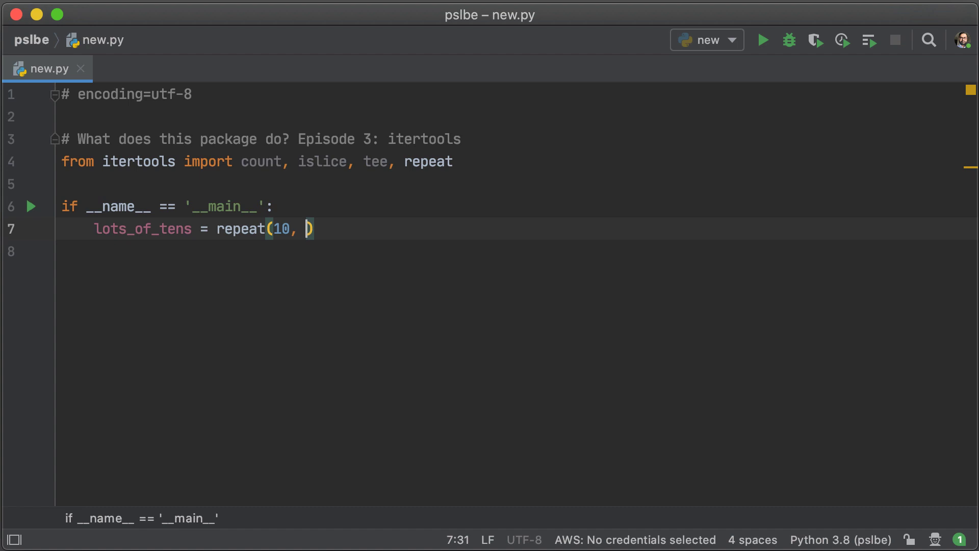
text(4)
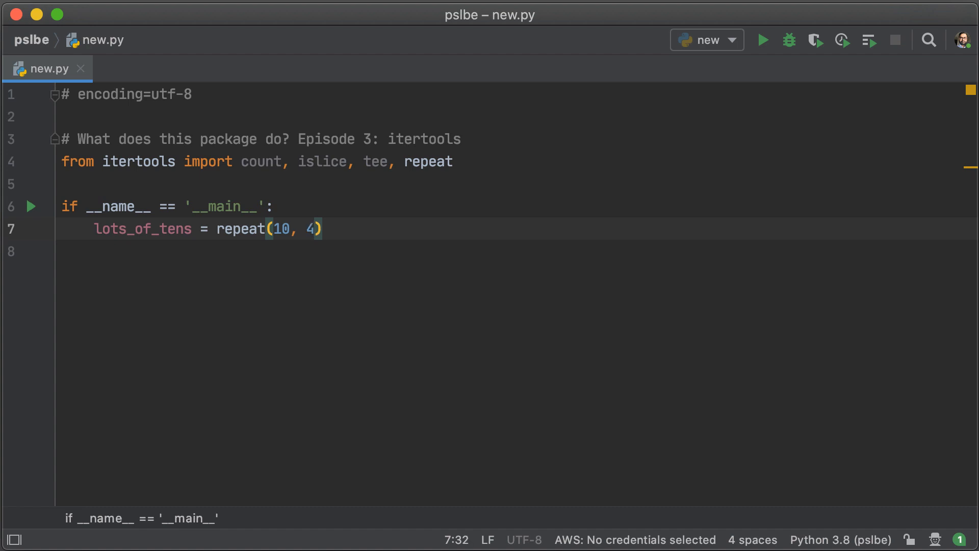
click(763, 40)
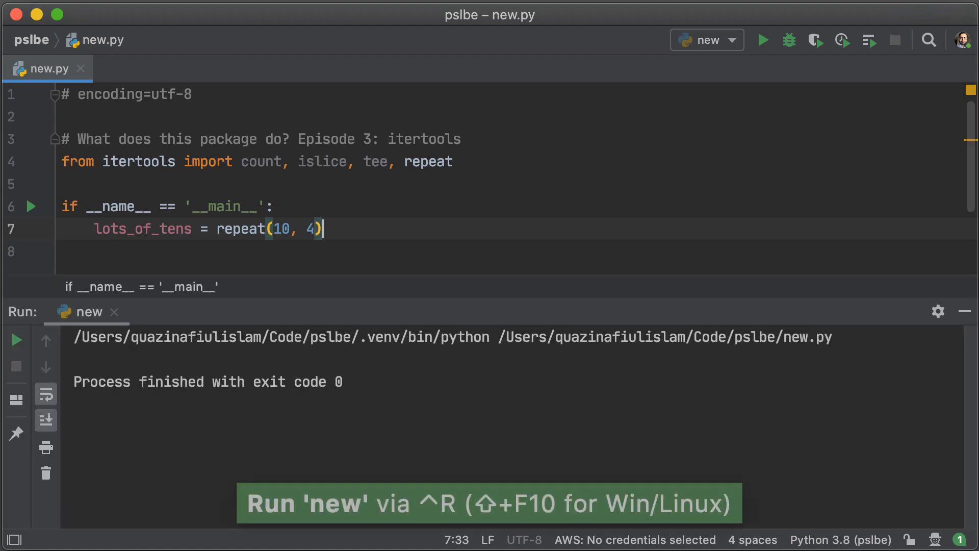
Step: Add print(list(lots_of_tens)) and rerun, outputting [10, 10, 10, 10]
text(print()
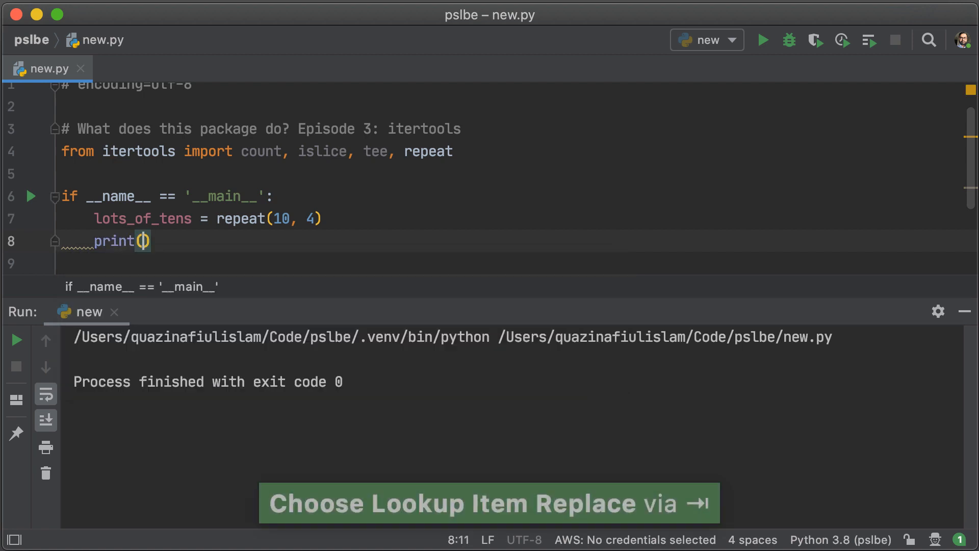
text(lots_of_tens)
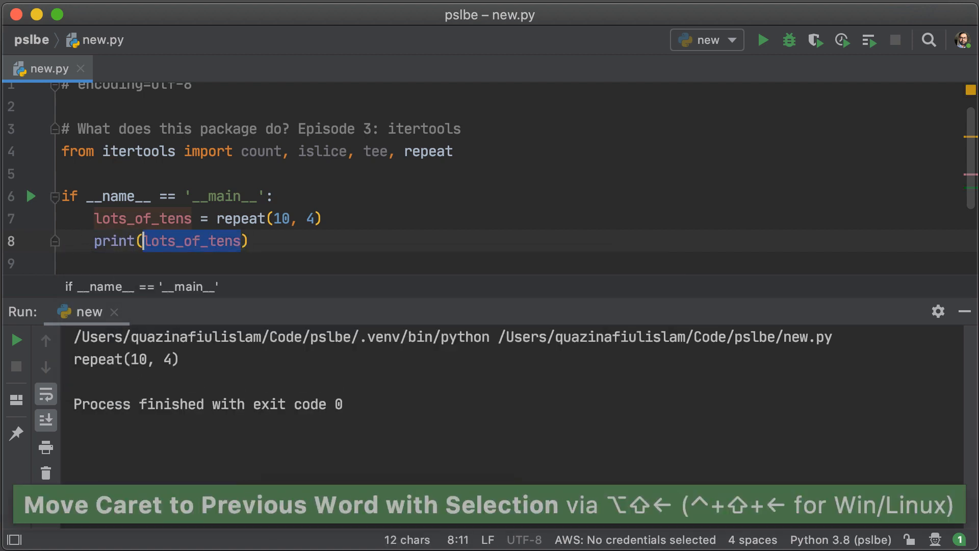
text(list()
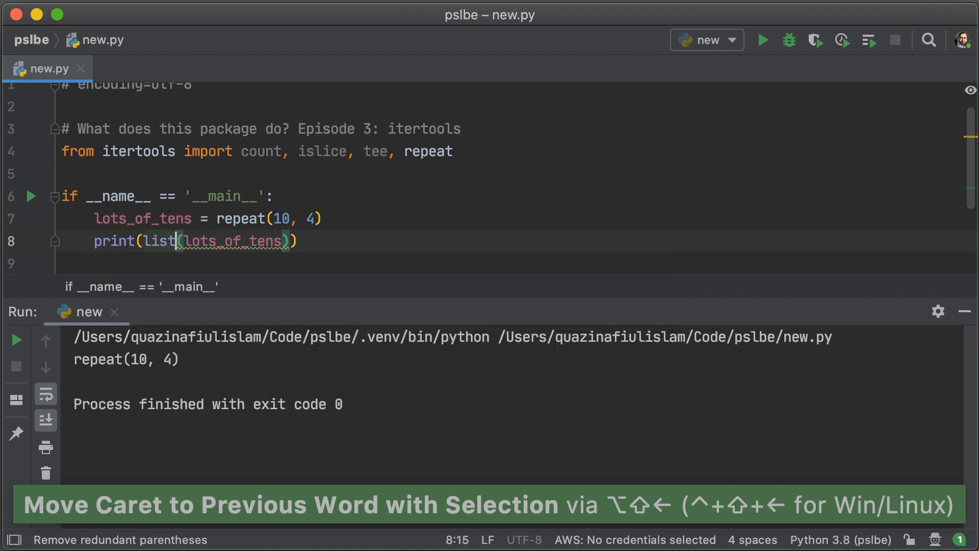
click(763, 40)
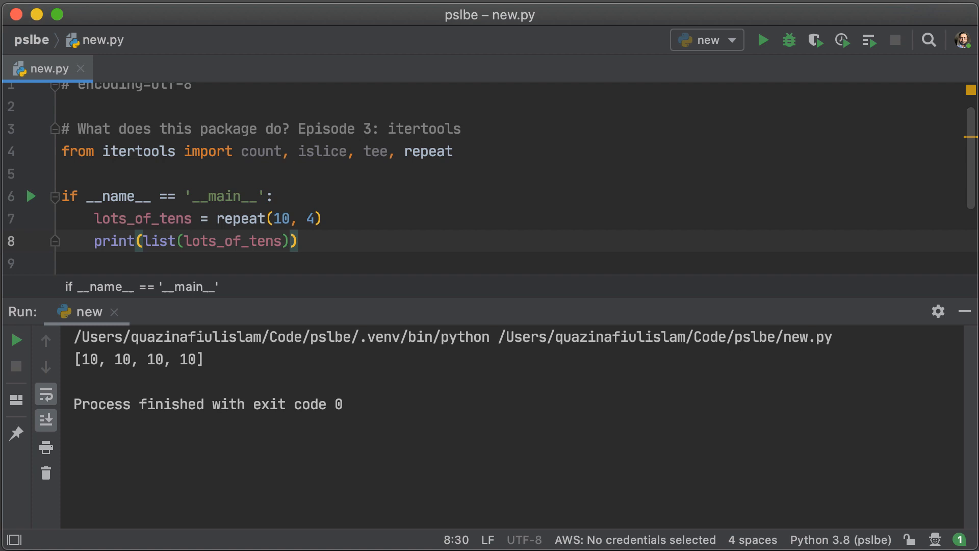
text(cons)
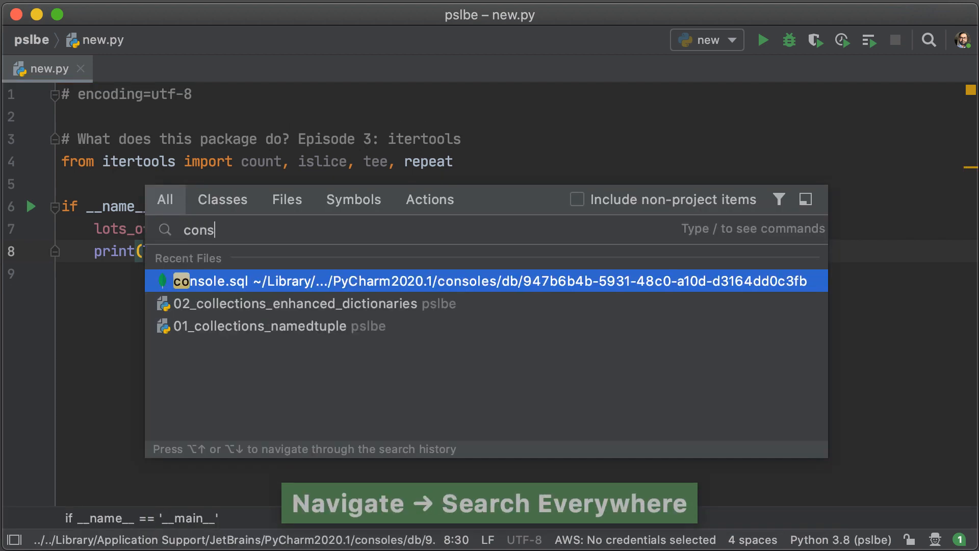
Step: In the Python console import Iterator and repeat, and check isinstance of a repeat object is True
click(437, 280)
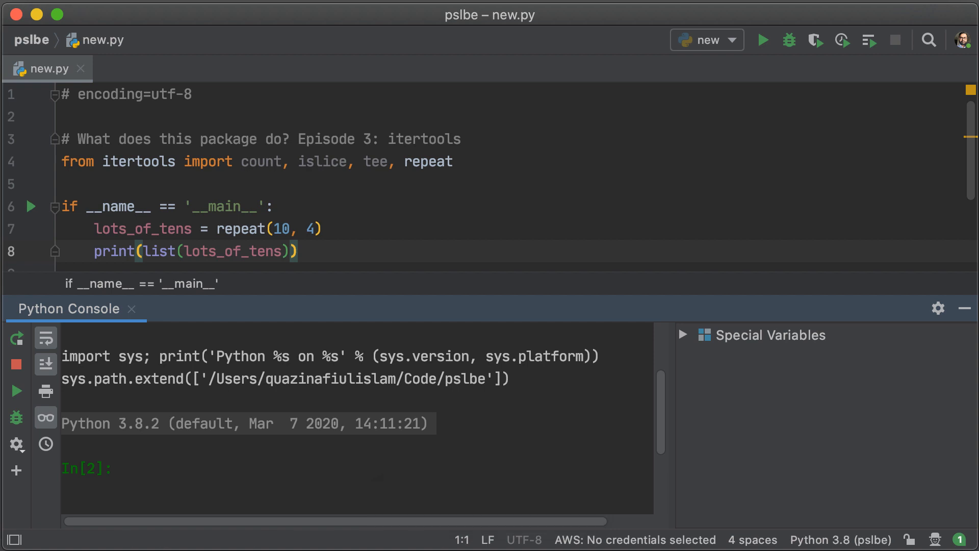
text(from typing impor)
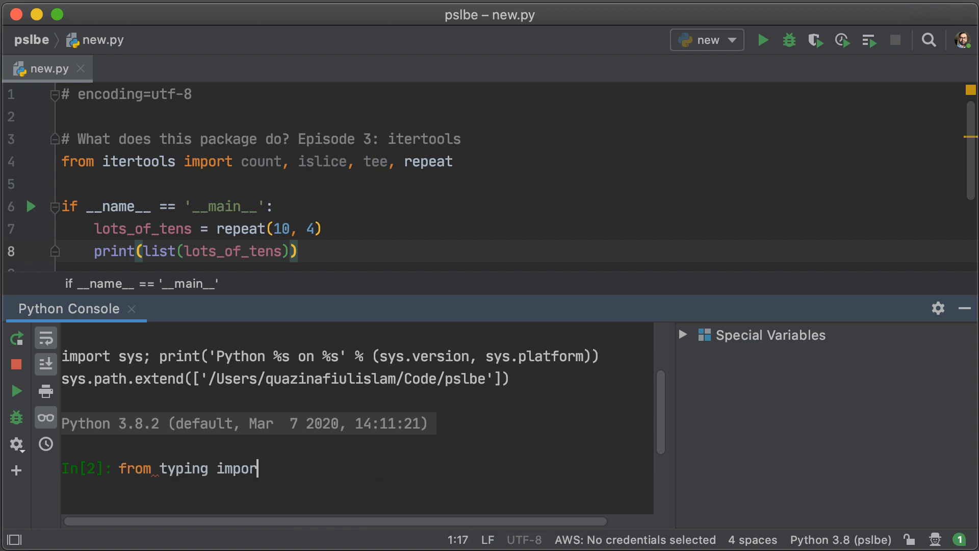
key(Return)
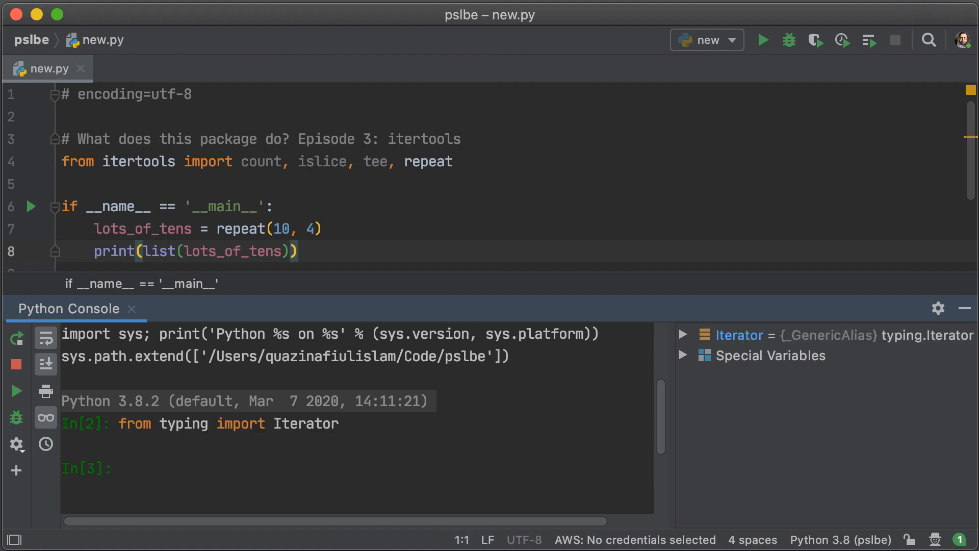
text(from itertools import)
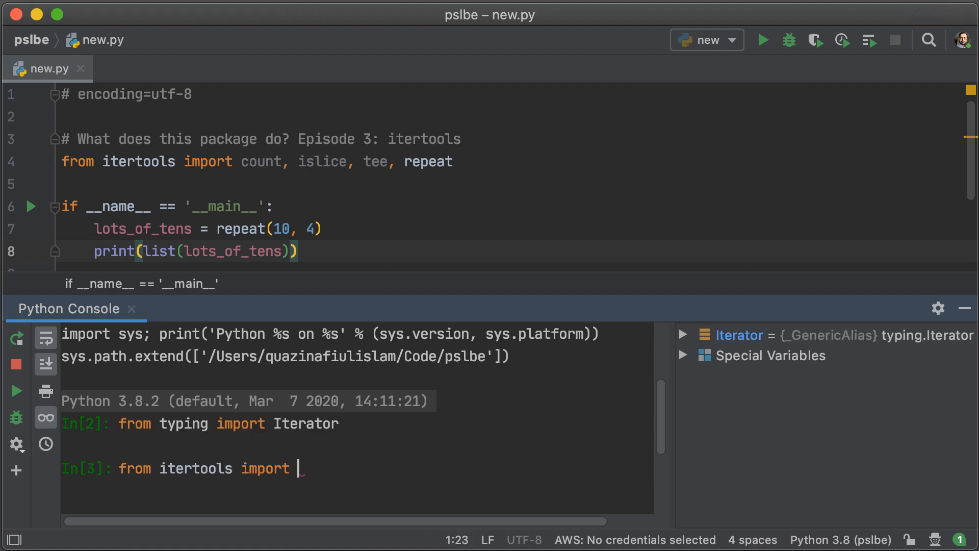
text(repeat)
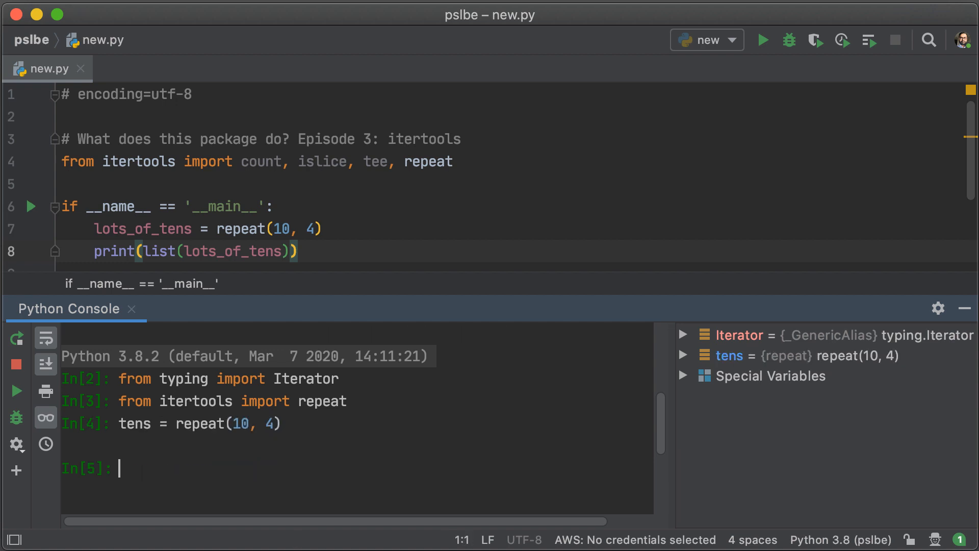
text(isinstance(tens, Iterator)
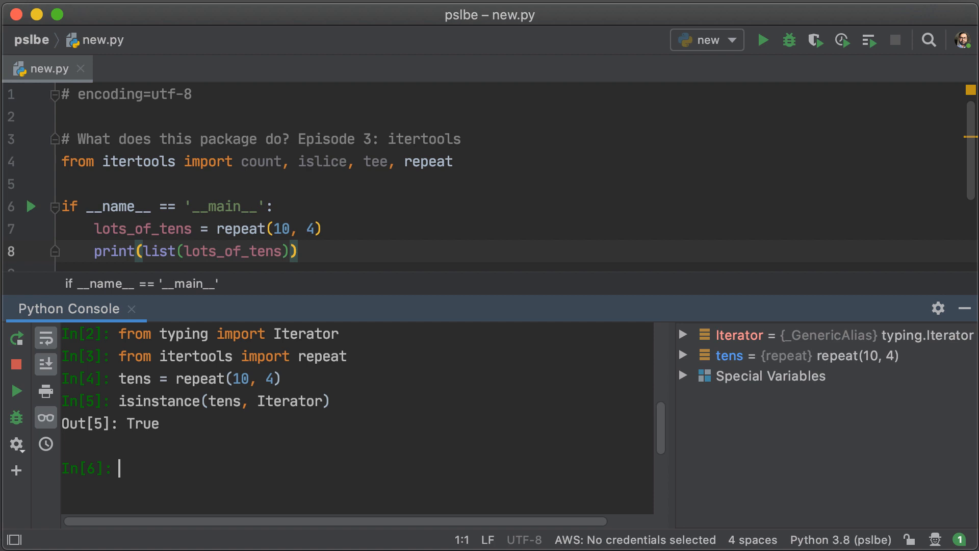
text(isinstance()
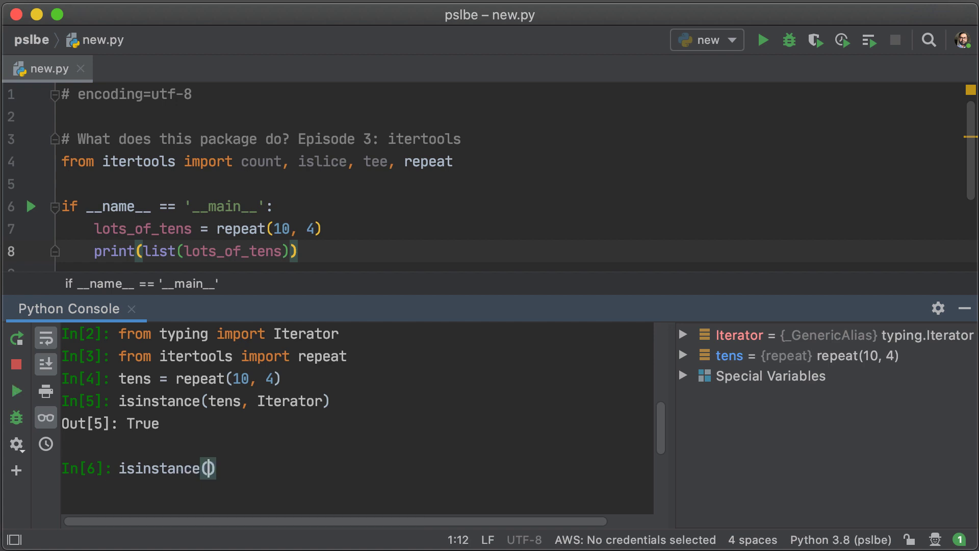
Step: Check isinstance of "a b c".split() and [1, 2, 3] against Iterator, both False
text("a b c")
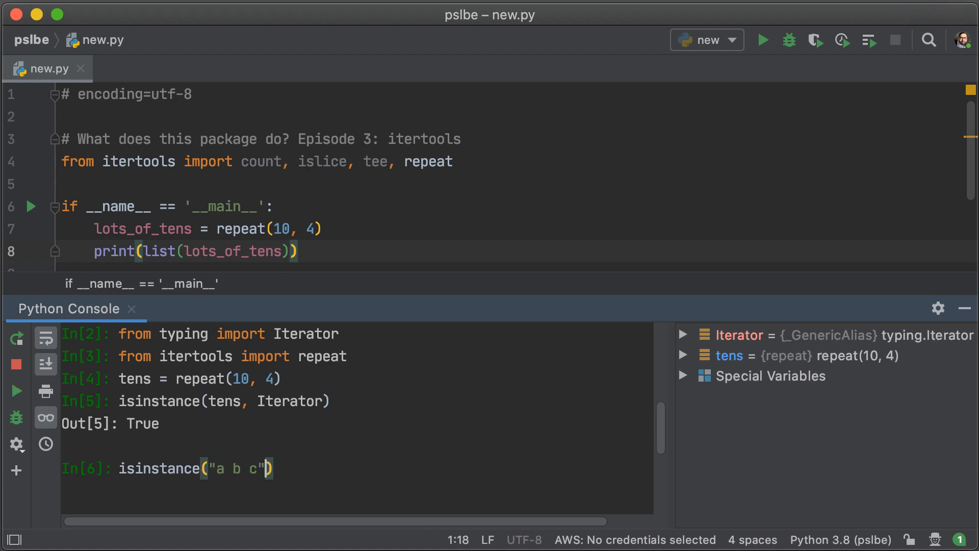
text(.split()
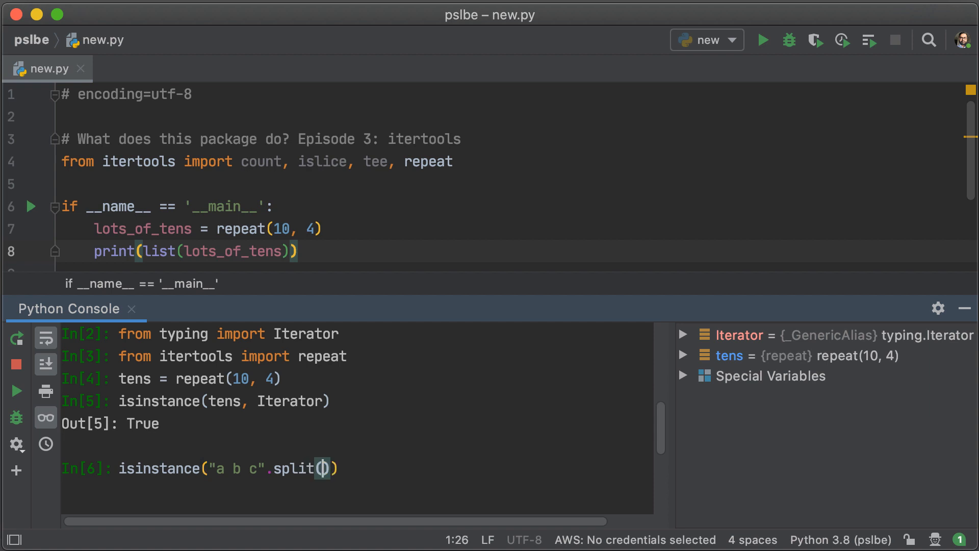
text(, It)
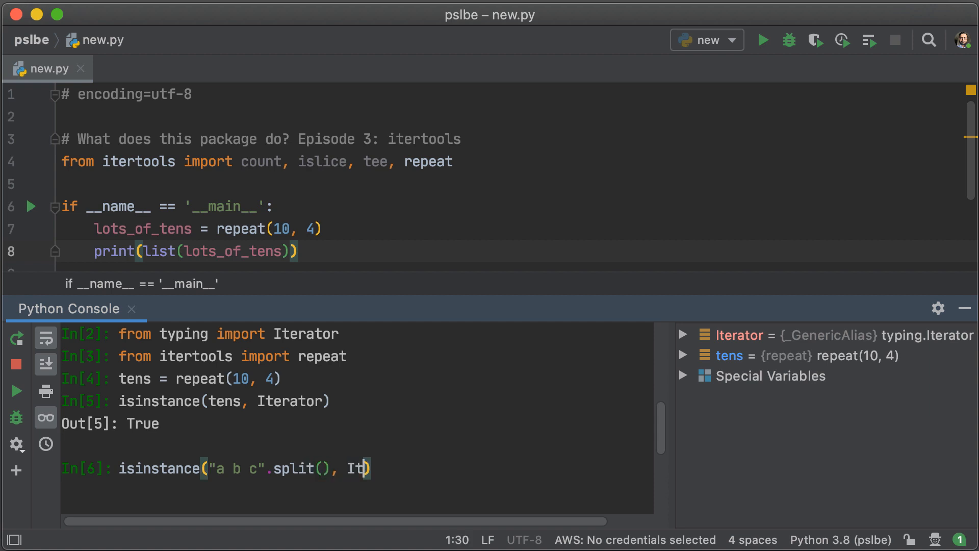
text(erator)
text(i)
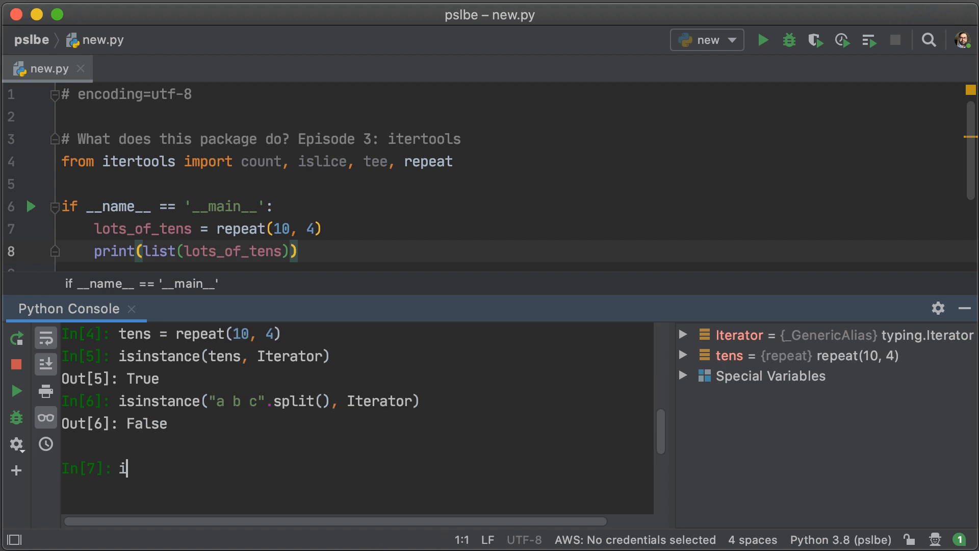
text(sinstance)
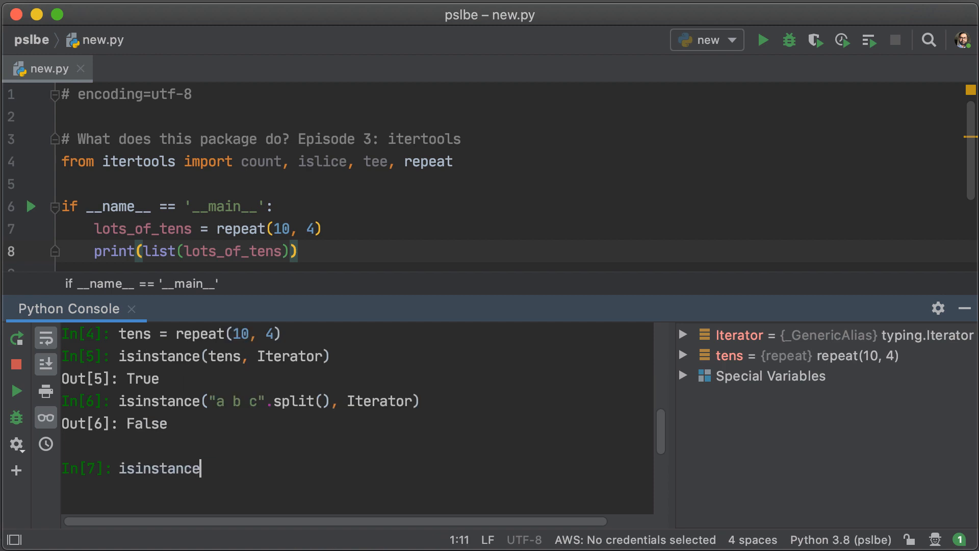
text(([1, 2, ])
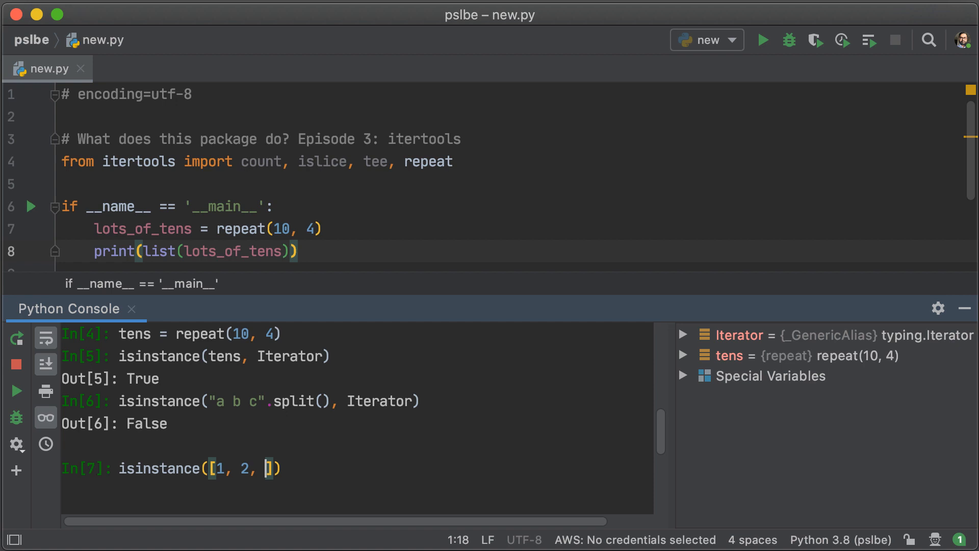
text(3],)
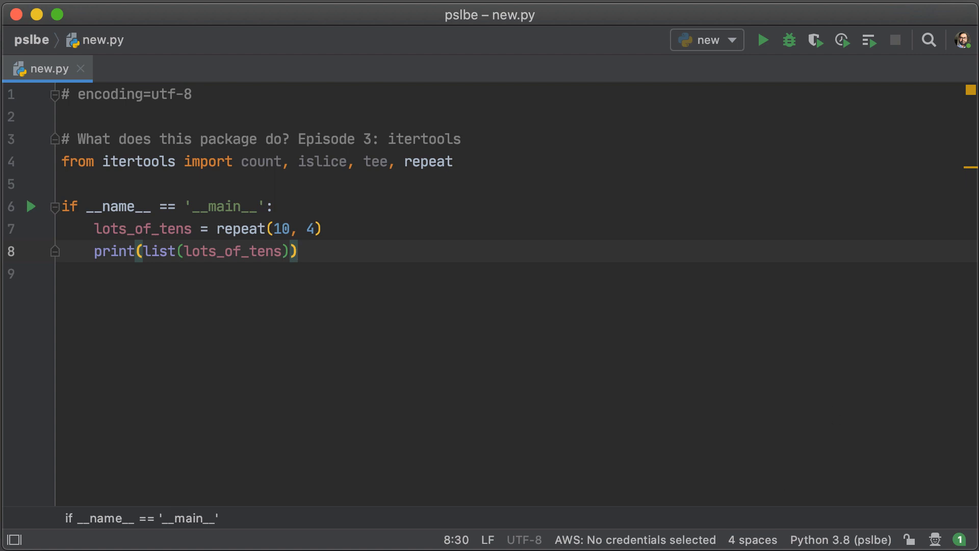
Step: Replace the repeat example with acc = accumulate('abcd'), auto-importing accumulate from itertools
text(list(a)
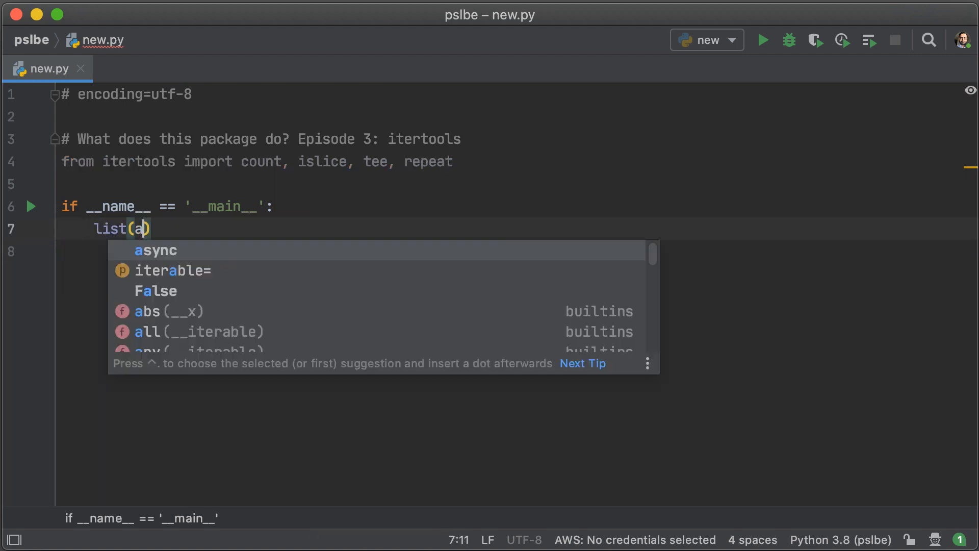
text(ccumulate()
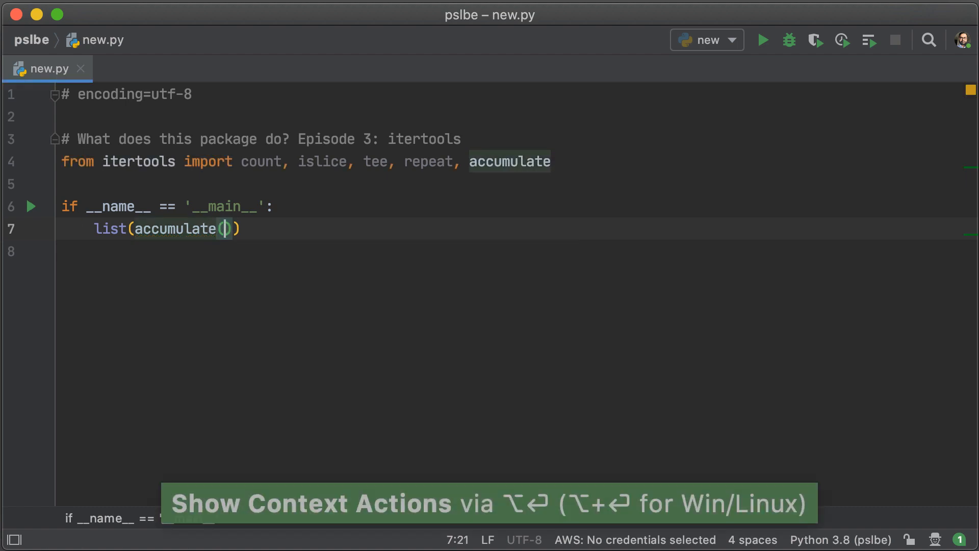
text('abcd')
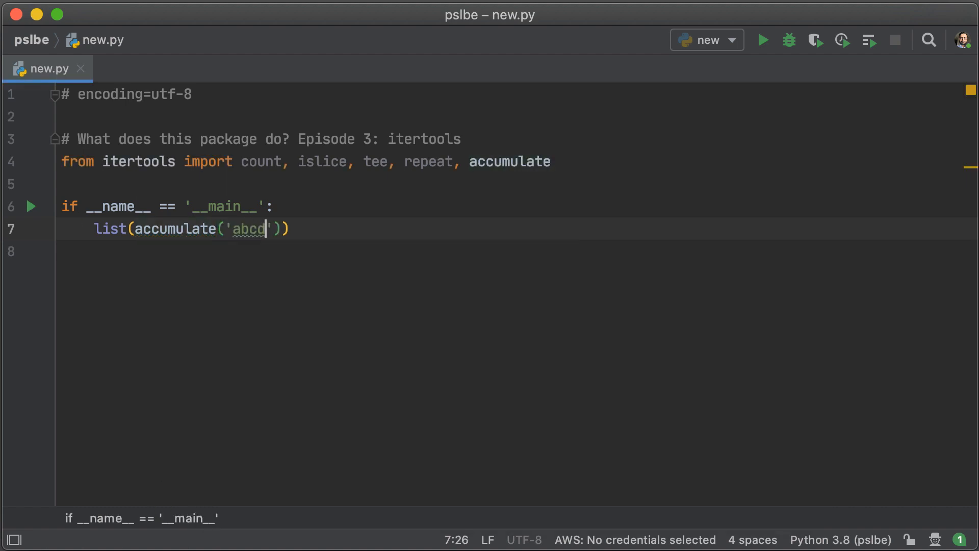
text(som)
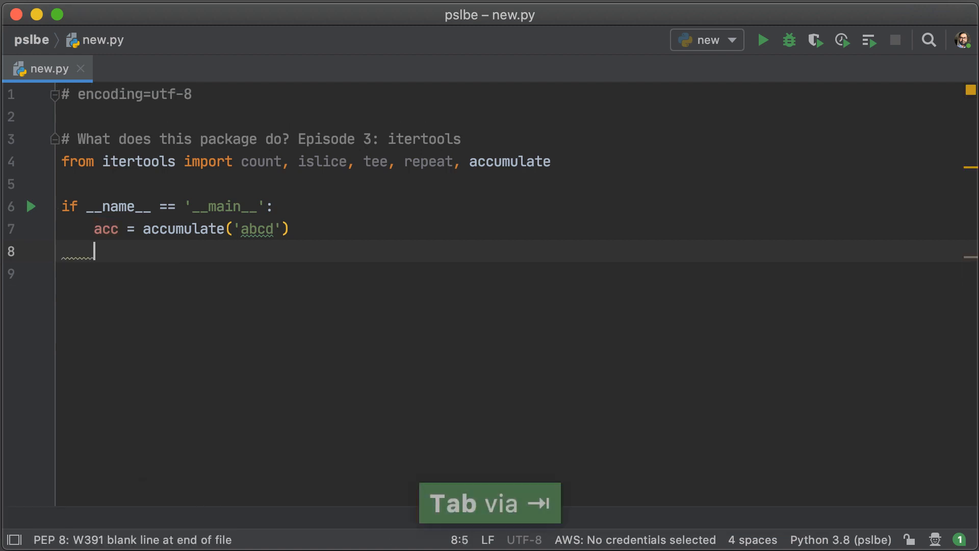
Step: Print acc and switch its input to repeat(10, 4), running once to see the accumulate object
text(print(acc))
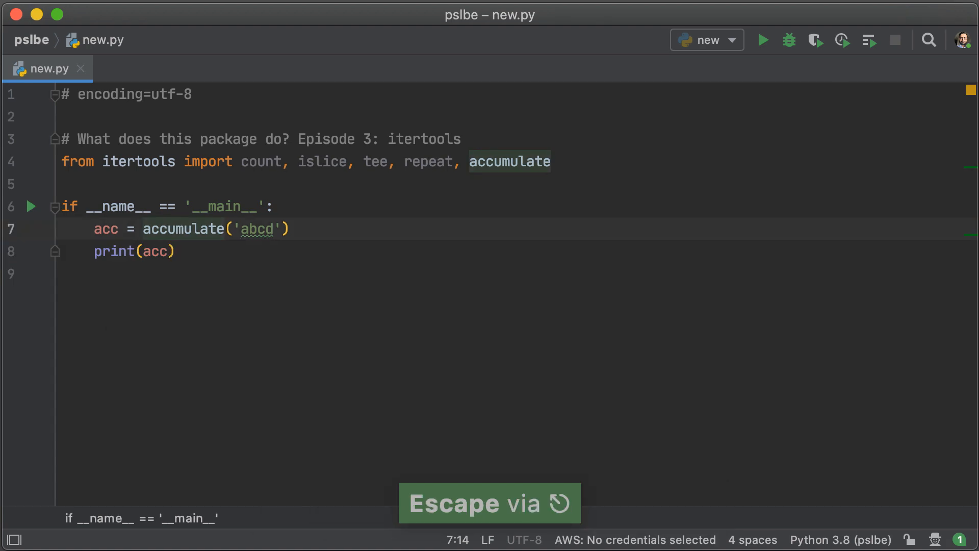
key(alt+shift+right)
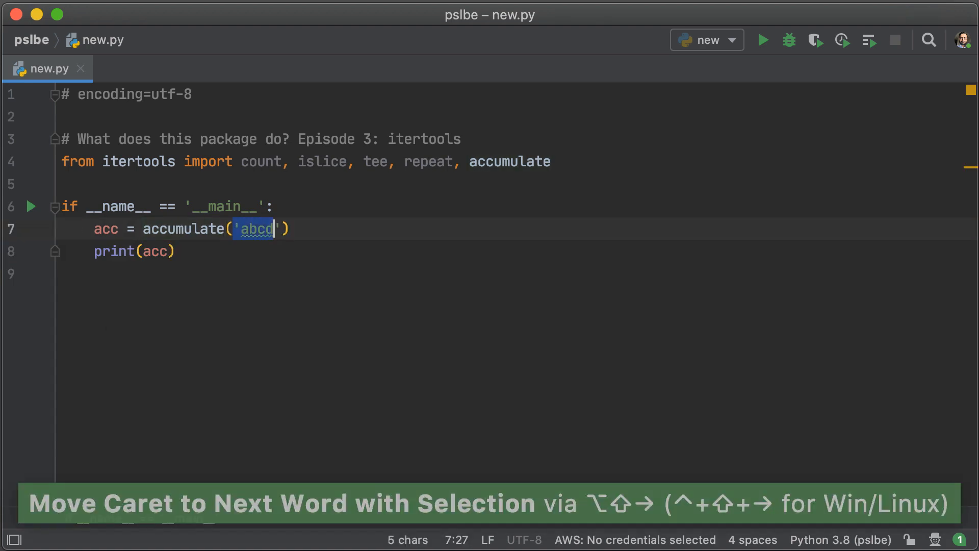
text(repeat(10, 4)
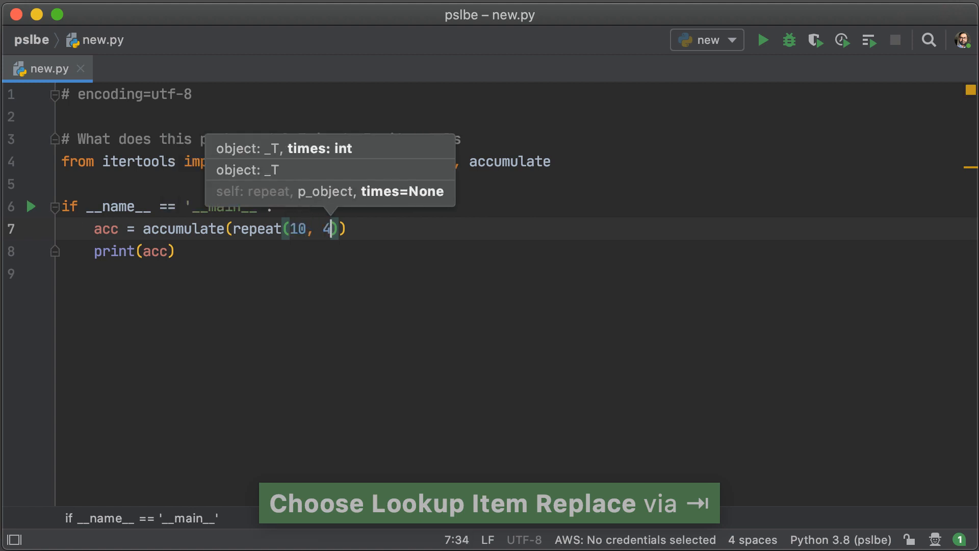
key(escape)
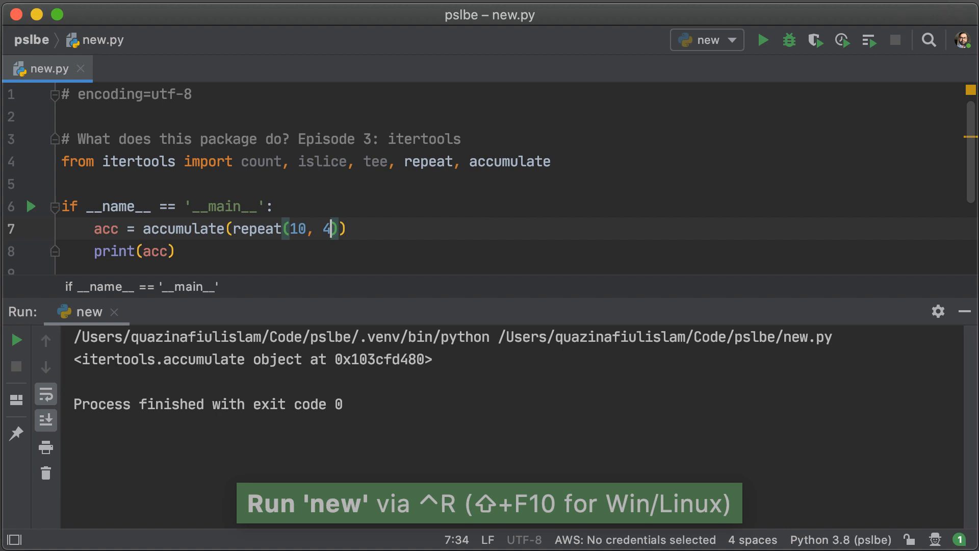
Step: Wrap acc in list() inside the print so the accumulated values show as a list
key(alt+shift+left)
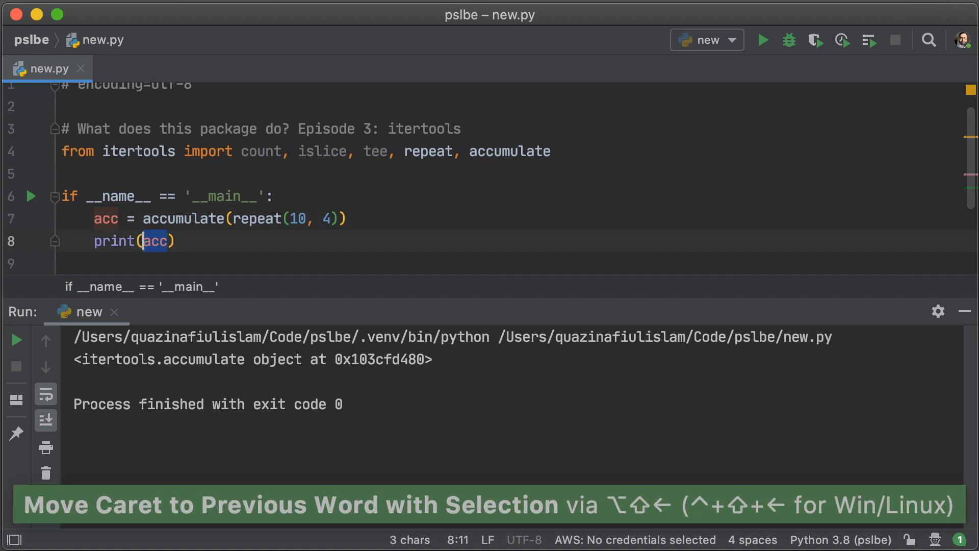
text(list()
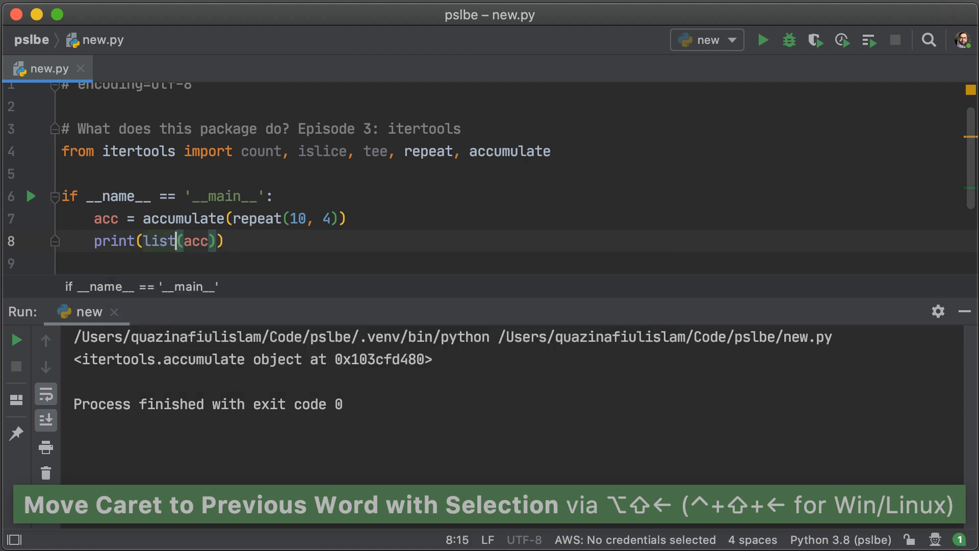
click(764, 40)
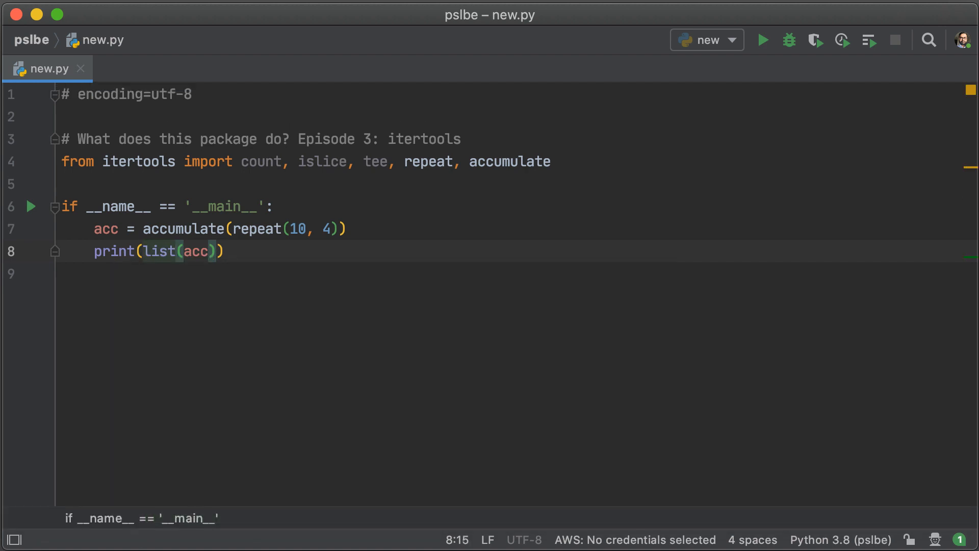
Step: Replace the print line with tens = cycle([1, 10, 100, 1000])
triple_click(150, 251)
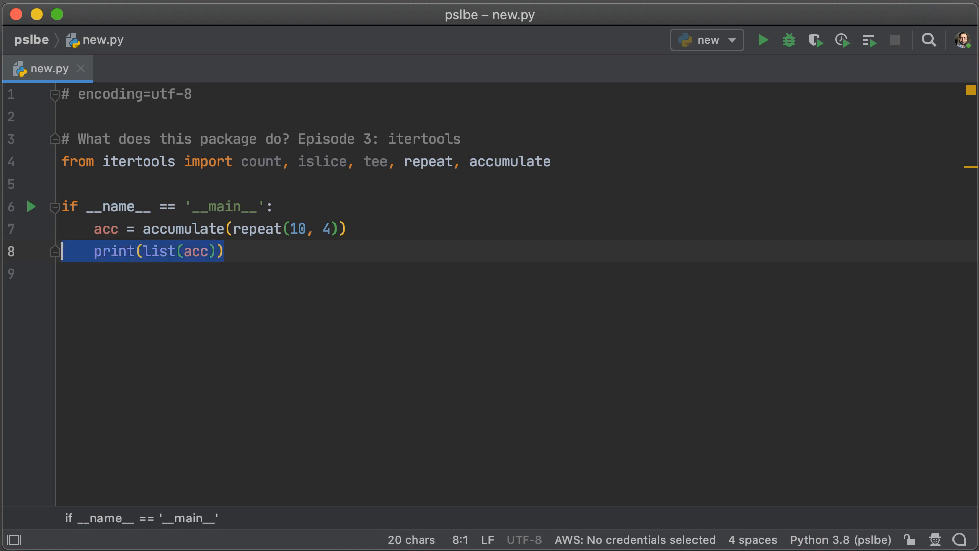
text(tens)
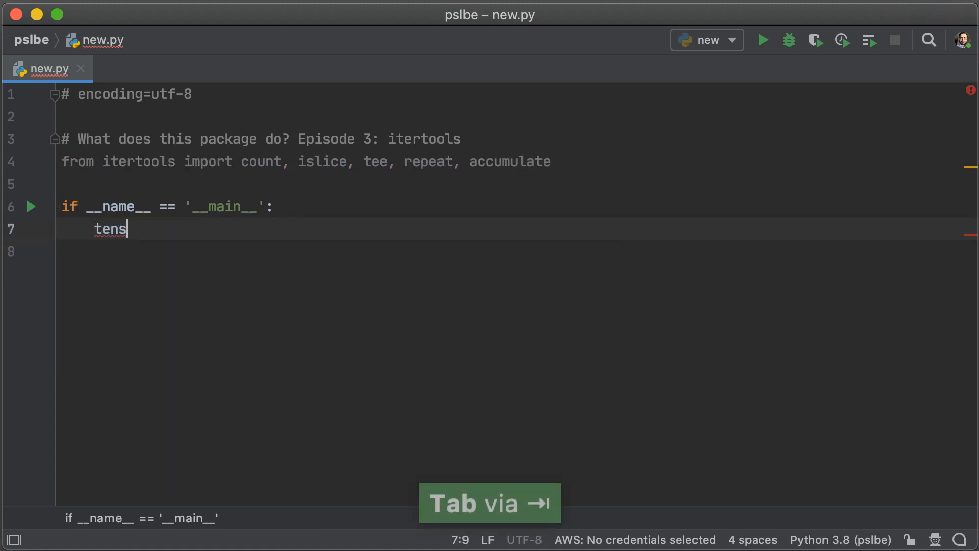
text(= cycle())
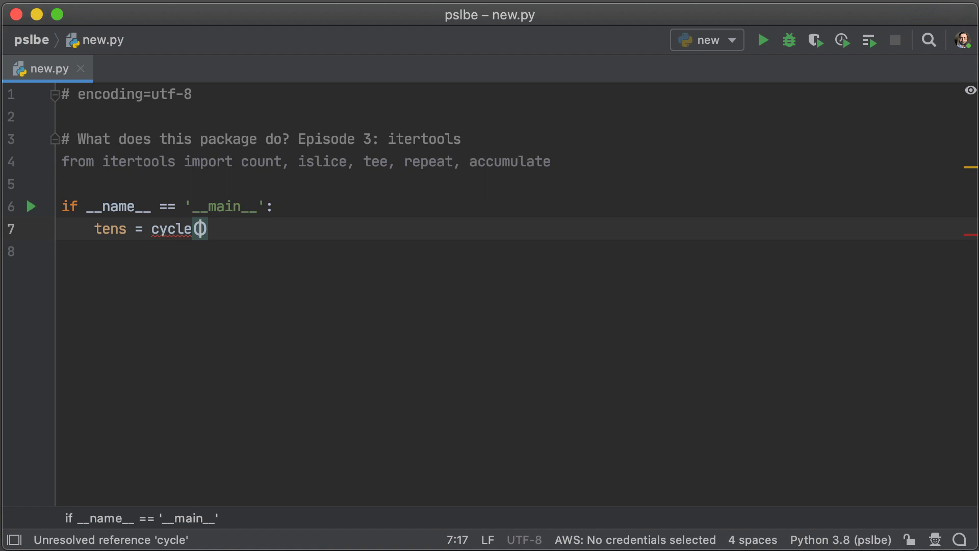
text([1,)
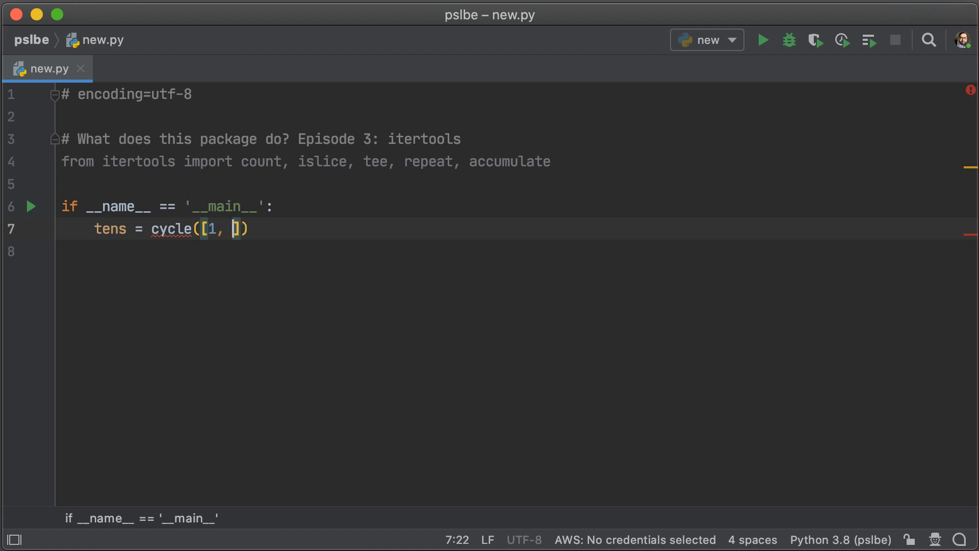
text(10, 100, 1000)
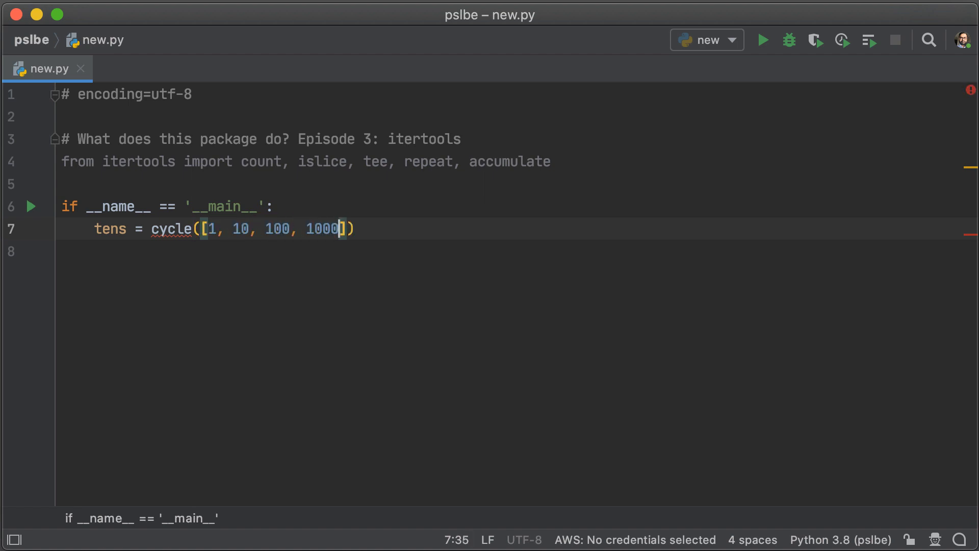
click(150, 229)
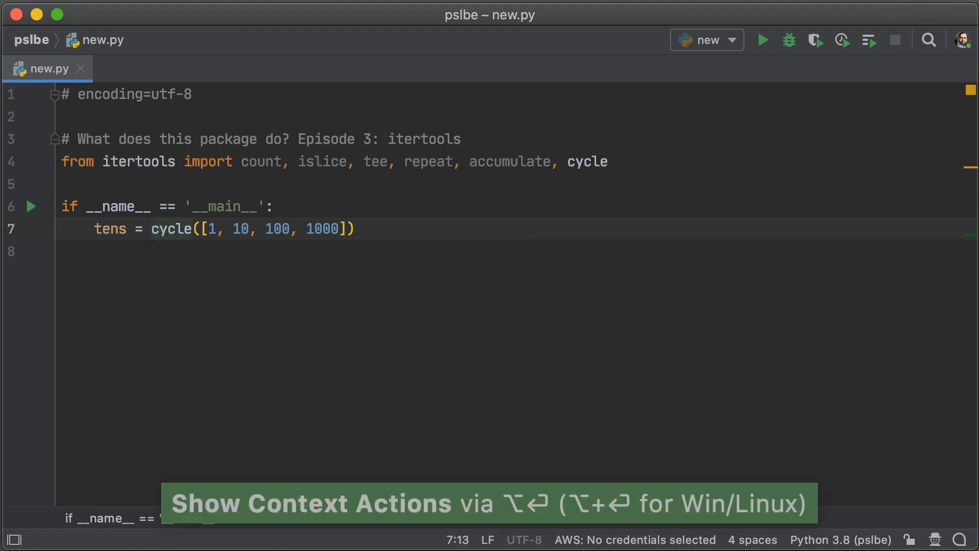
click(354, 229)
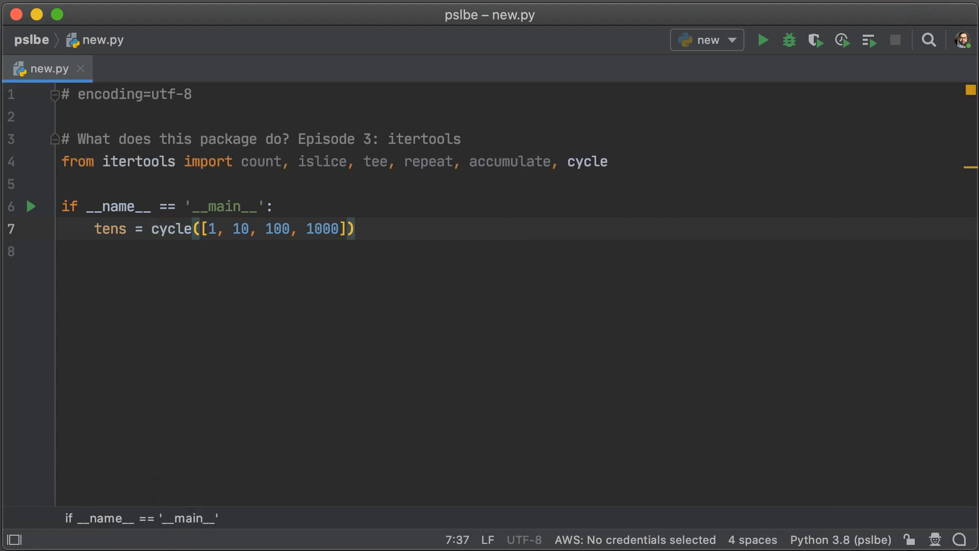
Step: Add limited_tens = islice(tens, 0, 10) on the next line
text(li)
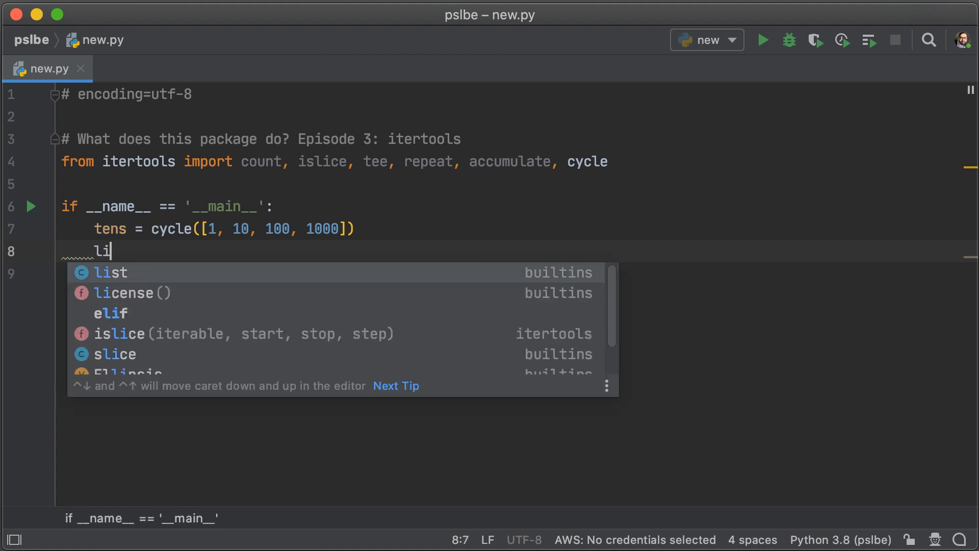
text(mited_tens = islice()
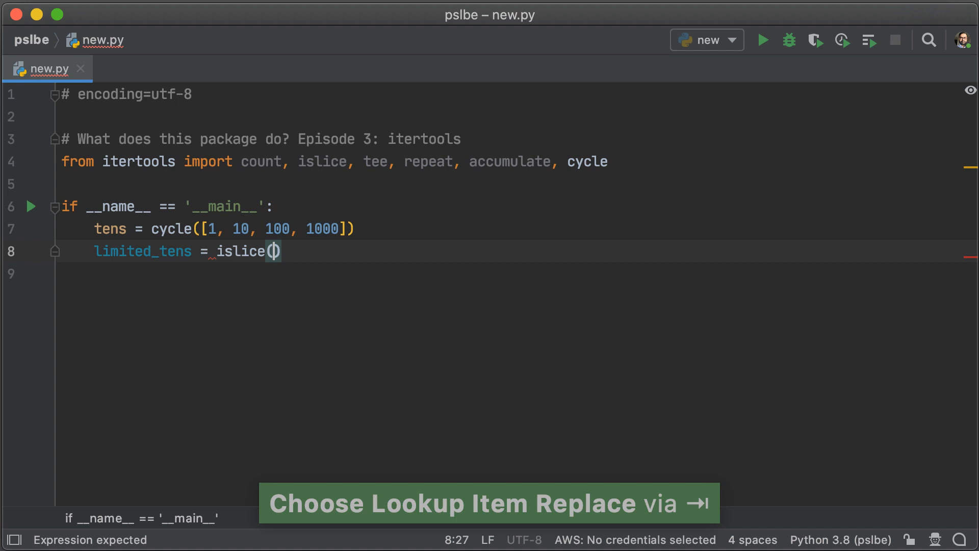
text(tens,)
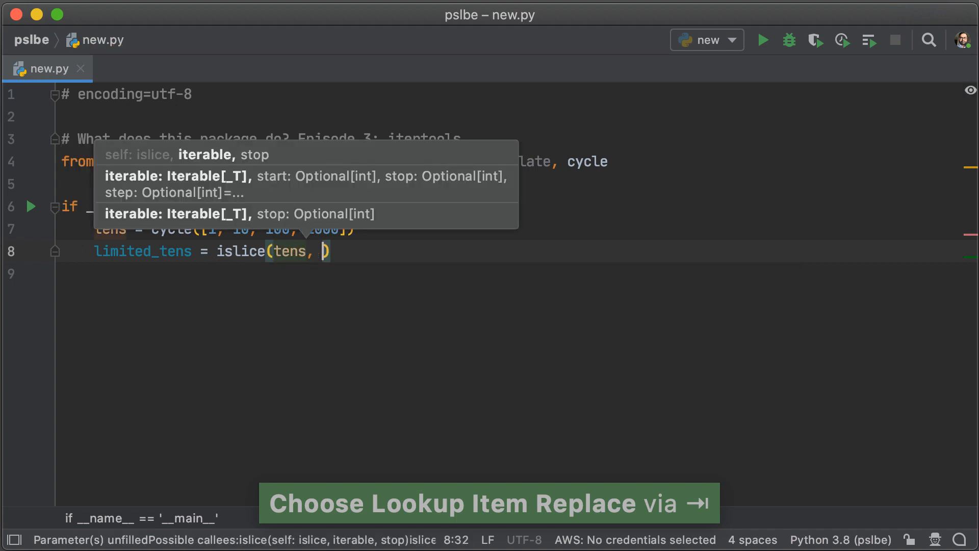
text(0, 10)
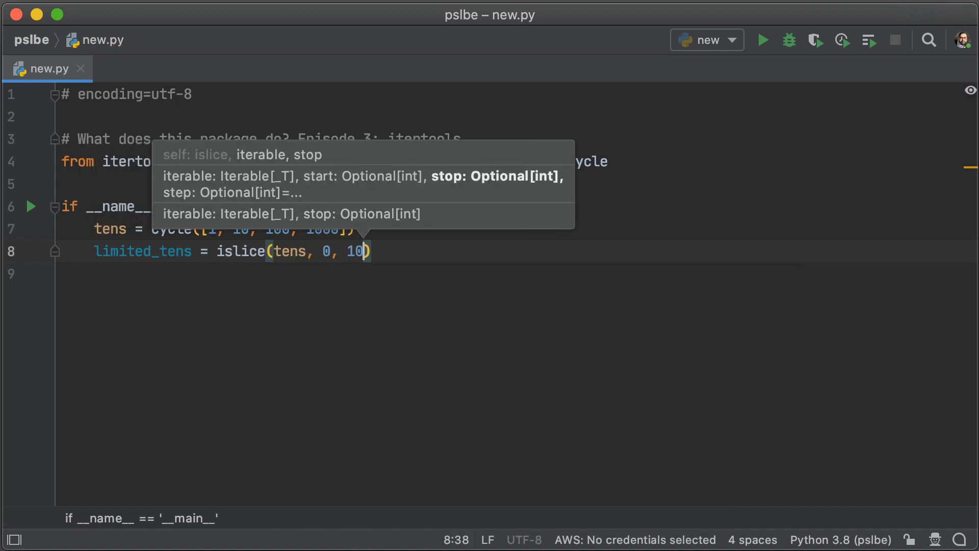
key(Return)
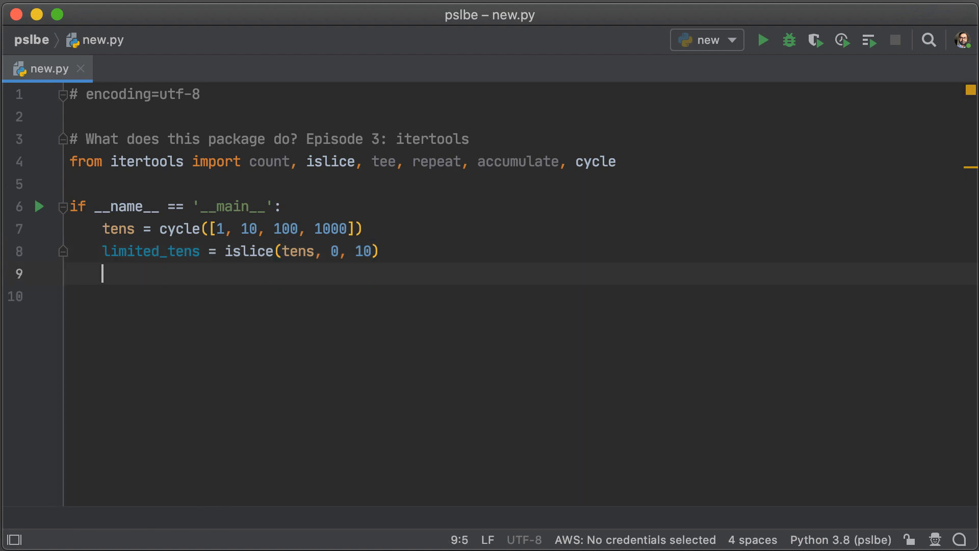
Step: Print list(limited_tens) and change the islice stop value to 15
text(print(limited_tens)))
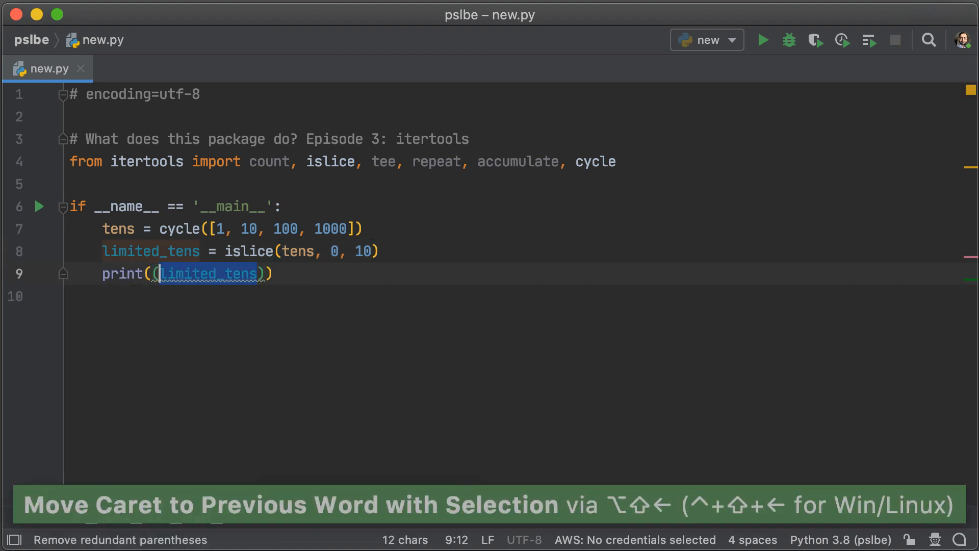
text(list()
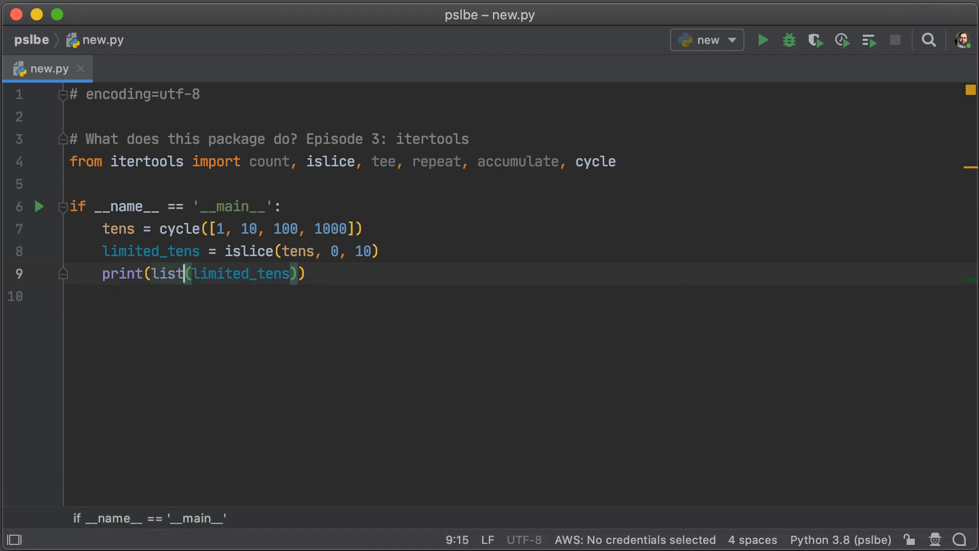
click(763, 40)
text(5)
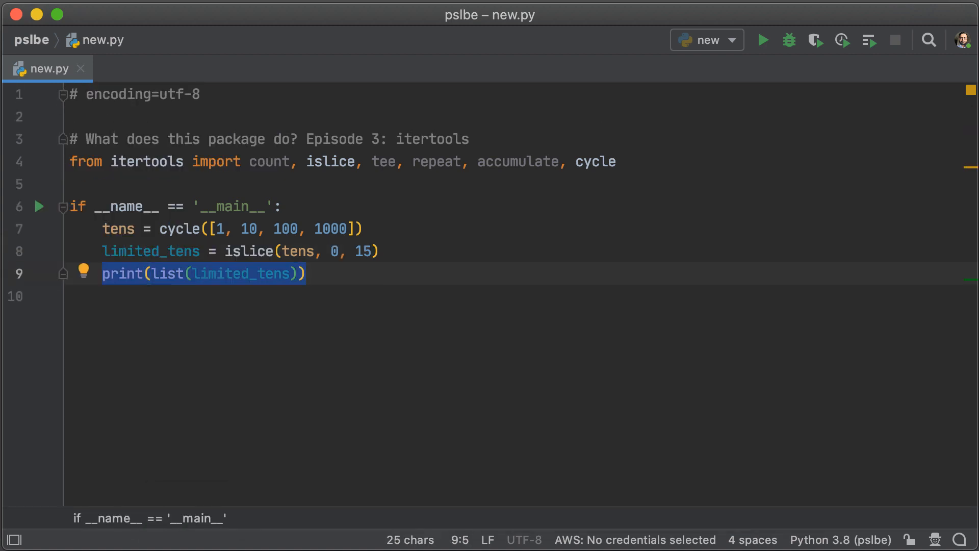
Step: Store list_tens = list(limited_tens), print it and run to see the fifteen cycled values
text(list_tens = l)
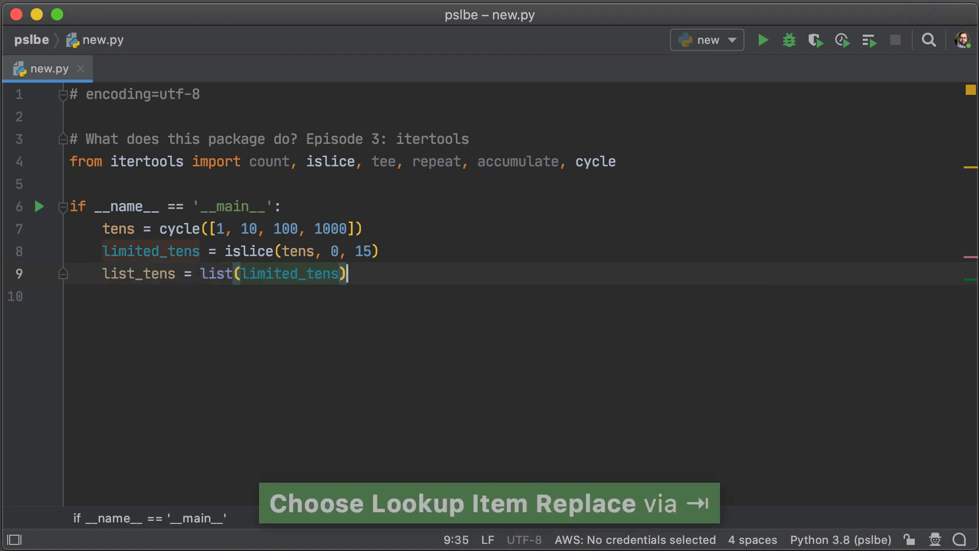
text(print(list_tens))
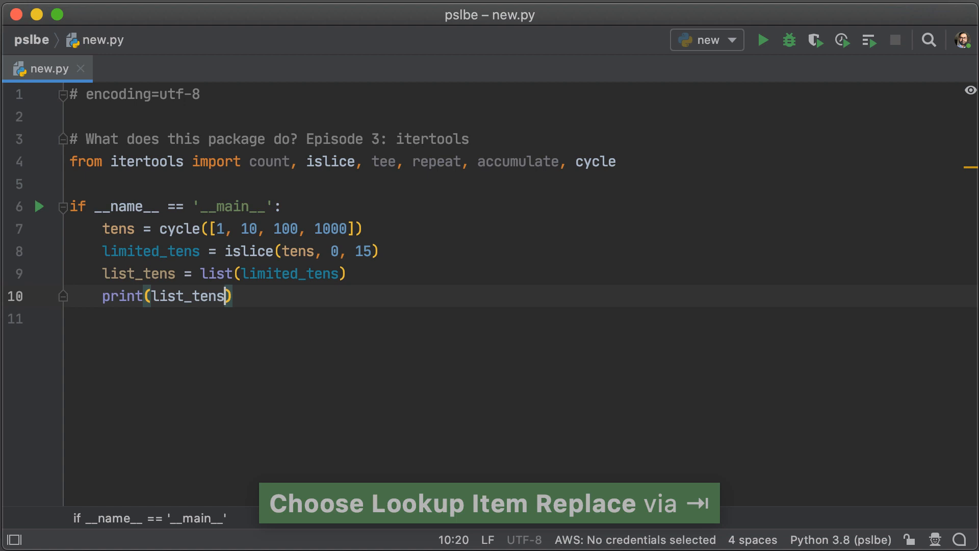
click(763, 40)
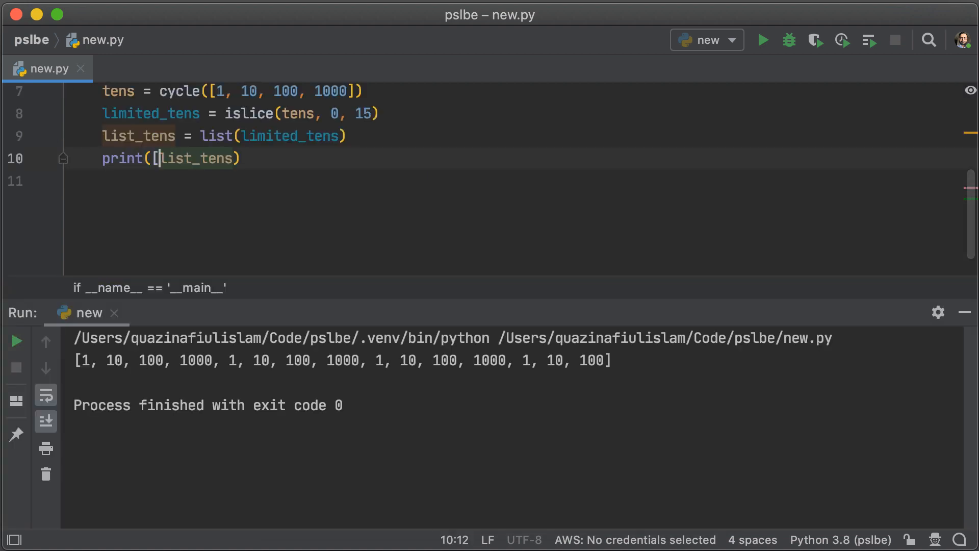
Step: Print list(chain.from_iterable([list_tens, list_tens])) with chain imported from itertools
text(, list)
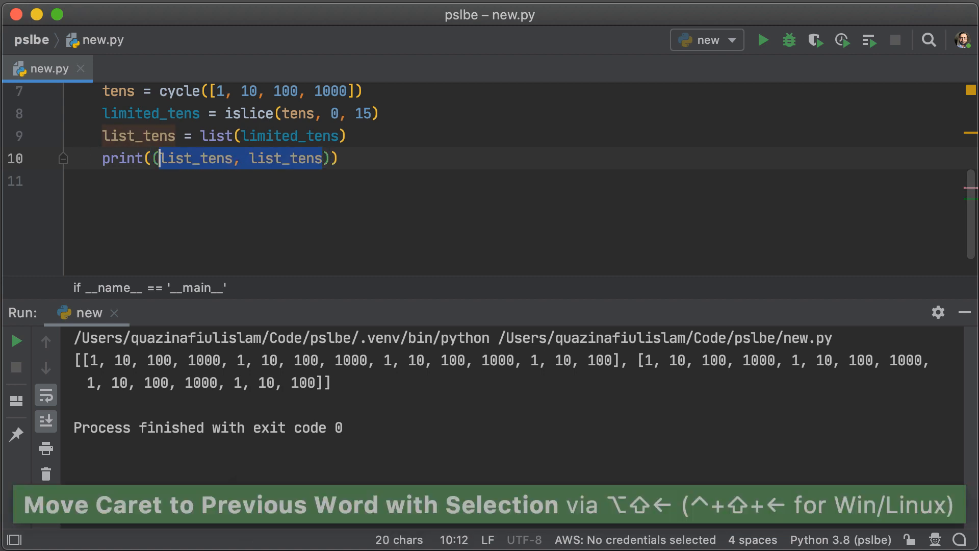
text(chain)
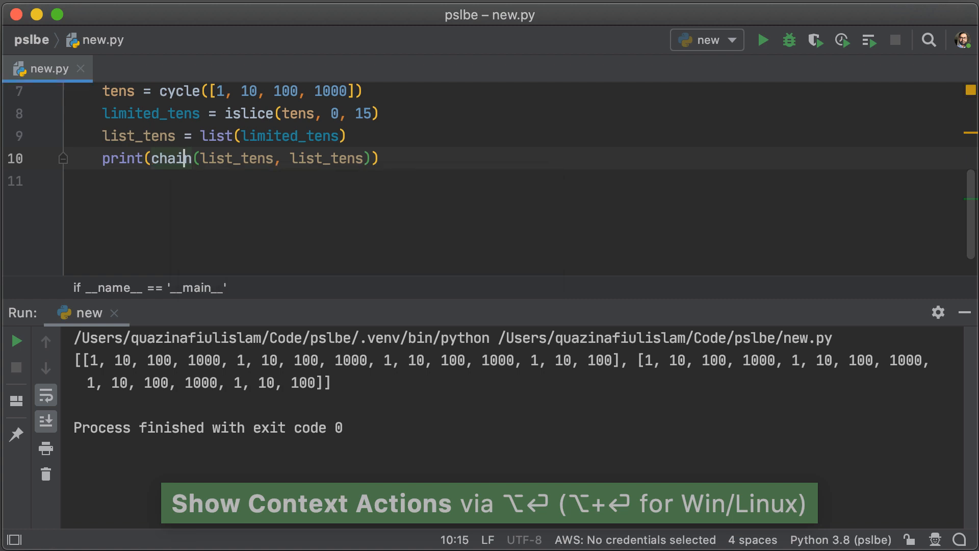
click(763, 39)
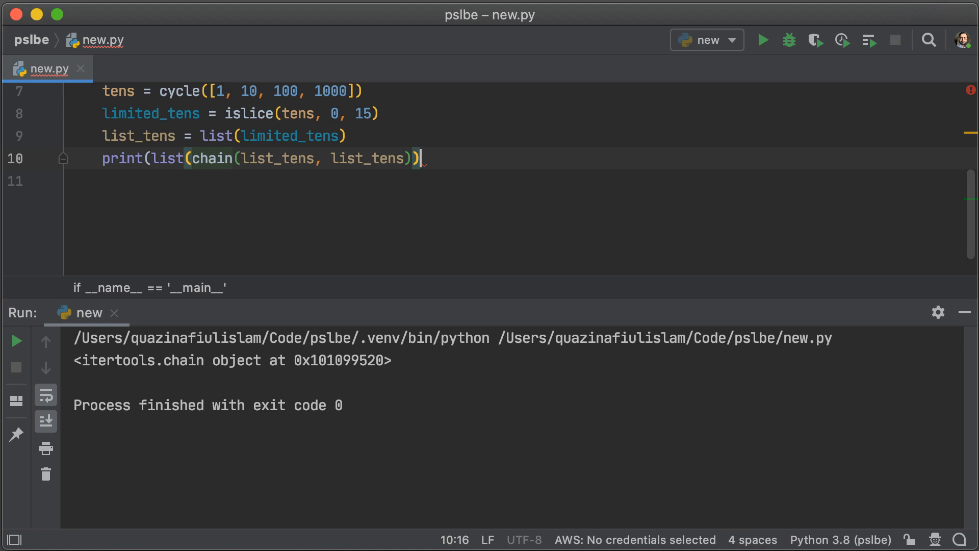
click(763, 40)
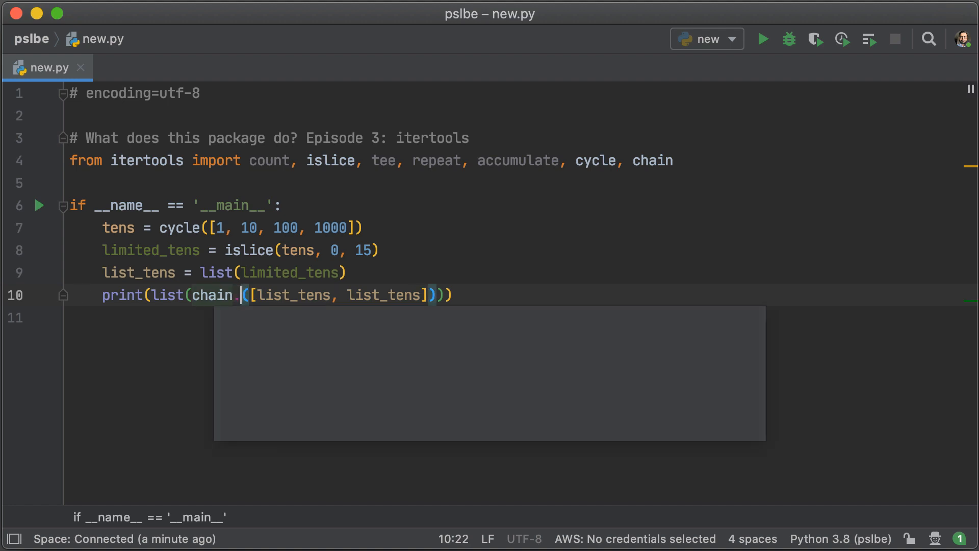
key(Tab)
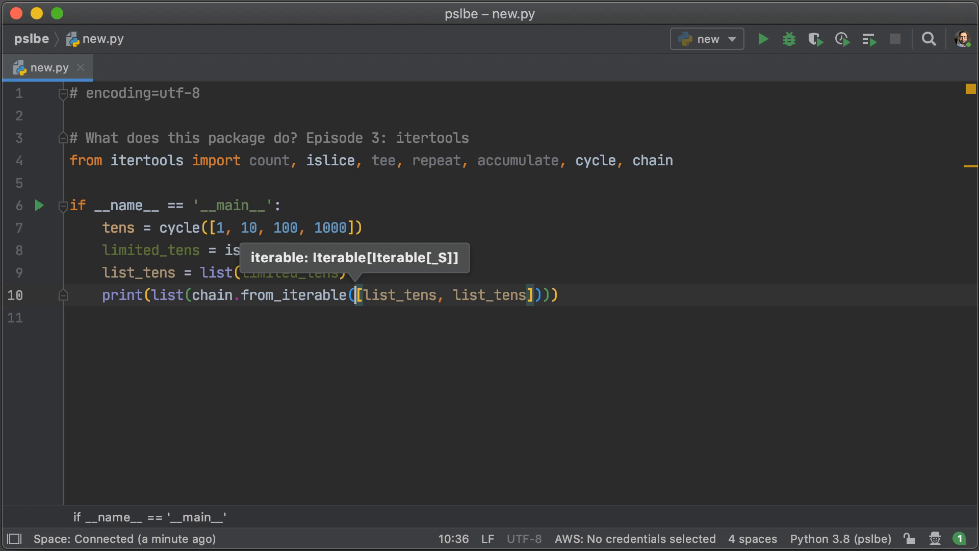
click(763, 39)
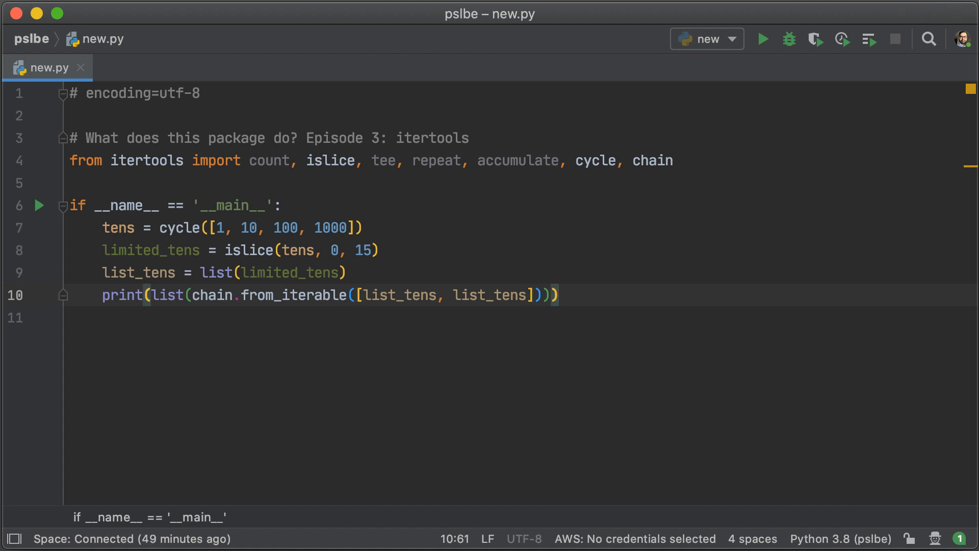
Step: Write for i, v in zip(list_tens, list_tens[1:]): print(i, v) and run to see consecutive pairs
text(for i, v in zip()
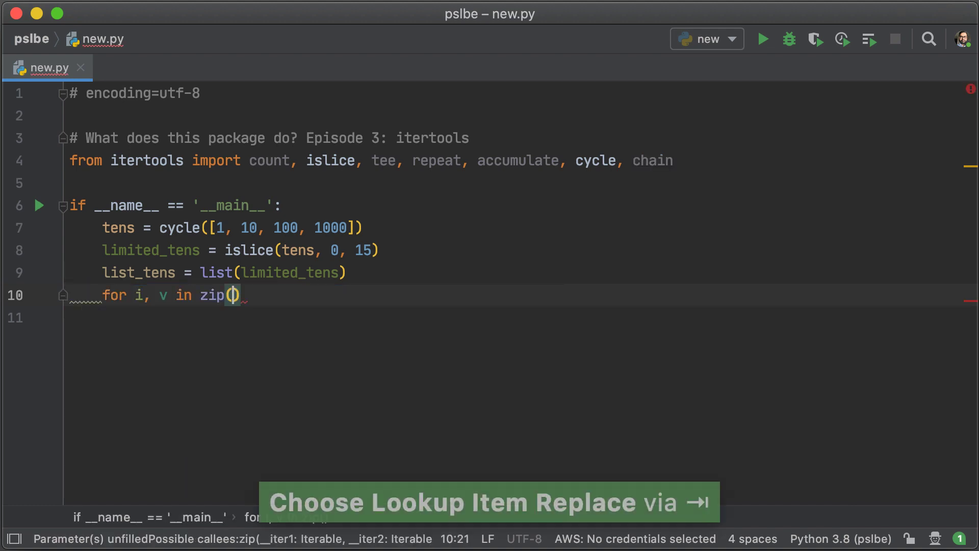
text(list_tens)
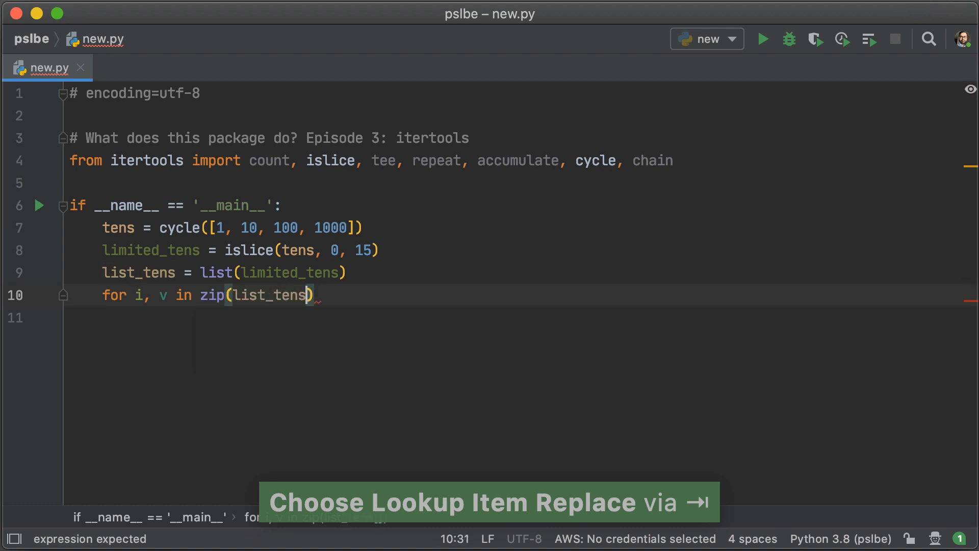
text(, list_tens[1:])
click(513, 317)
text(print(i)
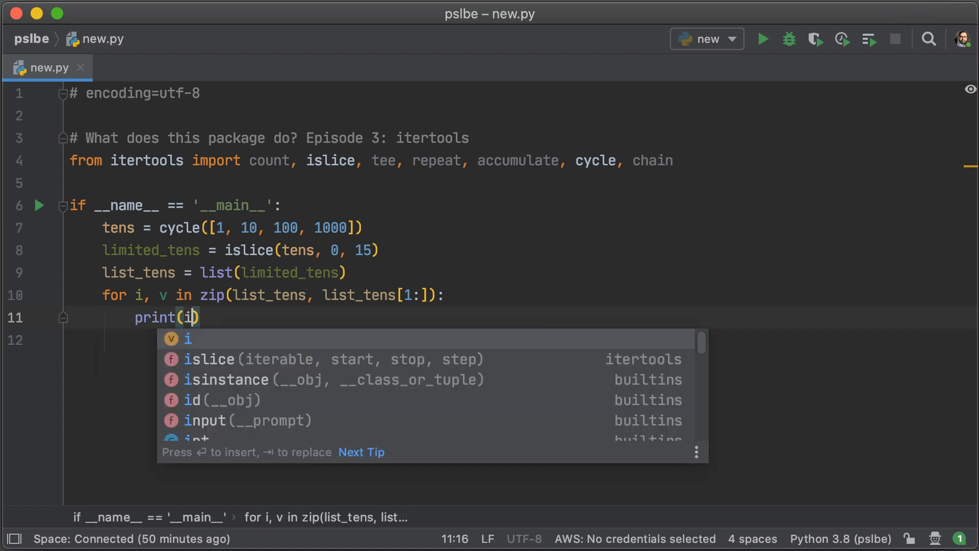
text(, v)
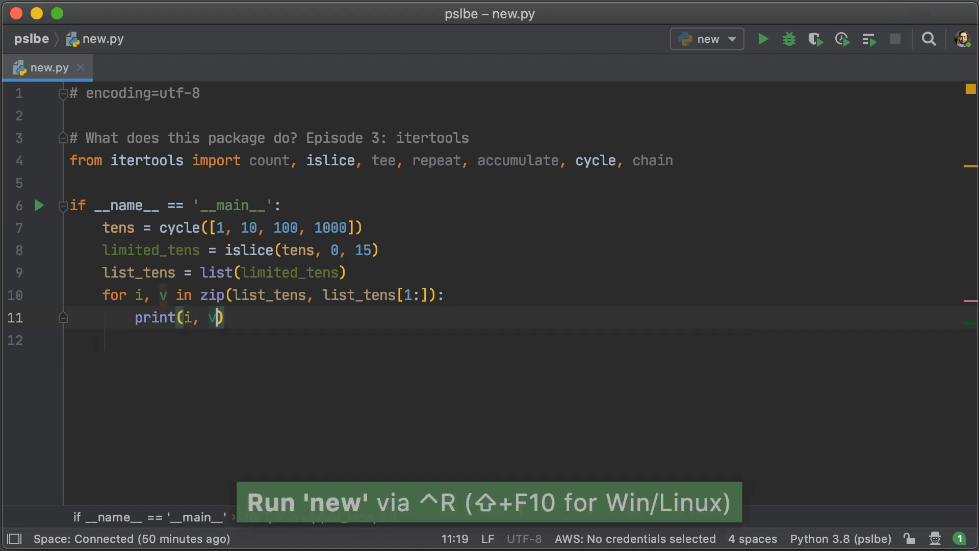
click(763, 39)
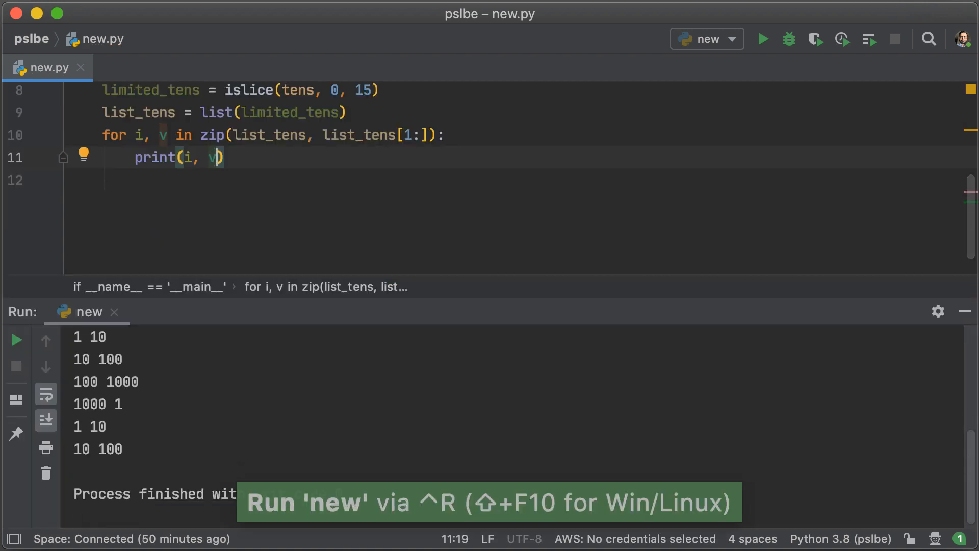
click(763, 39)
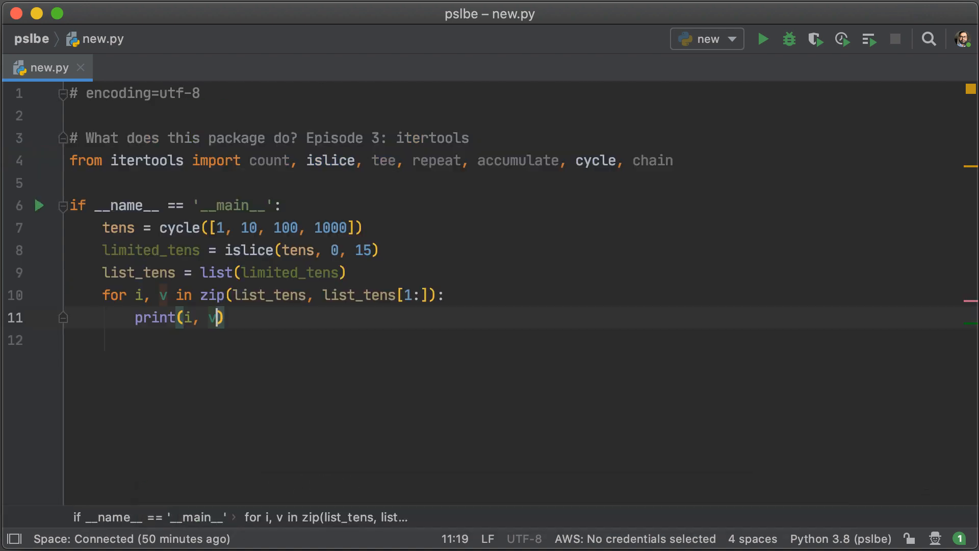
Step: Swap zip for zip_longest in the pairing loop and run, showing a final 100 None pair
click(217, 295)
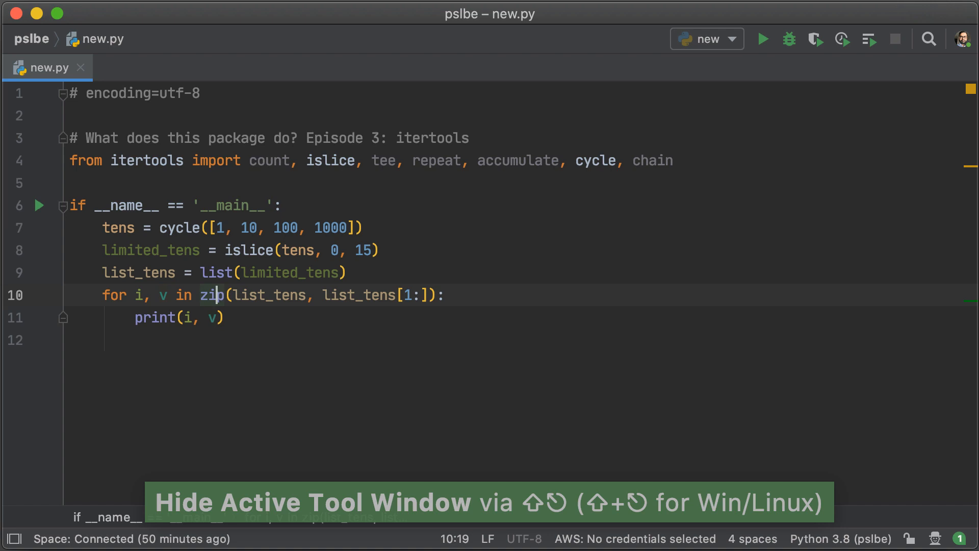
text(lo)
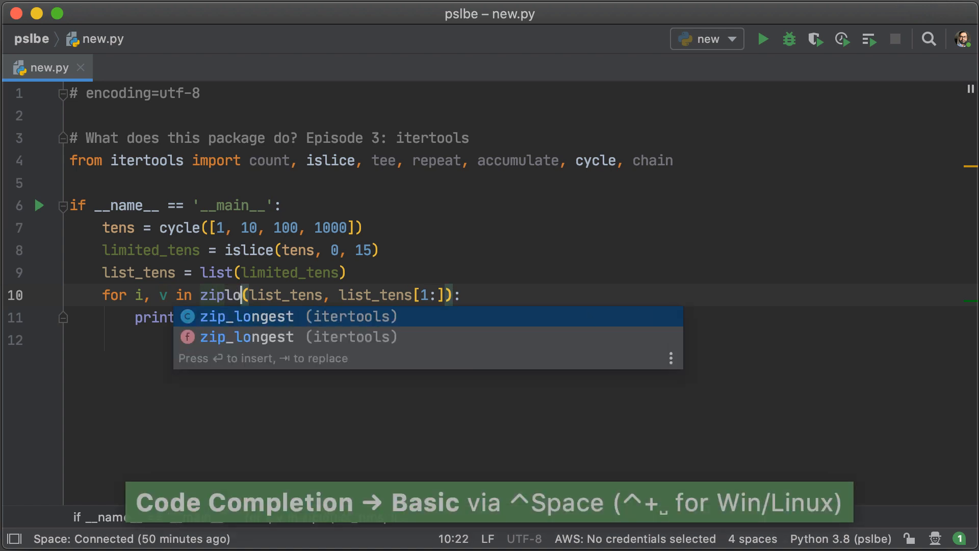
key(tab)
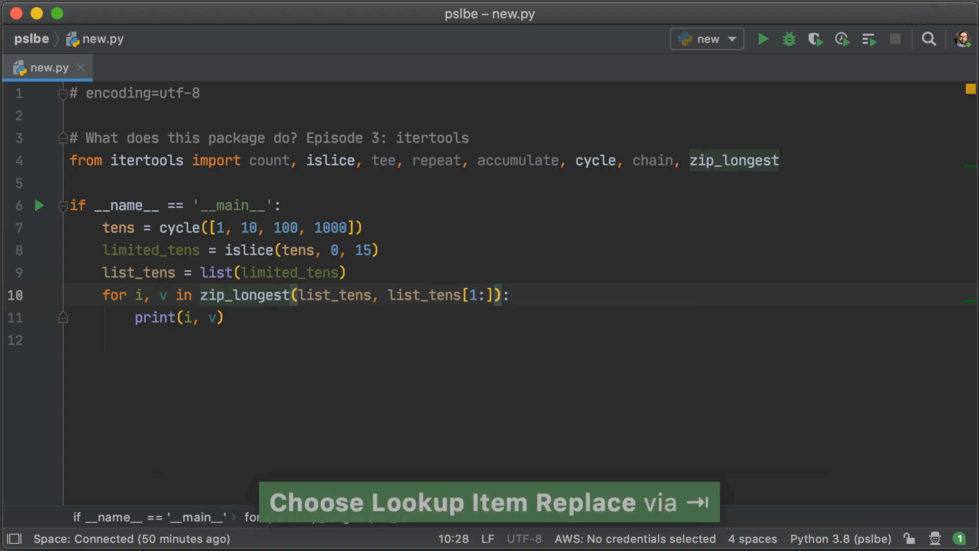
click(763, 38)
text(, )
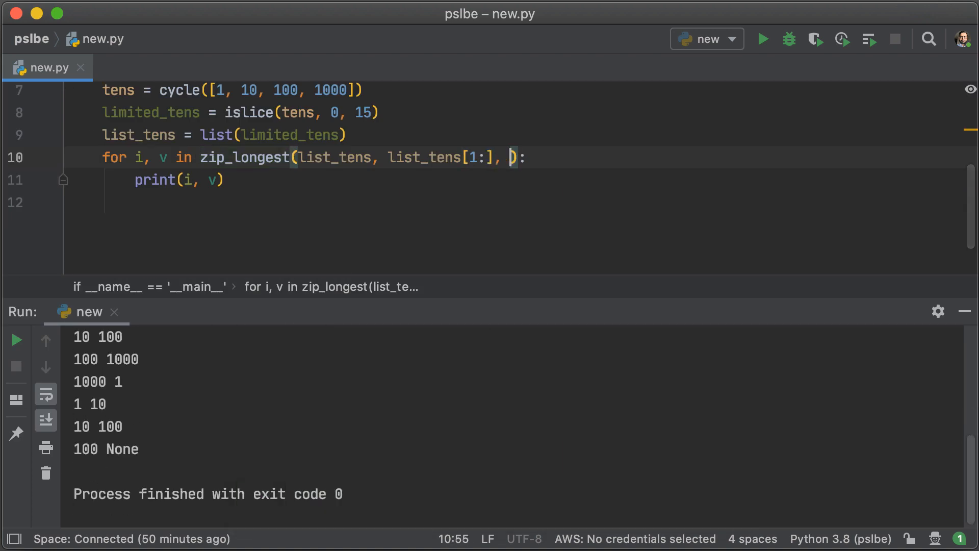
Step: Add a fillvalue keyword argument to the zip_longest call
text(fillvalue=)
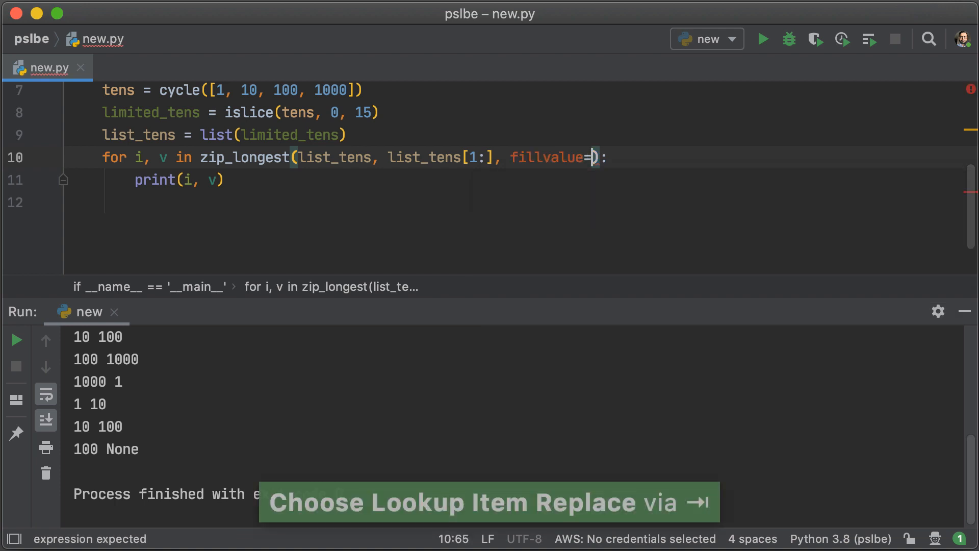
text(')
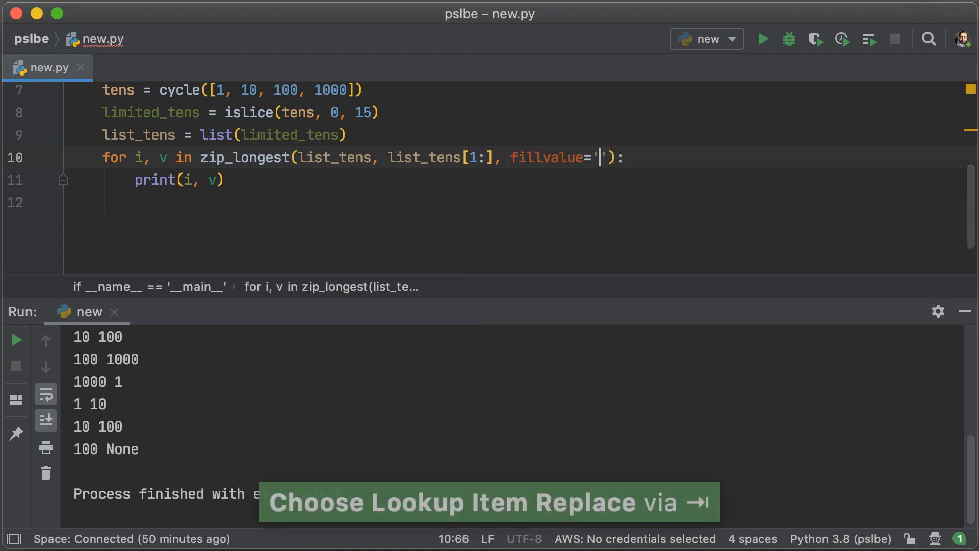
text(-)
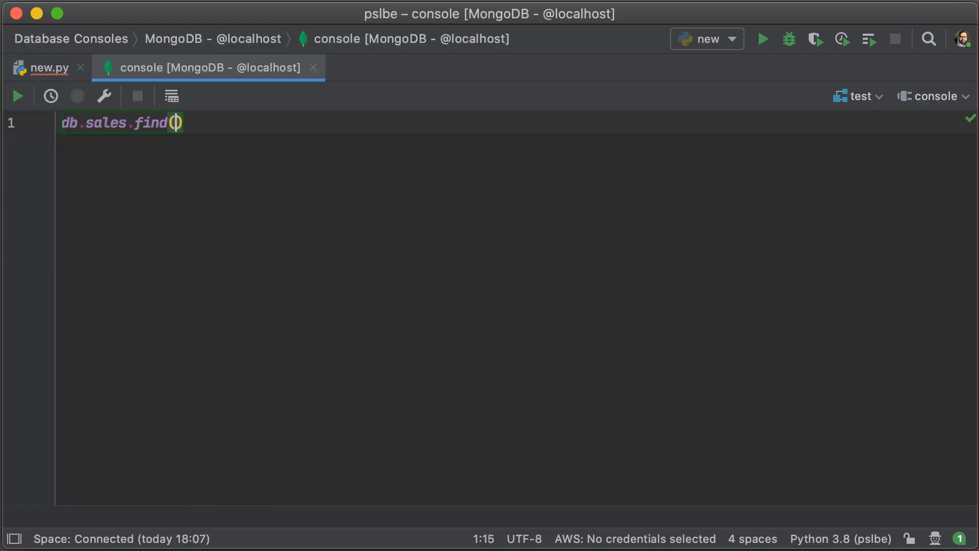
Step: Query db.sales.find for couponUsed true, projecting only items and customer fields
text({"couponUsed")
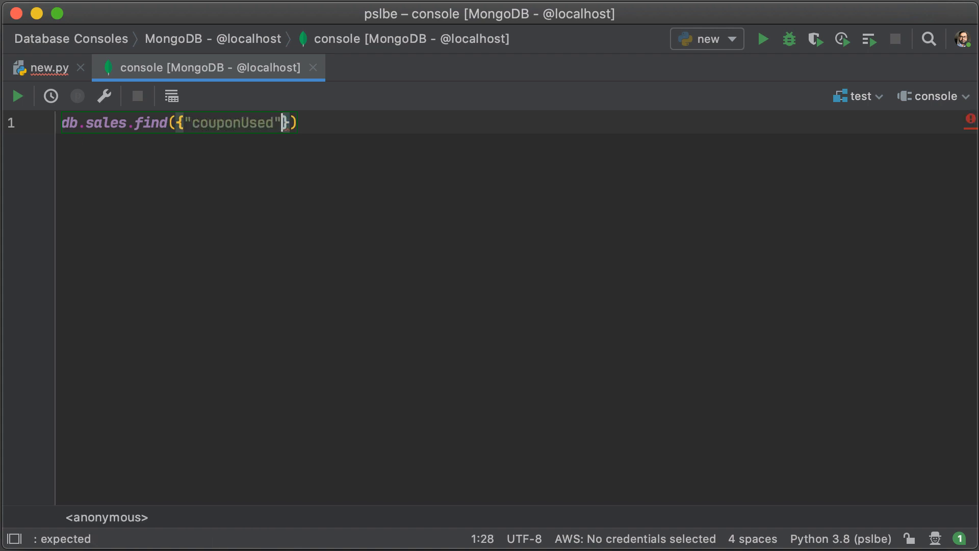
text(: true}, {)
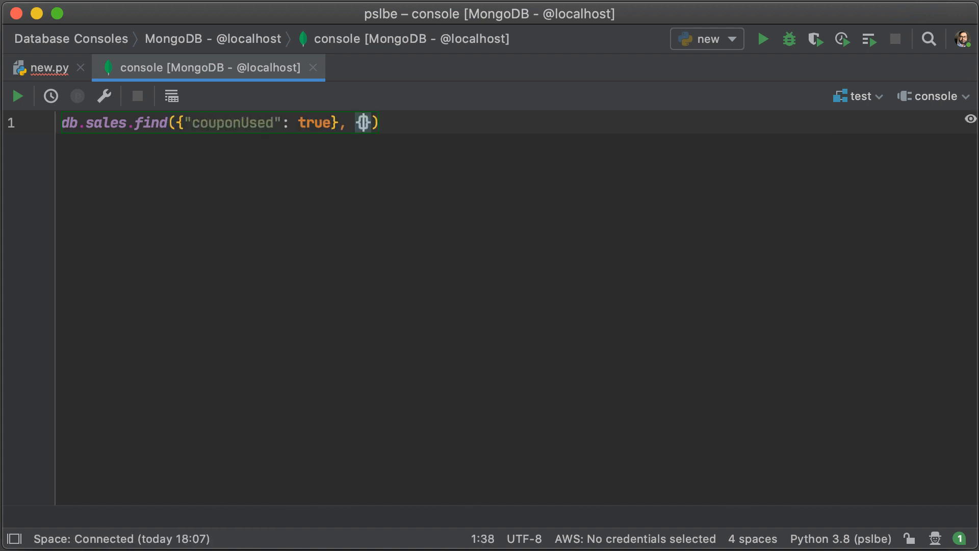
text("items": 1, "customer": 1)
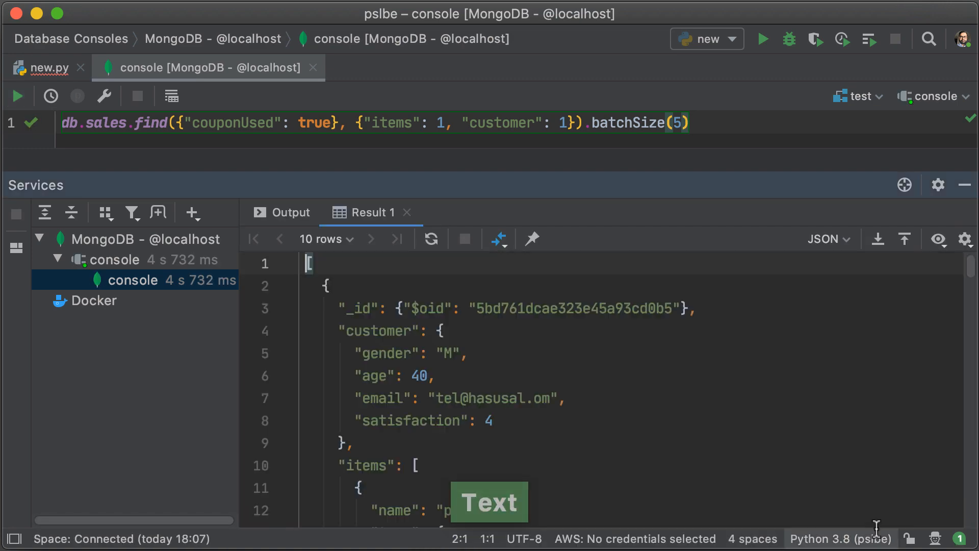
Step: Switch between the MongoDB console and new.py, ending back in new.py
click(44, 68)
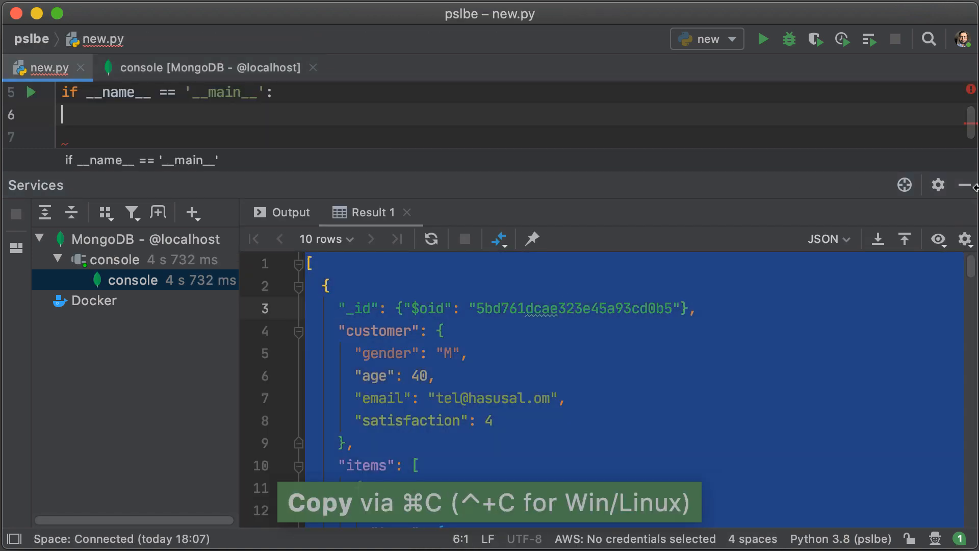
click(206, 67)
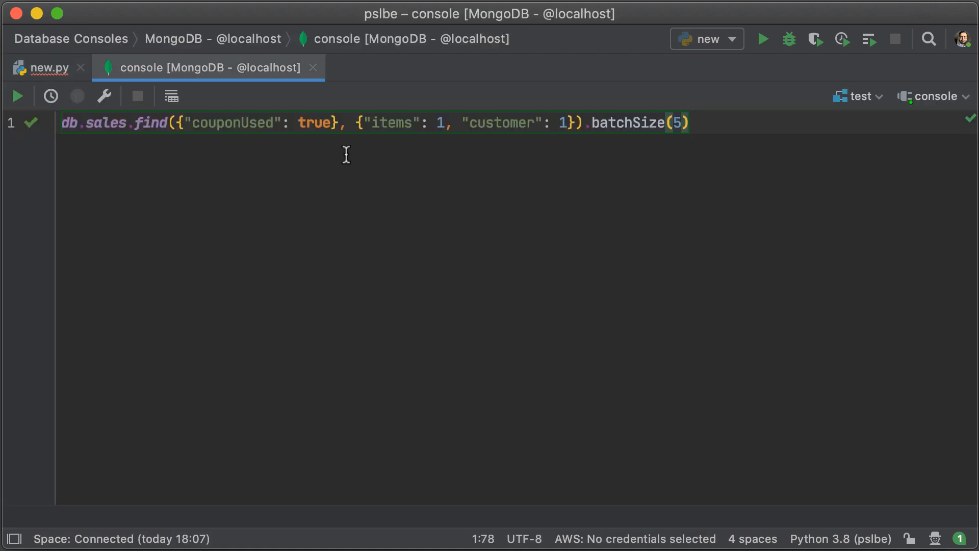
click(42, 67)
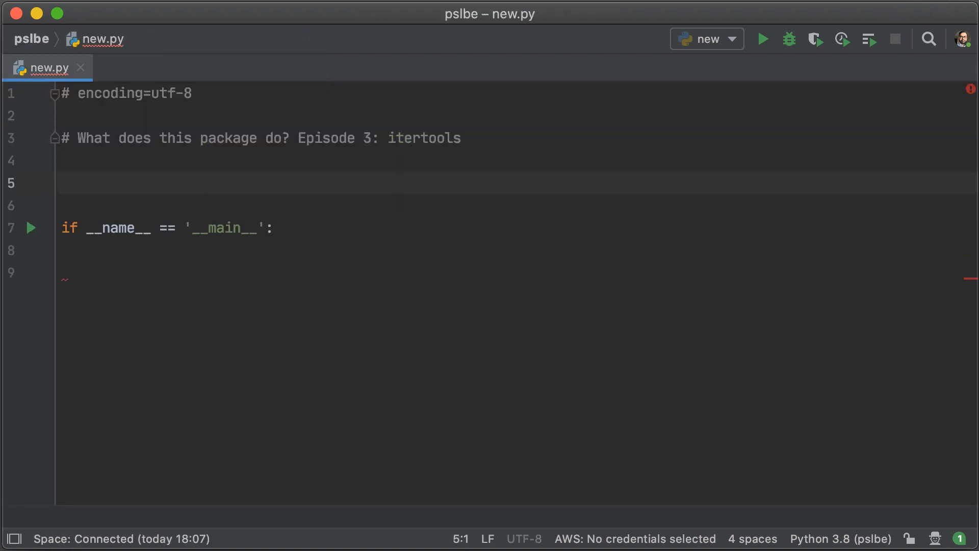
Step: Paste the sales records into new.py and start a for group in groupby loop
key(cmd+v)
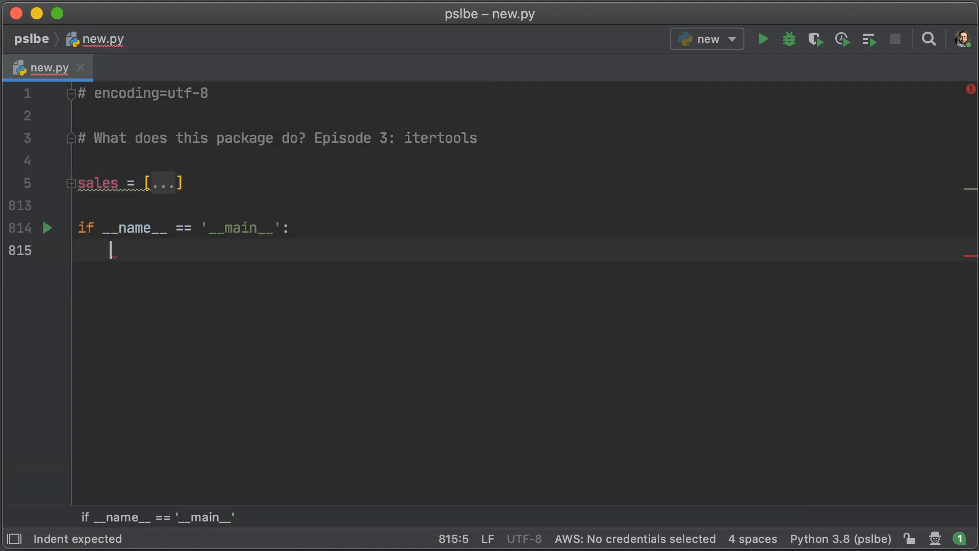
text(for grou)
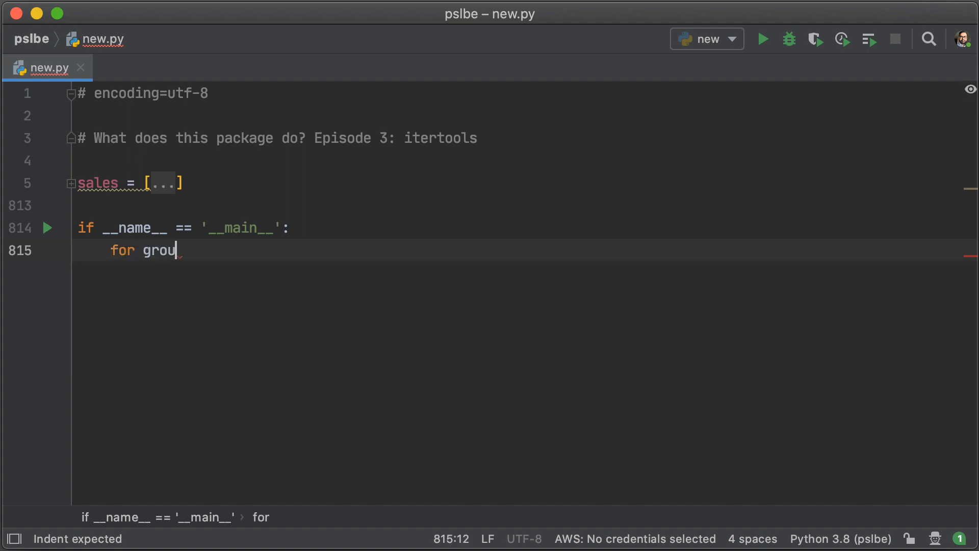
text(p in)
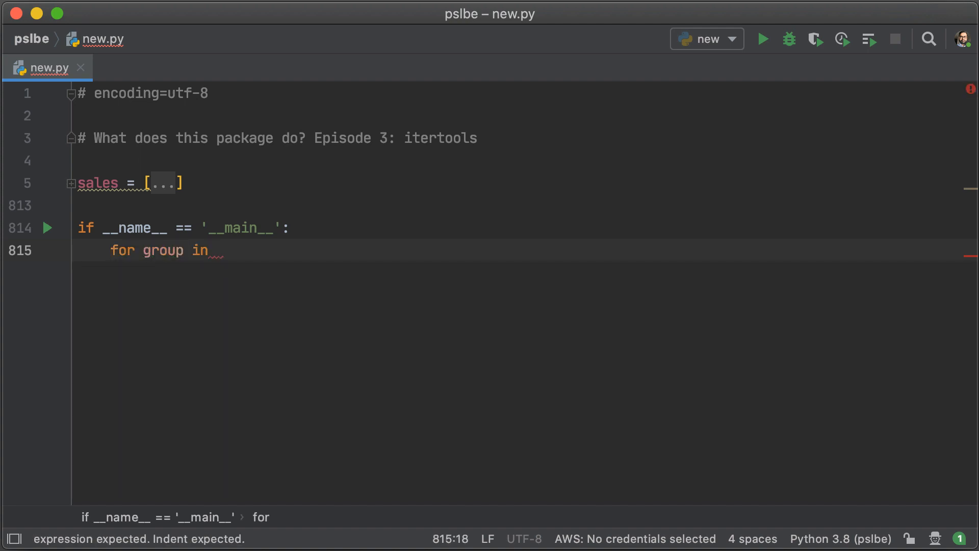
text(groupby(s)
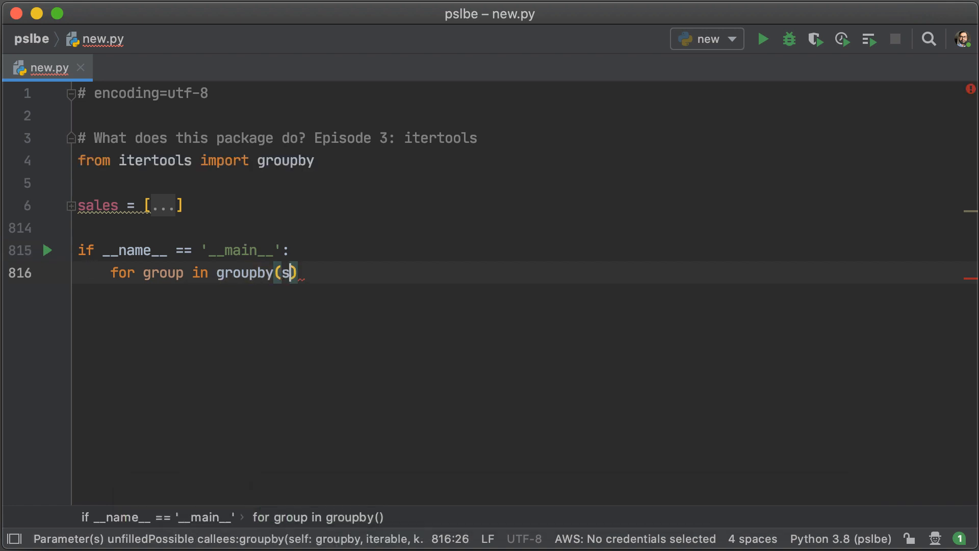
Step: Group sales by lambda x: x['customer']['satisfaction'] and print each group
text(ales, key=)
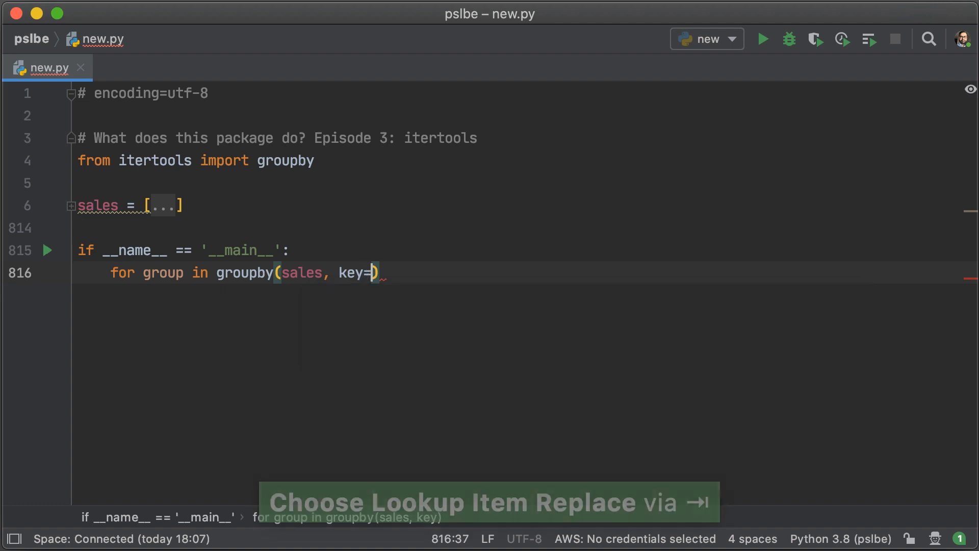
text(lambda:)
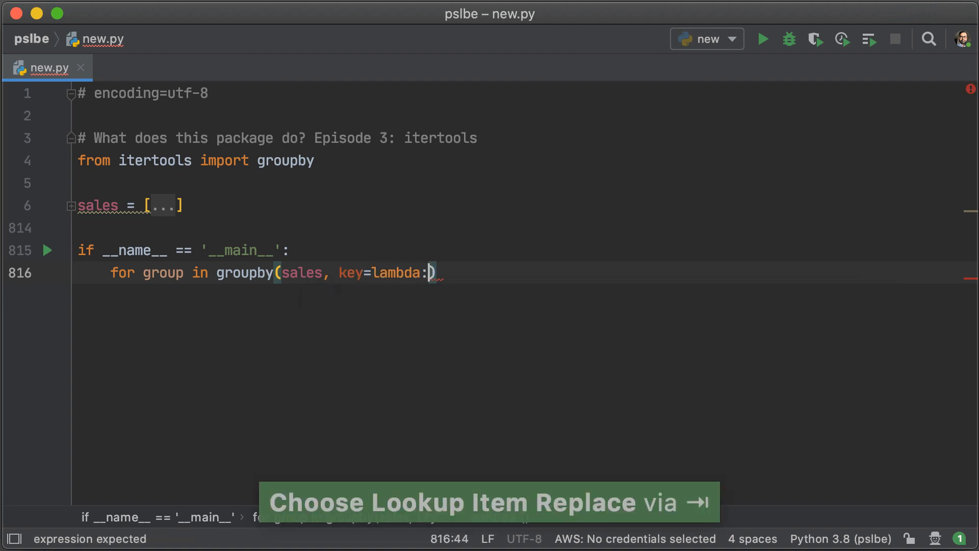
text(x: x)
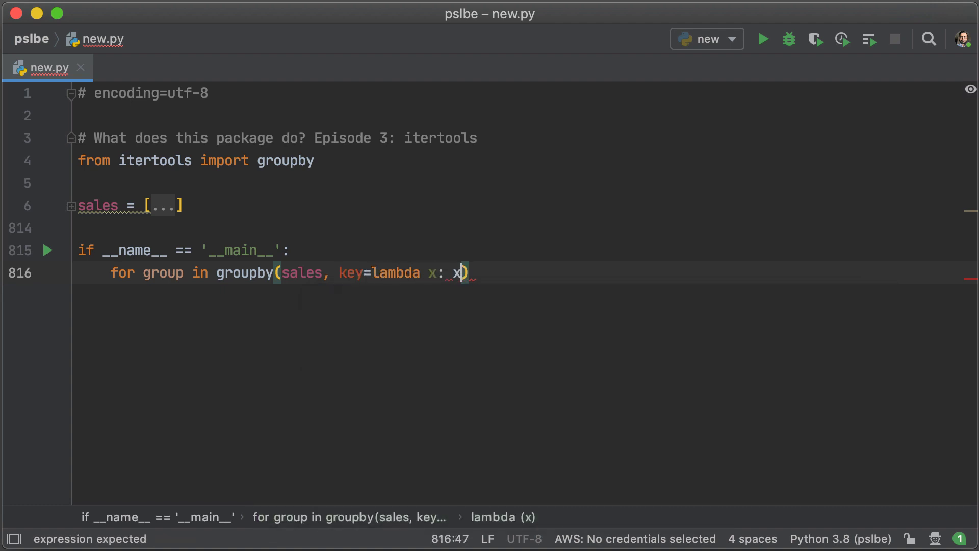
text(['custome')
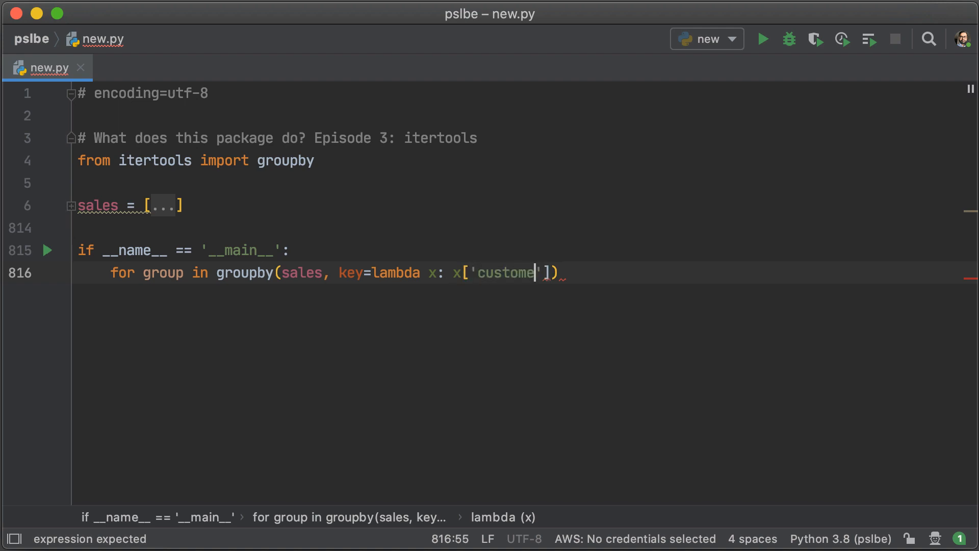
text(r][)
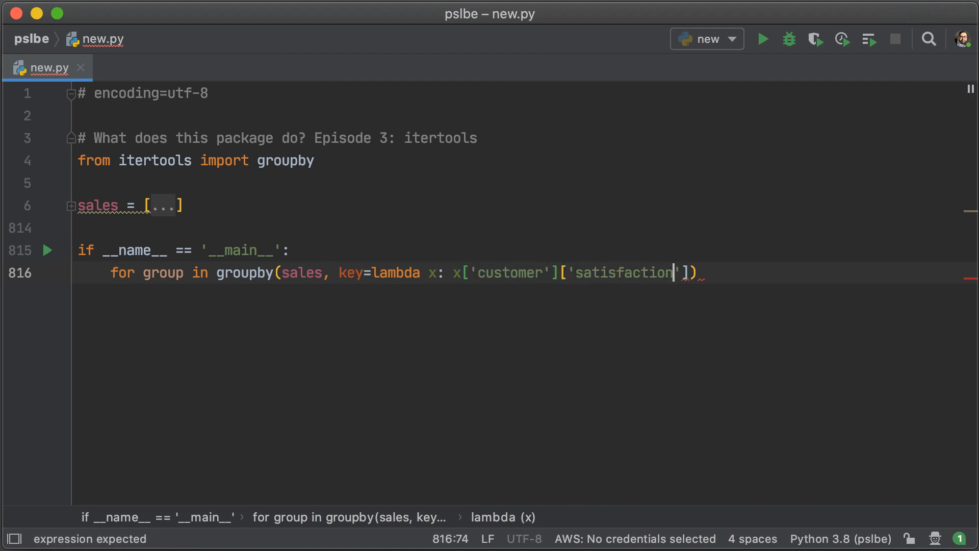
text(:)
text(print(group))
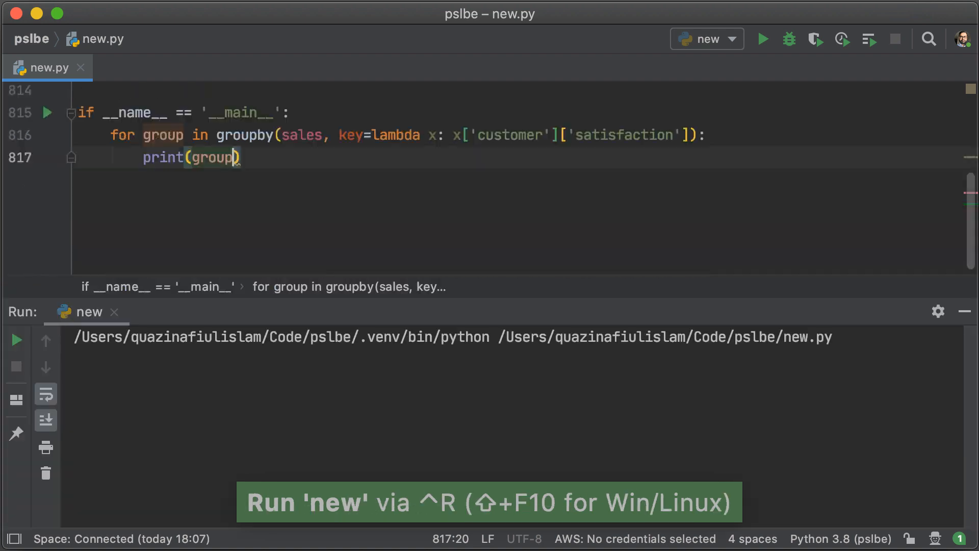
Step: Run new.py to see satisfaction keys with grouper objects, then place the cursor above the loop
click(763, 39)
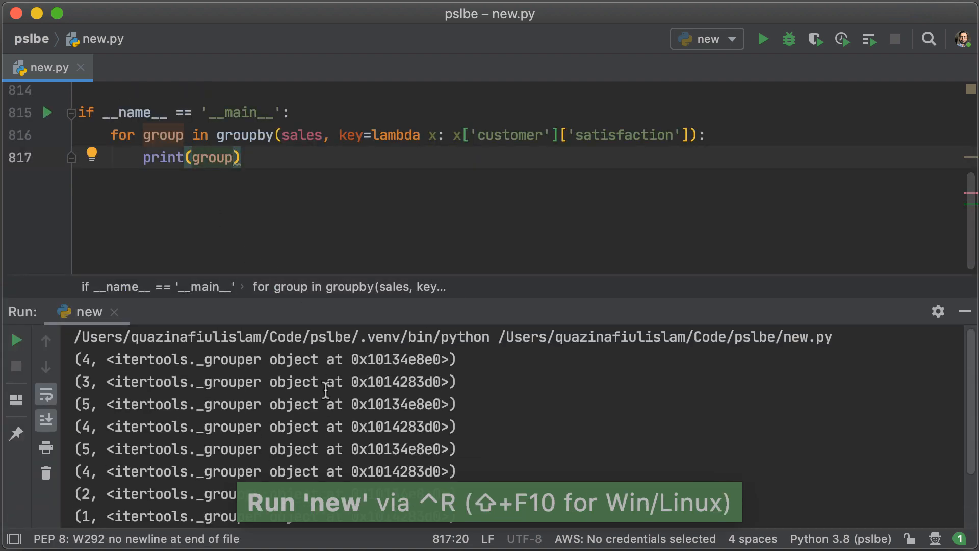
mouse_move(315, 171)
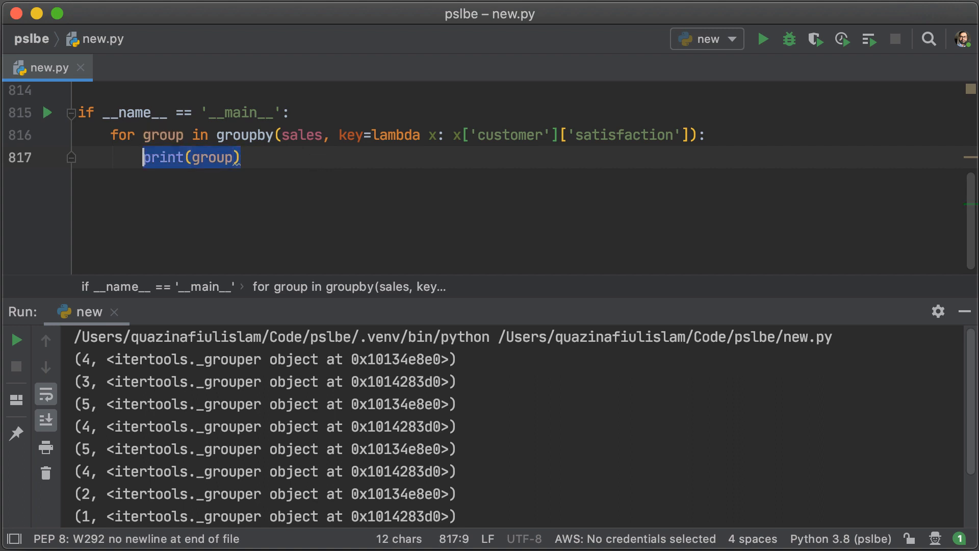
click(144, 134)
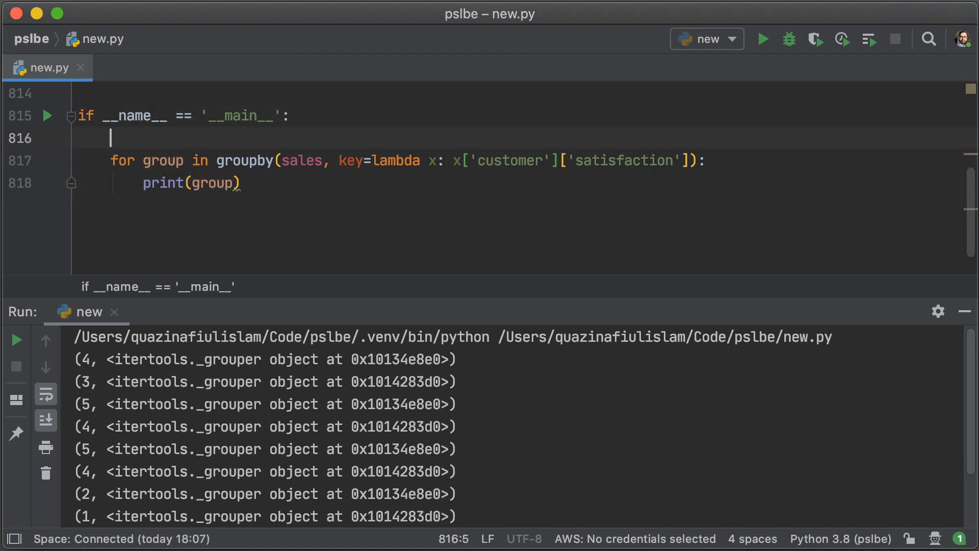
Step: Create groups = defaultdict(list) with defaultdict imported
text(groups = d)
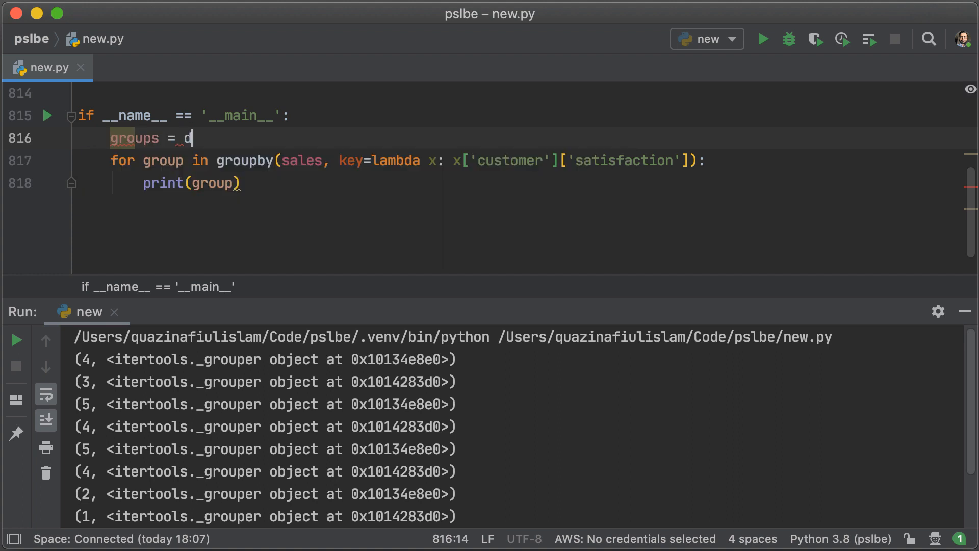
text(efaultdict)
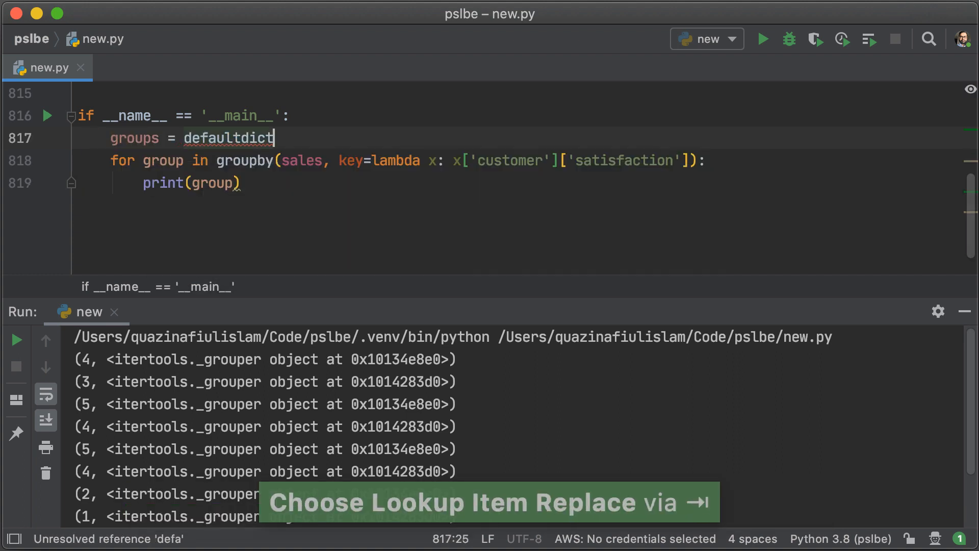
text((list))
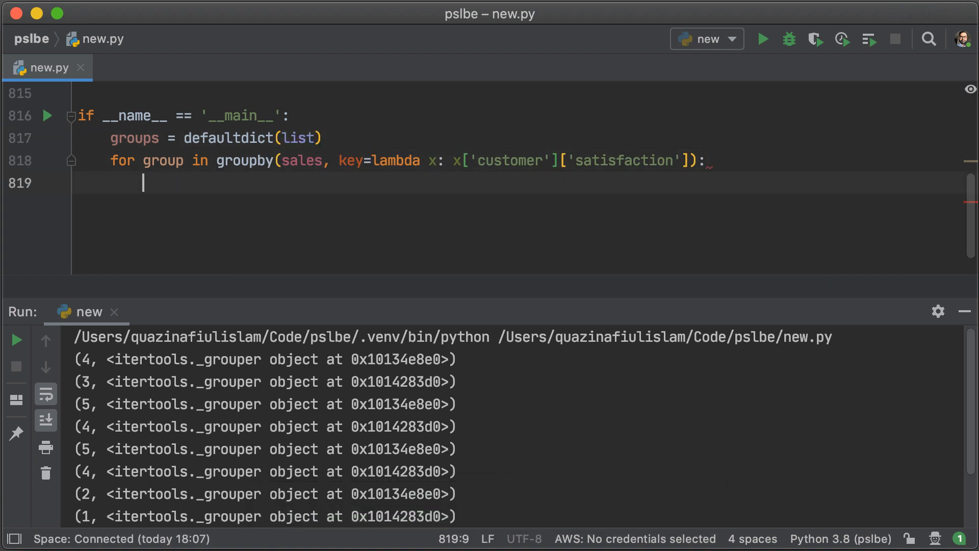
text(, iter)
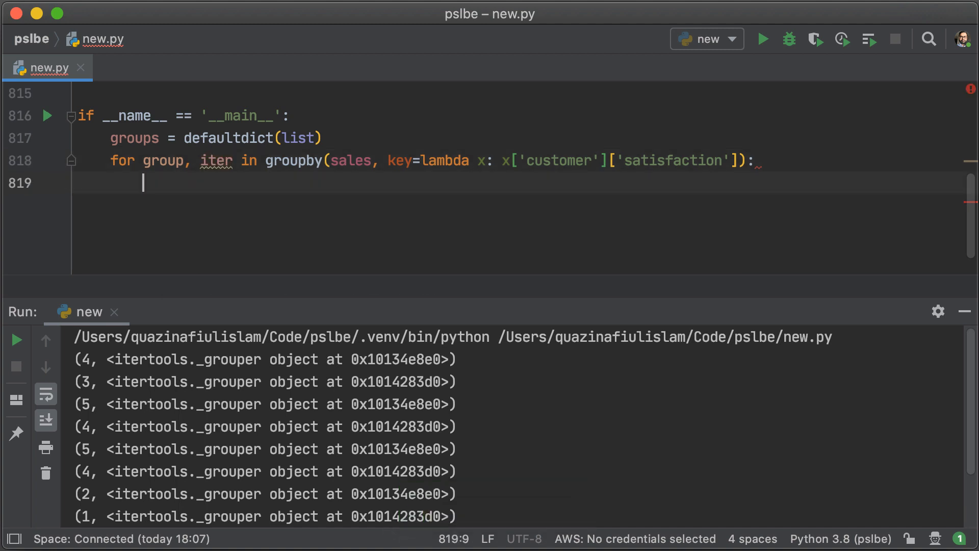
text(for sale in)
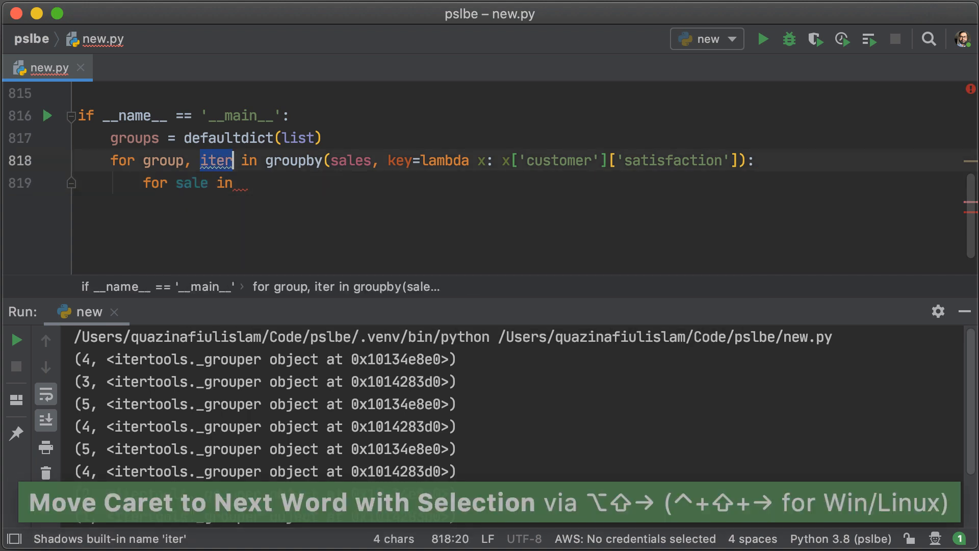
Step: Loop over sales appending each to groups by satisfaction, then print(groups) and run
text(sales)
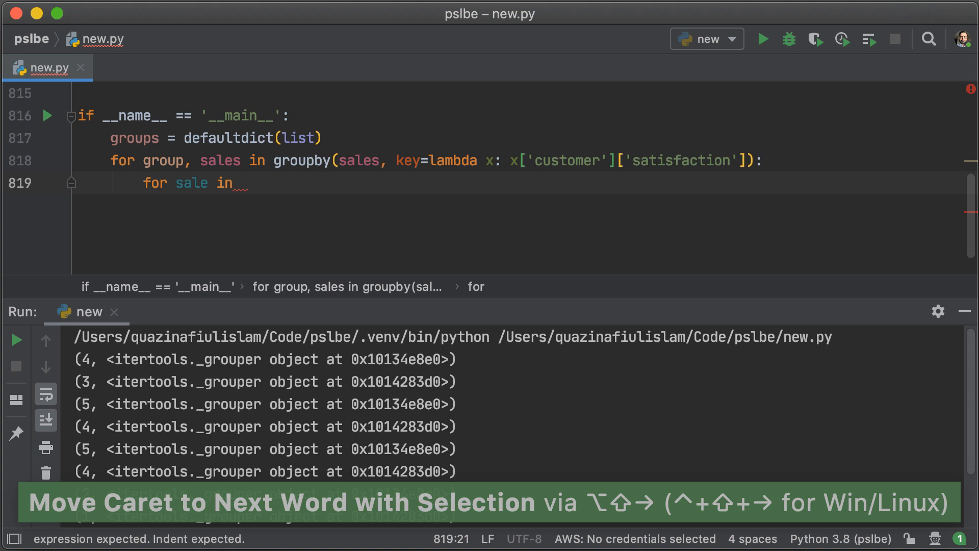
text(sales:)
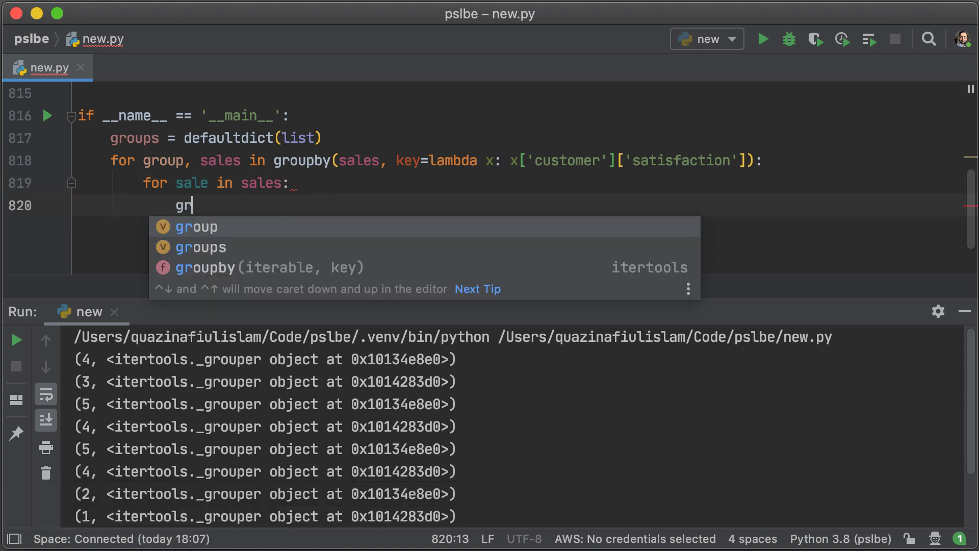
click(201, 246)
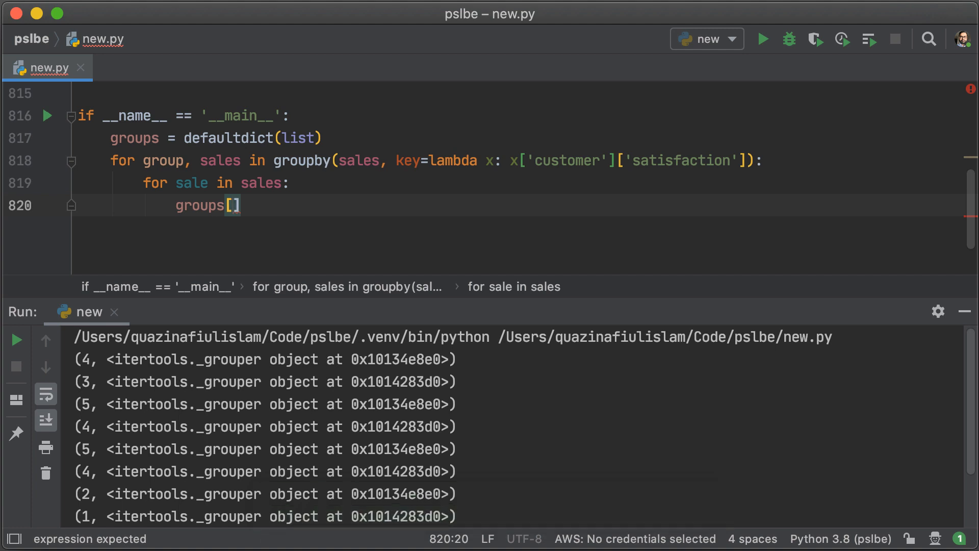
text(sale].append()
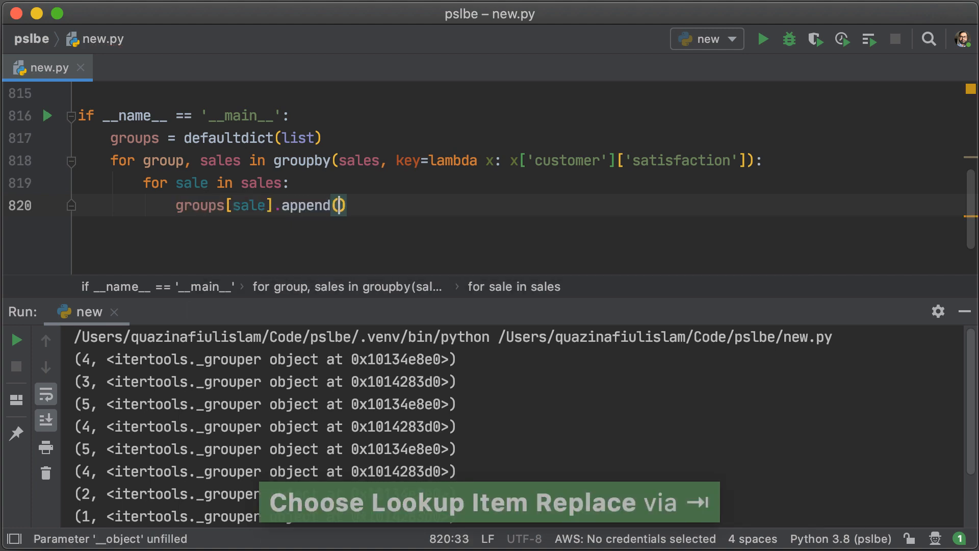
text(sale)
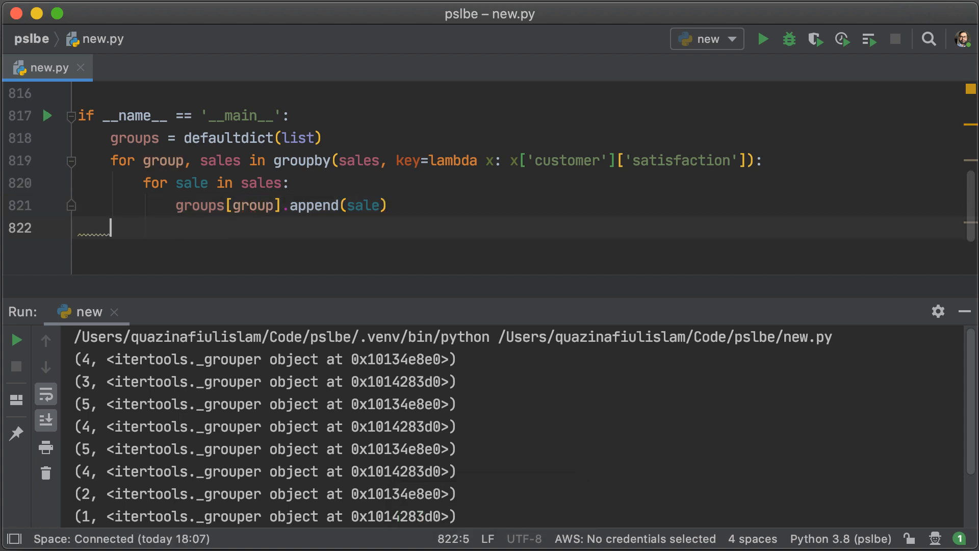
text(print(groups)
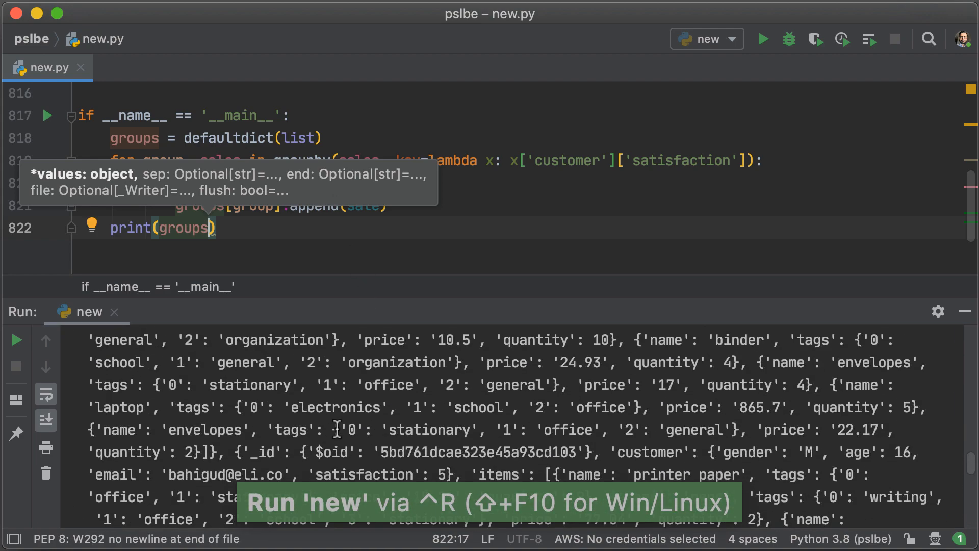
Step: Switch the groups output to pprint and rerun new.py, scrolling through the indented grouped sales
click(763, 39)
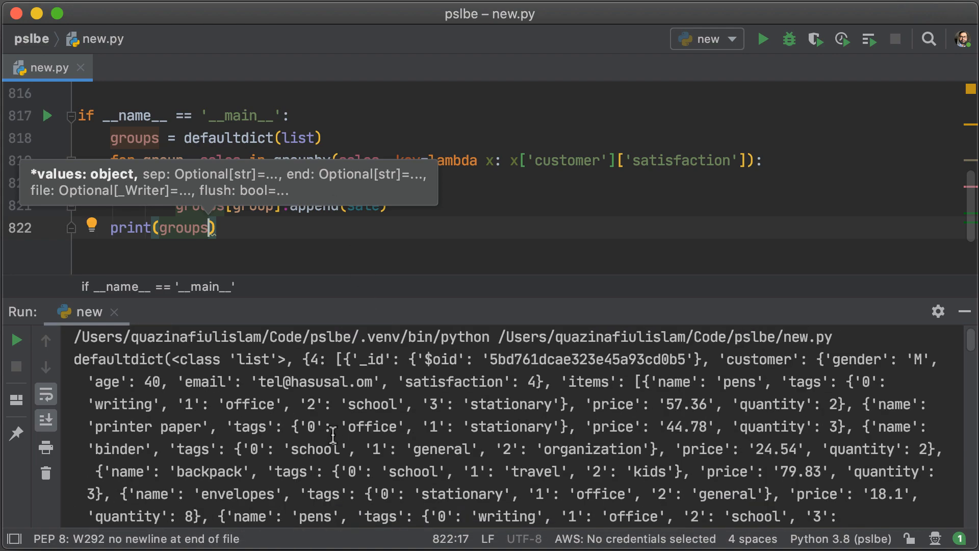
mouse_move(347, 264)
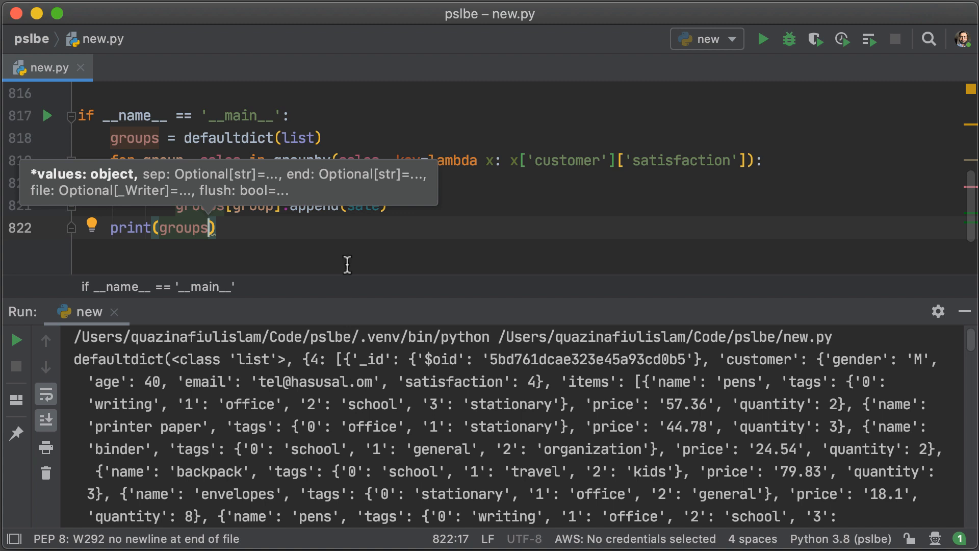
key(Escape)
text(p)
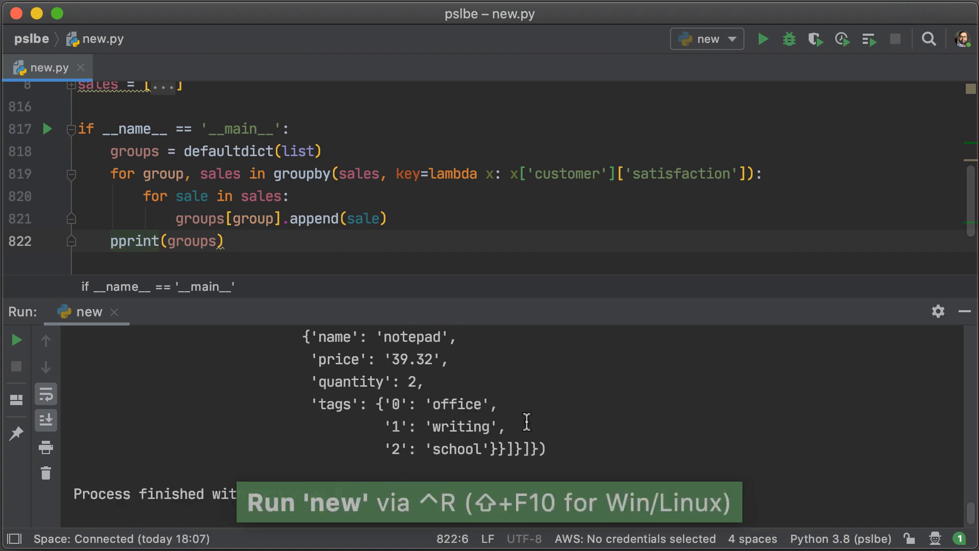
scroll(down, 3)
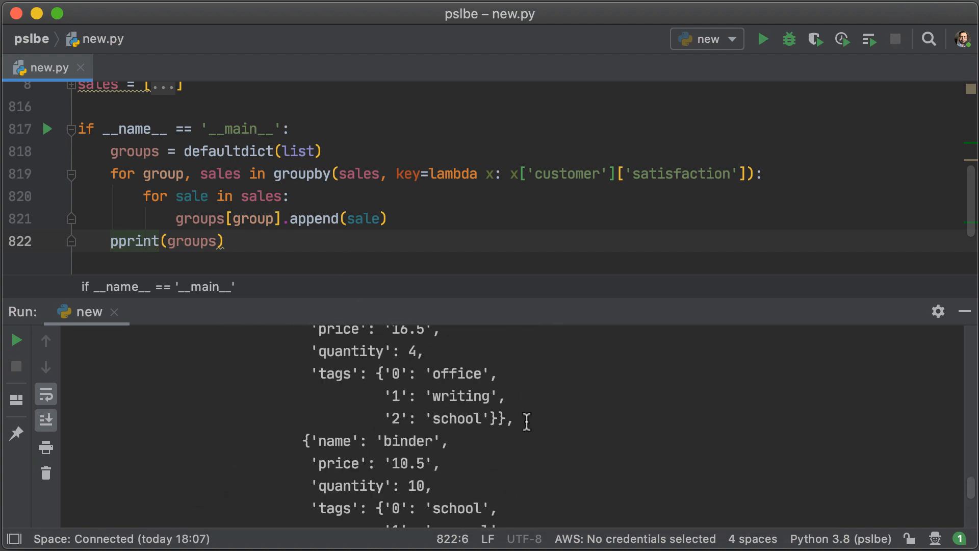
scroll(down, 3)
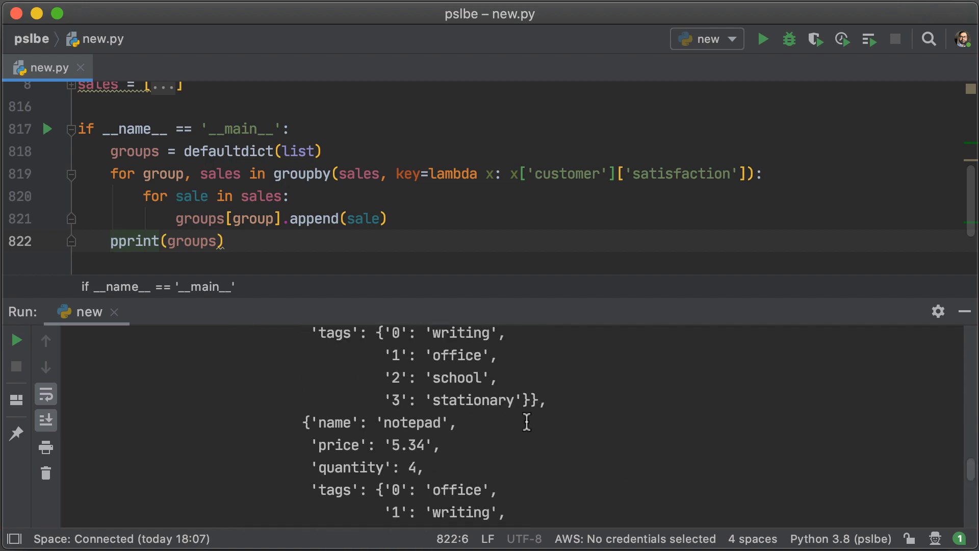
scroll(down, 3)
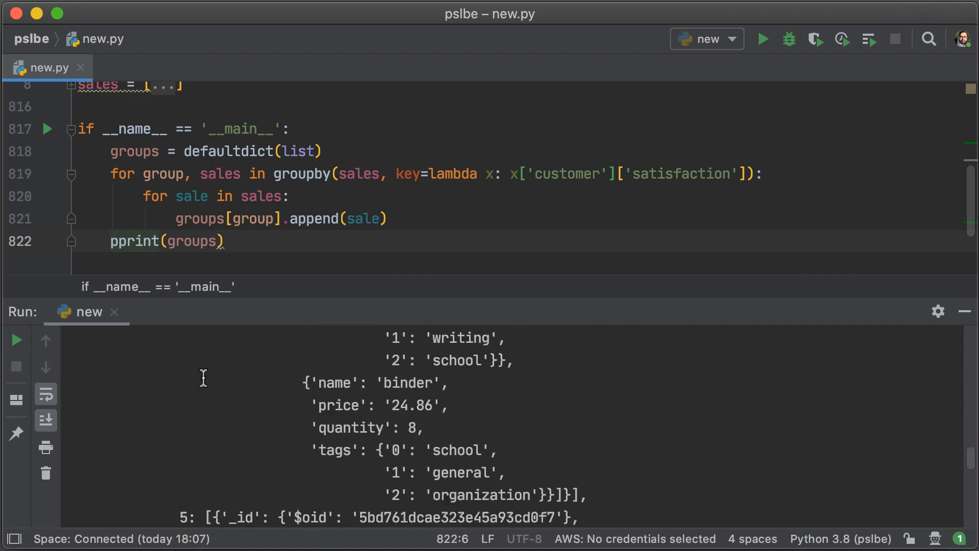
scroll(down, 3)
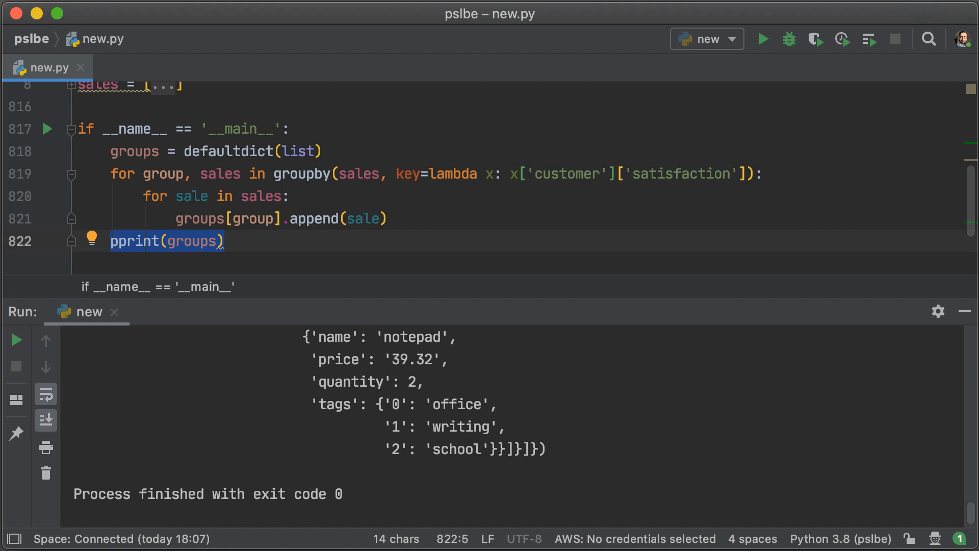
Step: Write a for loop over groups.keys() printing f"{satisfaction} -> {len(groups[satisfaction])}" and run it
text(for)
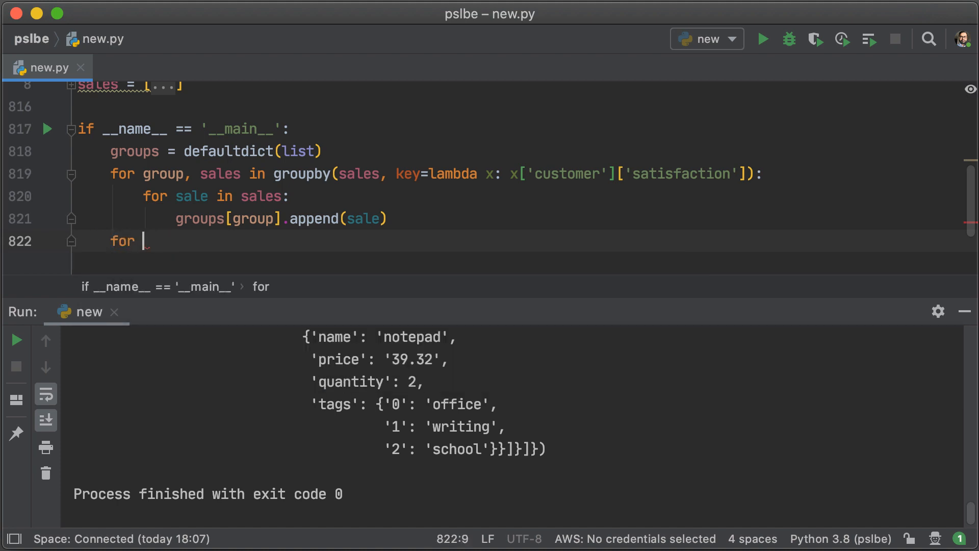
text(satisfaction in g)
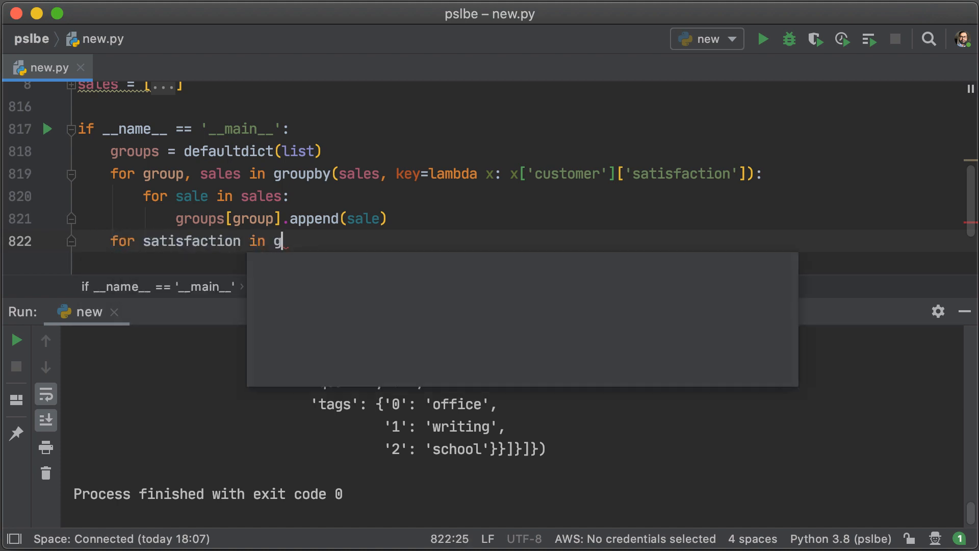
text(roups)
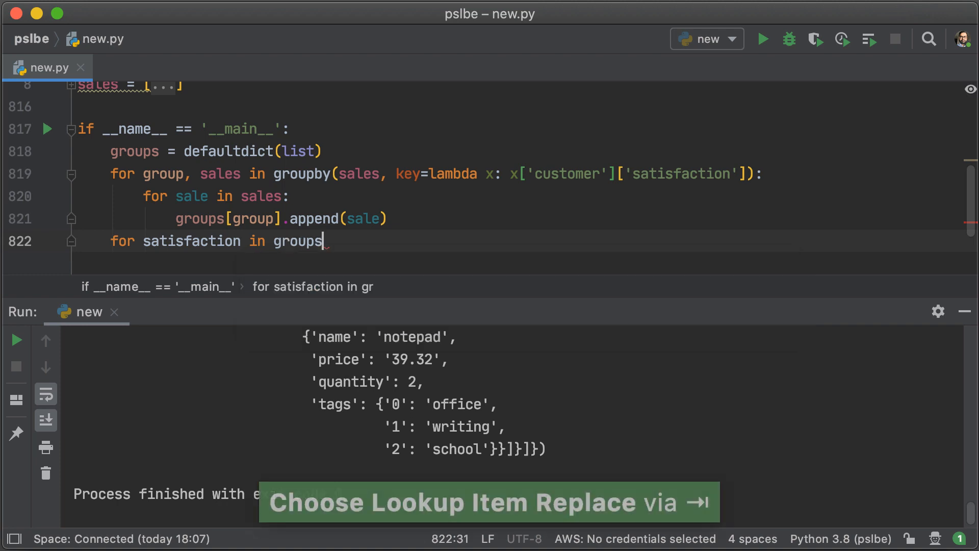
text(.keys():)
text(print(f"{satisfaction} -> )
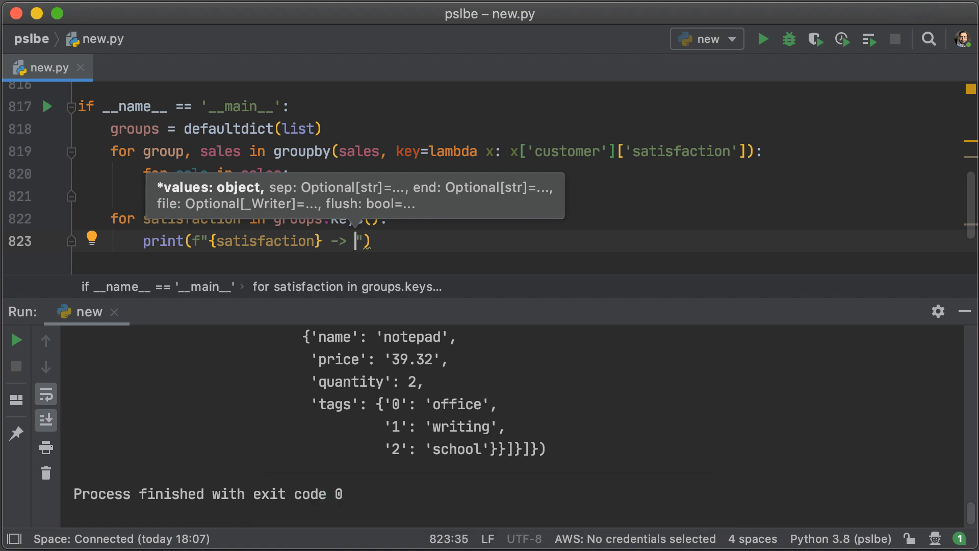
text({})
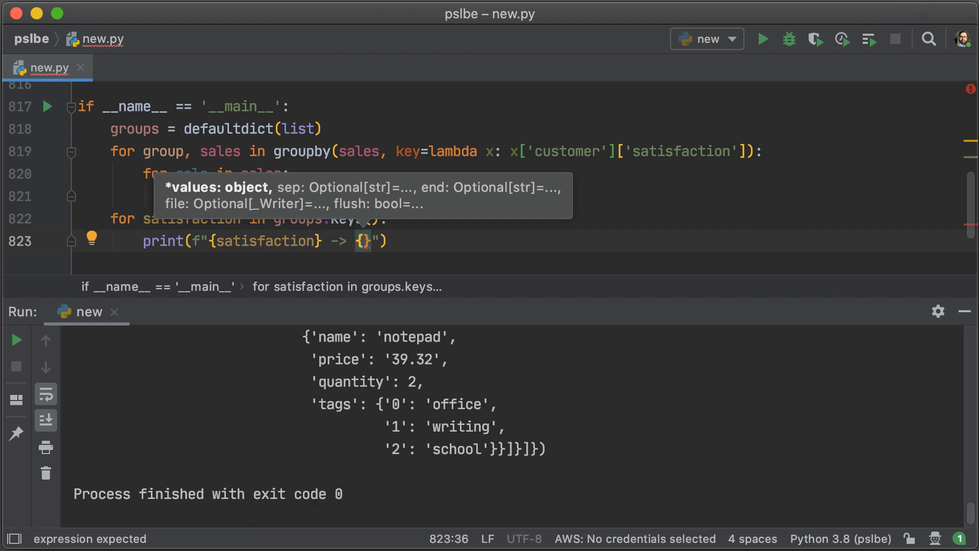
text(len(groups)
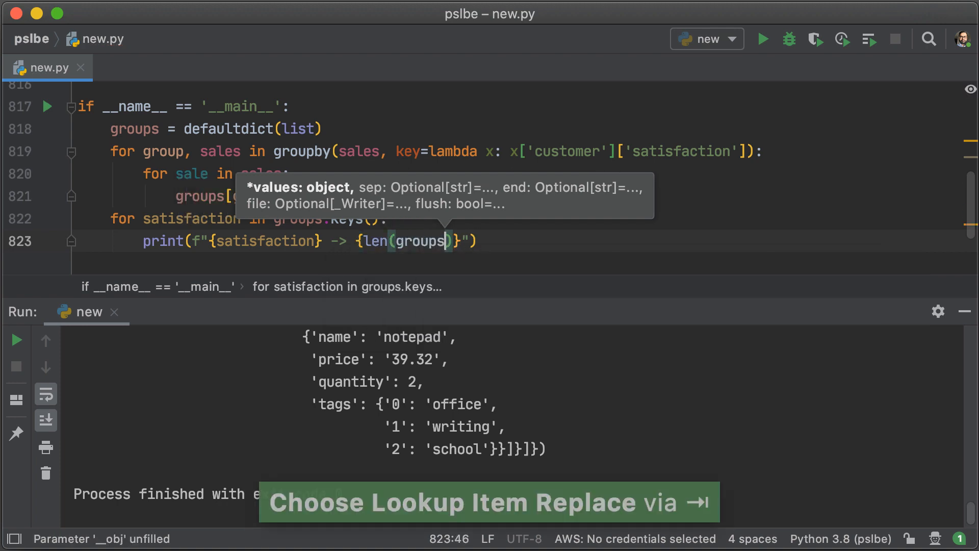
text([])
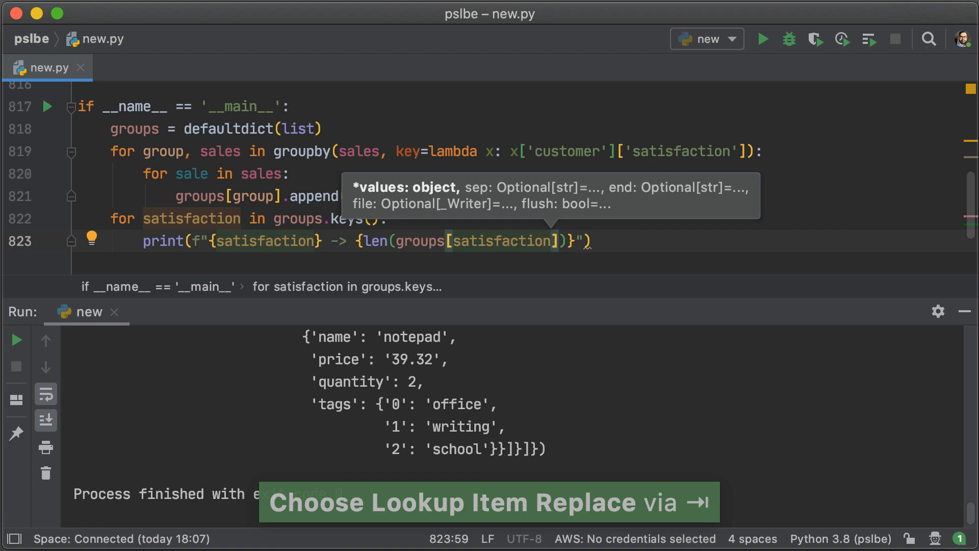
click(763, 38)
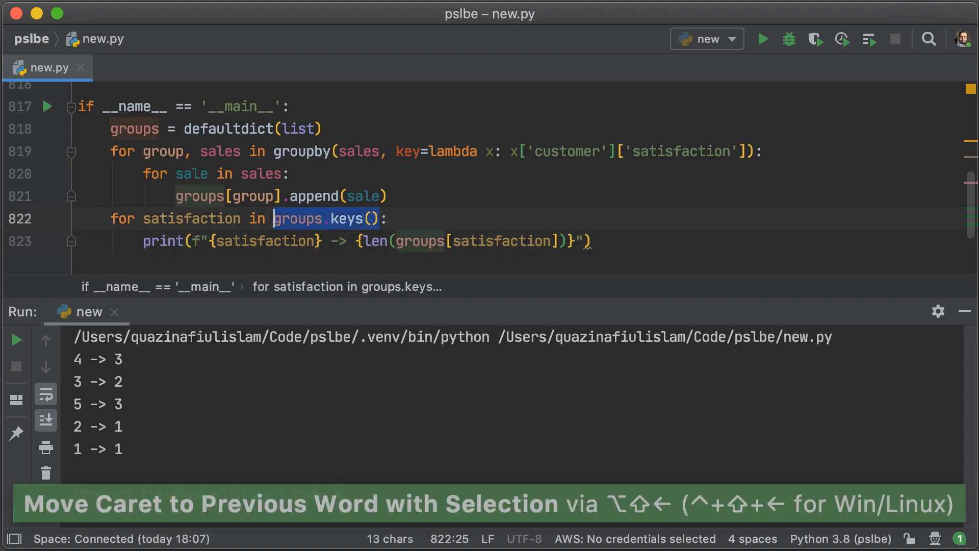
Step: Wrap groups.keys() in sorted(...) and bring up the Terminal tool window
text(sorted()
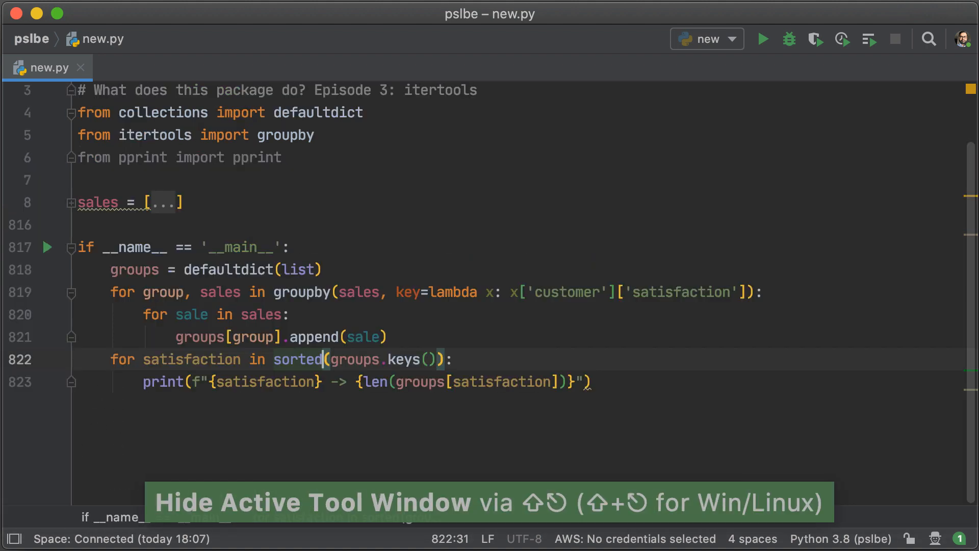
text(termi)
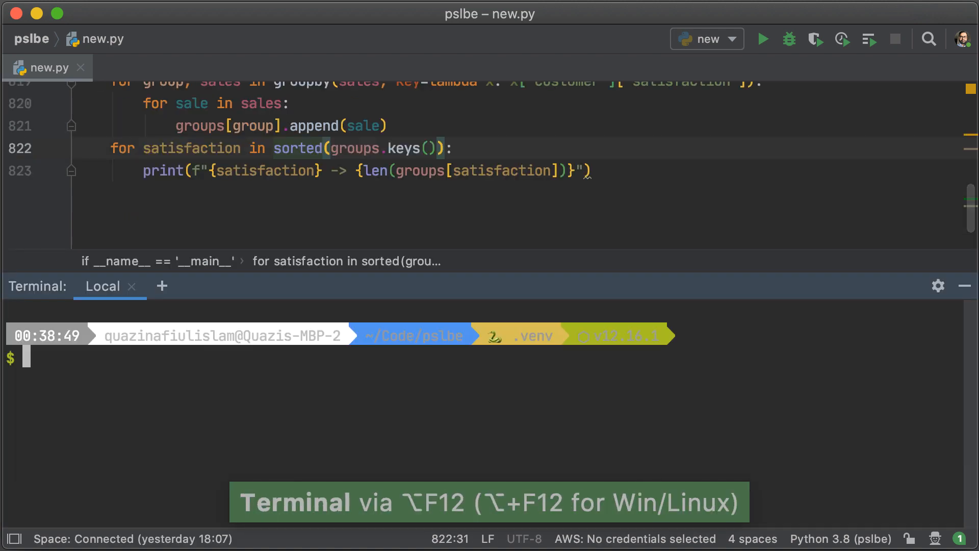
Step: Run pip install more-itertools in the built-in terminal
text(pip)
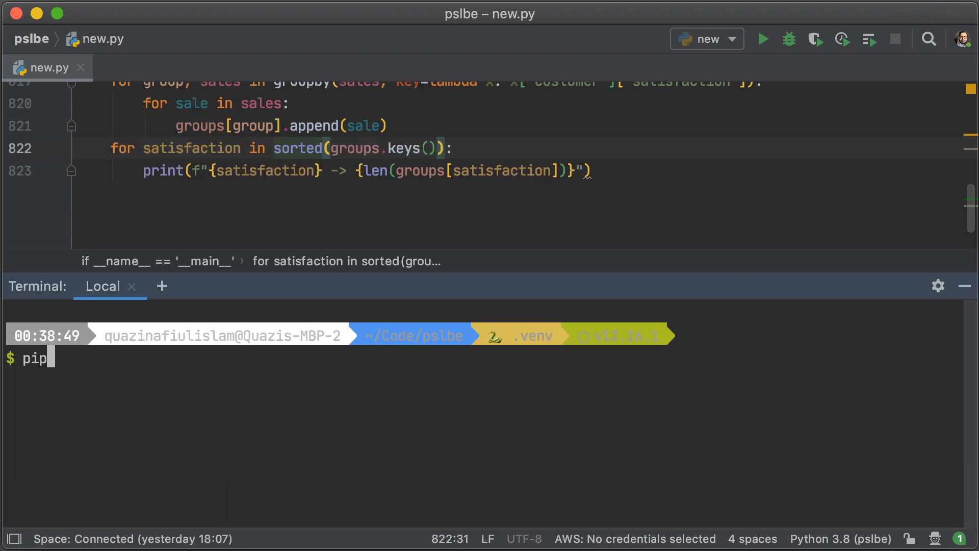
text(install more-itert)
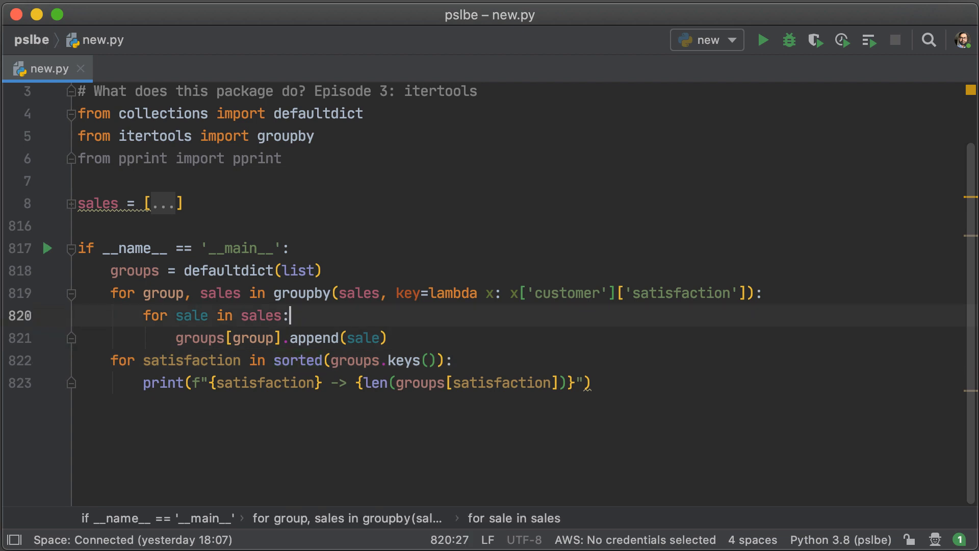
Step: Rename the sales list to SALES and start reworking the groupby call with completion
text(SALES)
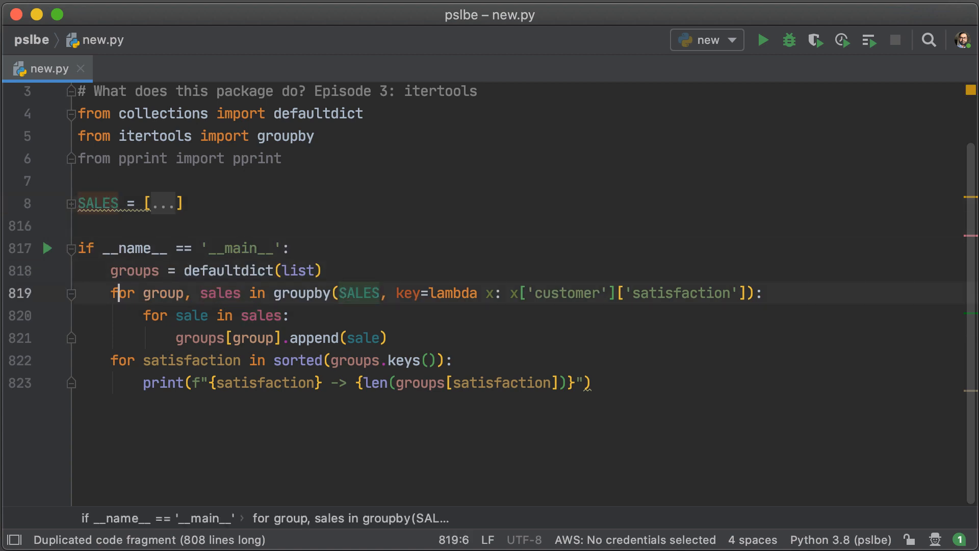
click(332, 293)
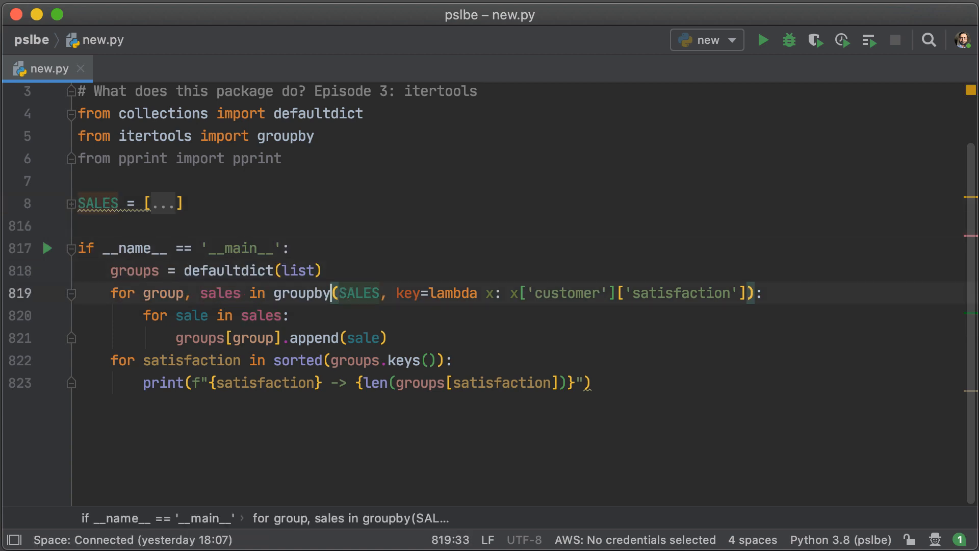
key(ctrl+space)
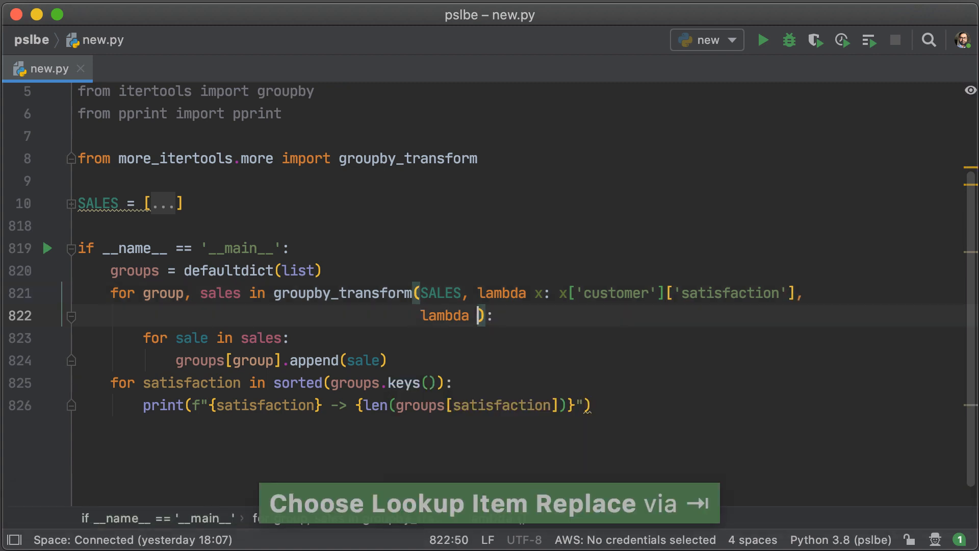
Step: Call groupby_transform(SALES, satisfaction key lambda, lambda x: x['items']) in place of groupby
text(x: x['items)
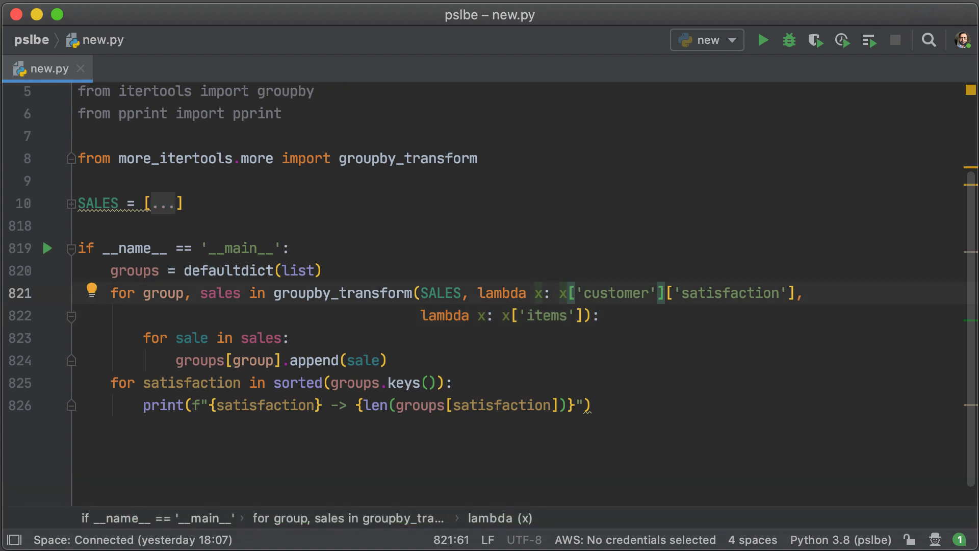
click(237, 293)
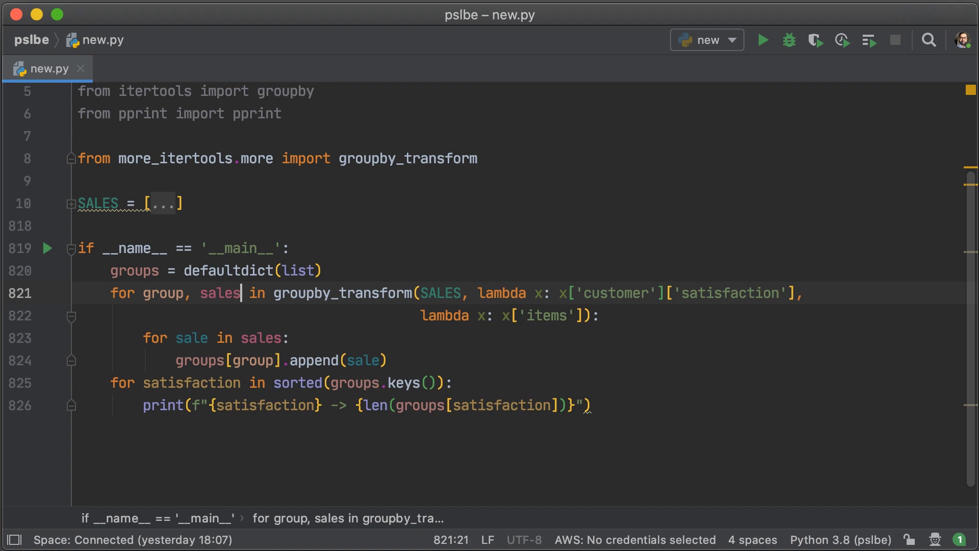
Step: Rename the loop variables with Shift+F6 so results unpack into group, items and each item is appended
key(shift+f6)
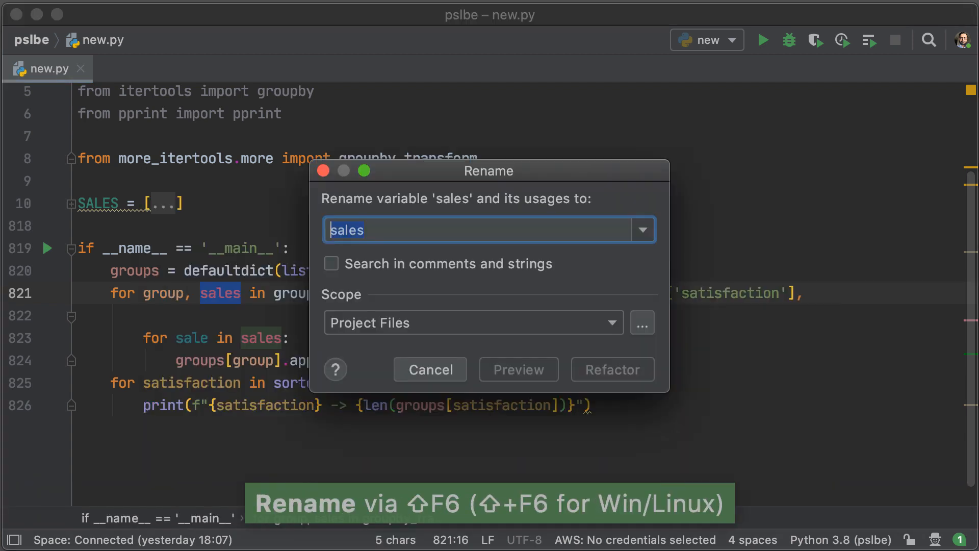
text(items)
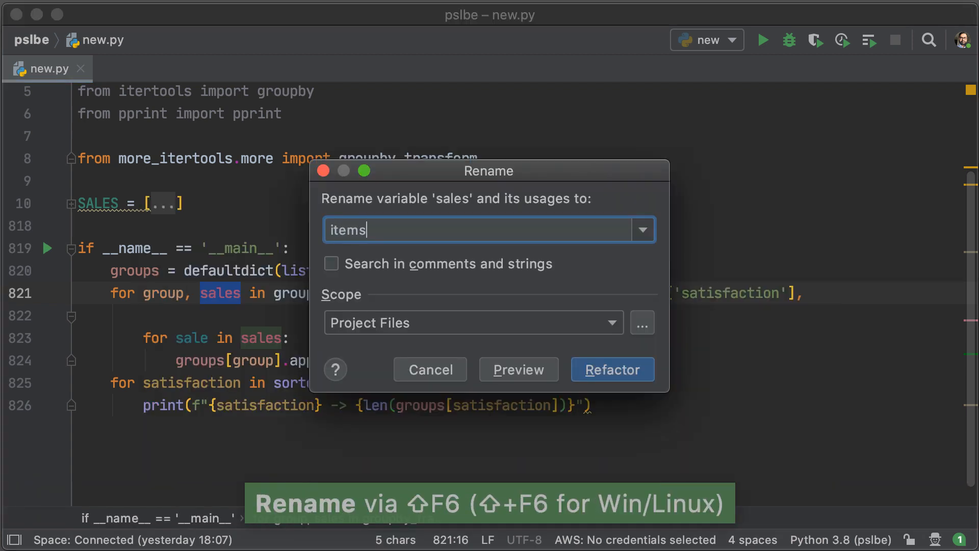
click(611, 369)
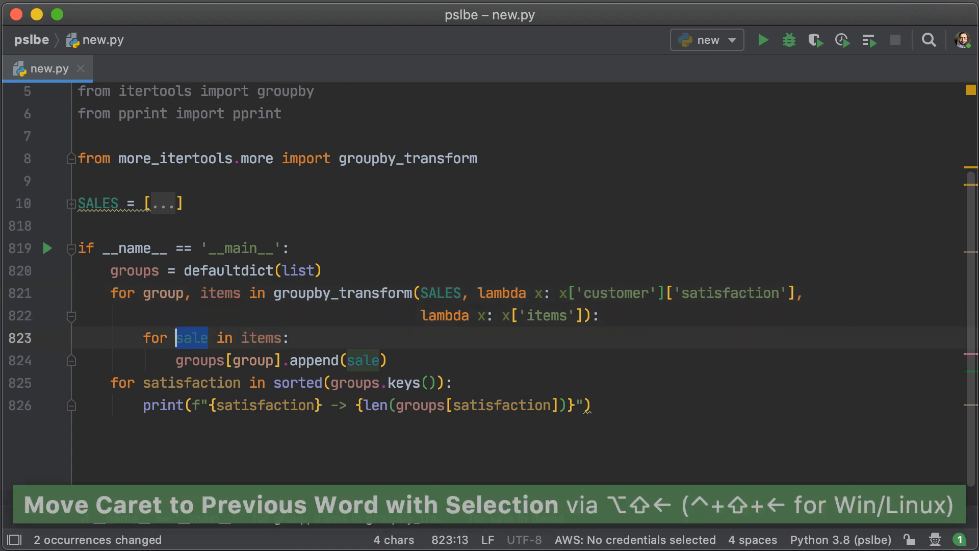
key(shift+f6)
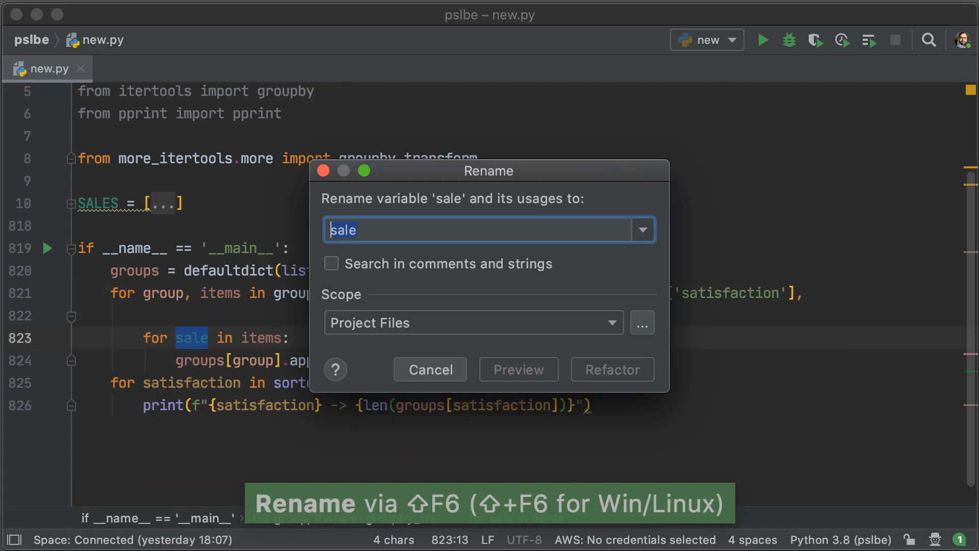
click(613, 369)
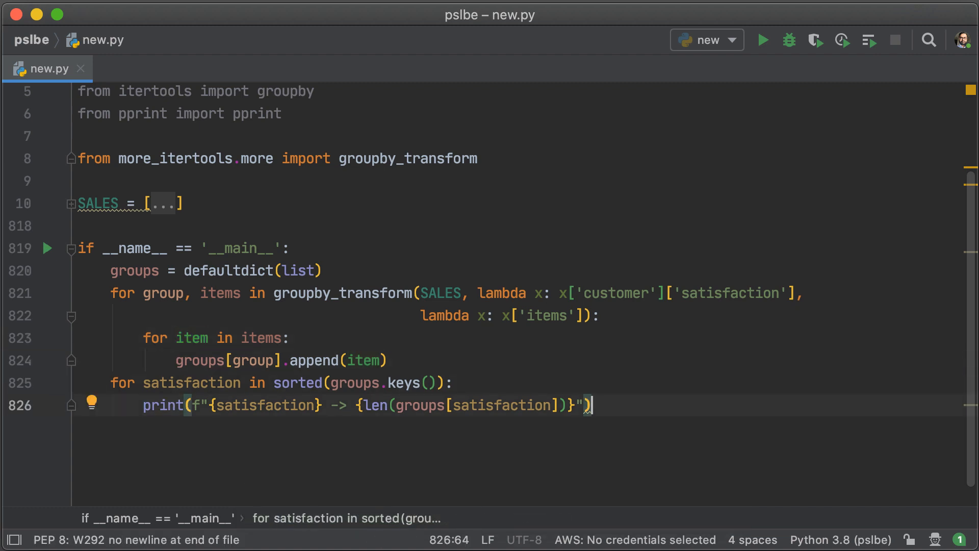
Step: Print a "Satisfaction -> {satisfaction} +++" heading followed by print(groups[satisfaction]) and run
click(763, 40)
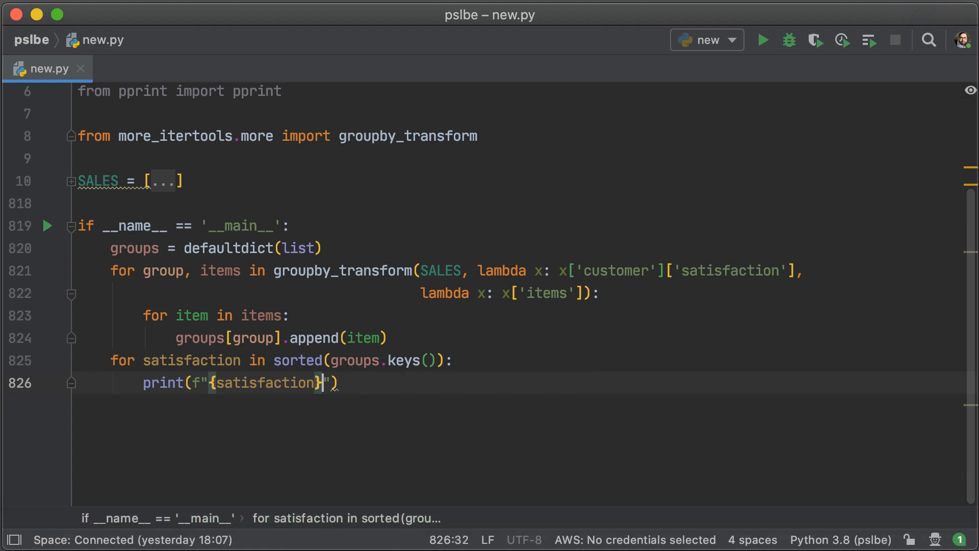
text(Satisfaction ->)
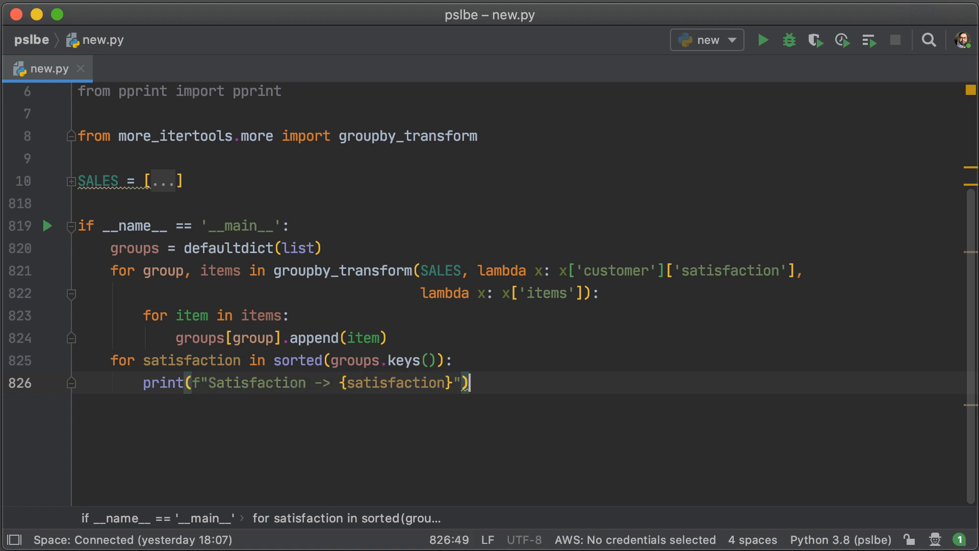
text(+++)
text(print()
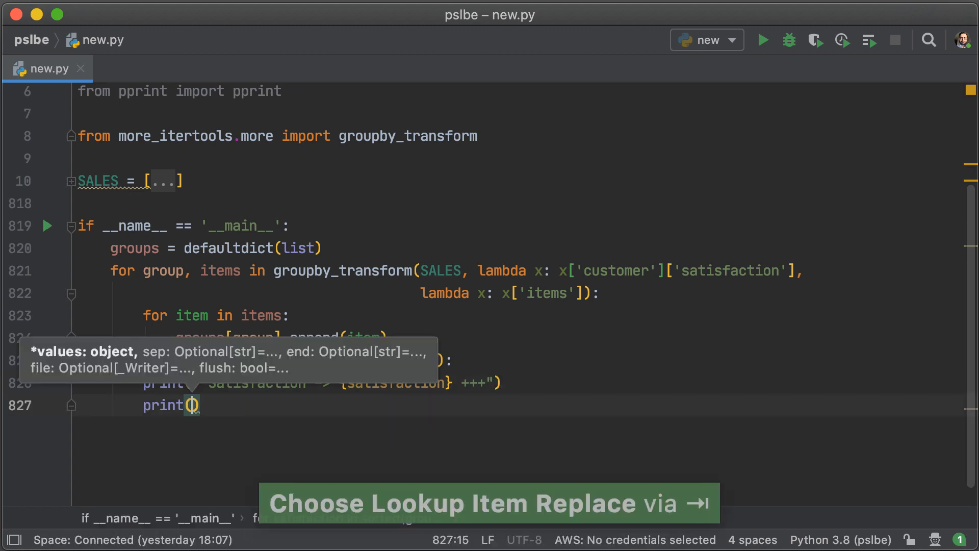
text(groups['sa')
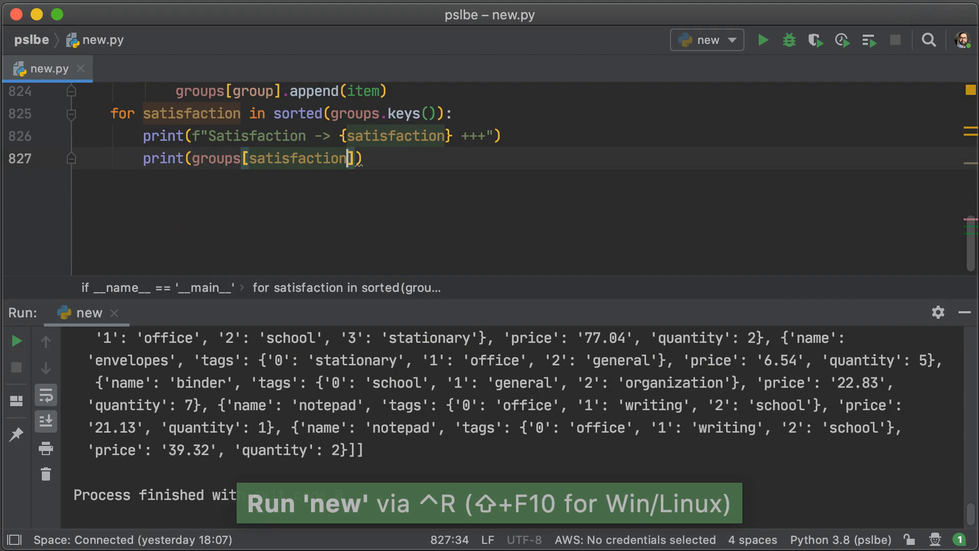
Step: Change the group items output to pprint(groups[satisfaction]) and review the indented records in the Run panel
text(p)
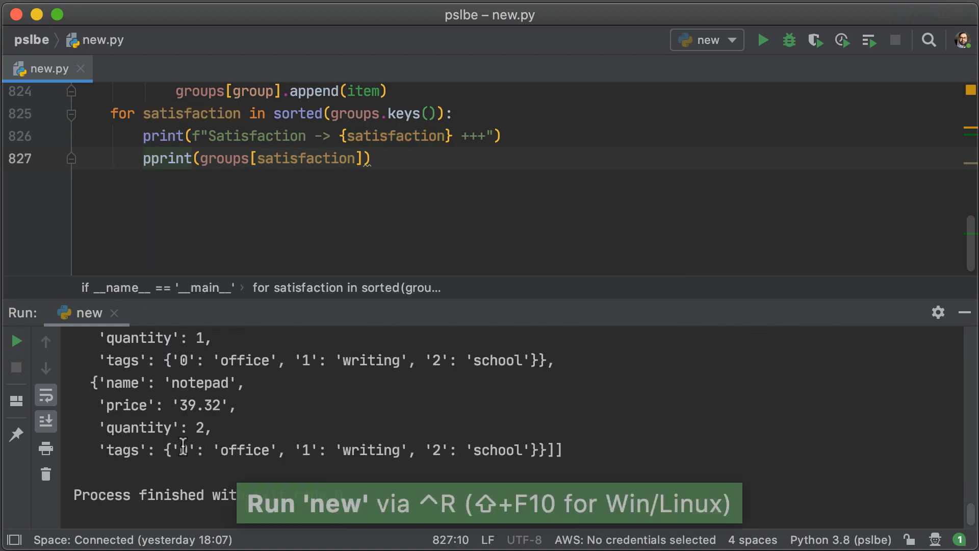
scroll(up, 3)
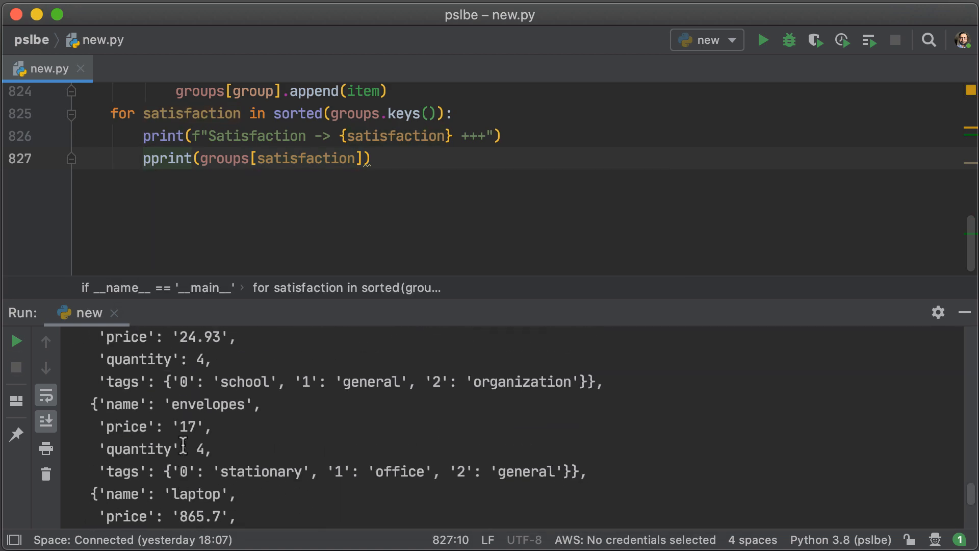
scroll(down, 3)
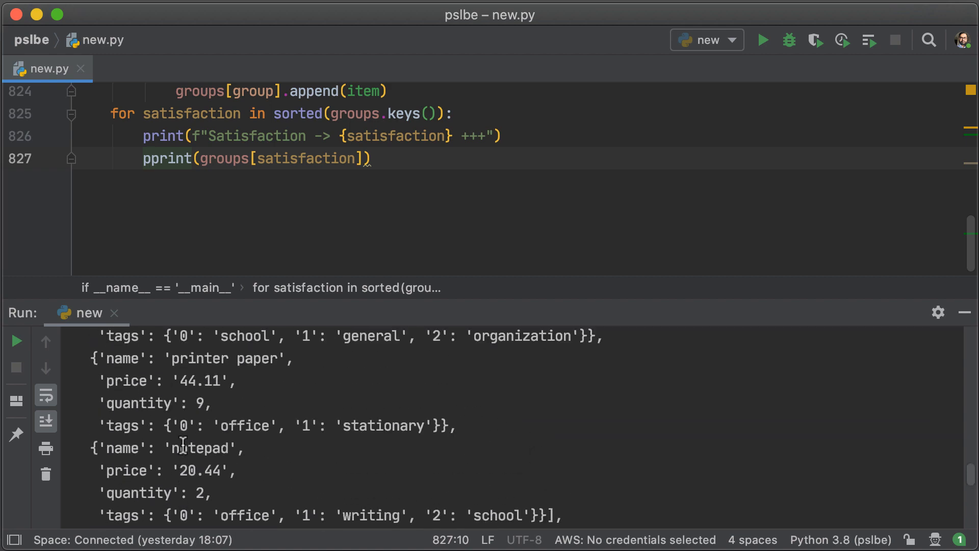
scroll(down, 3)
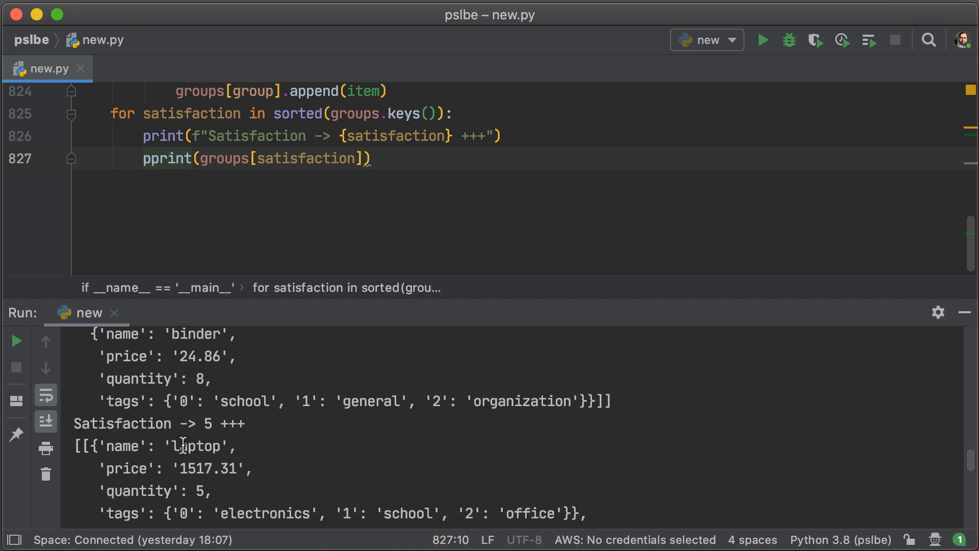
scroll(down, 3)
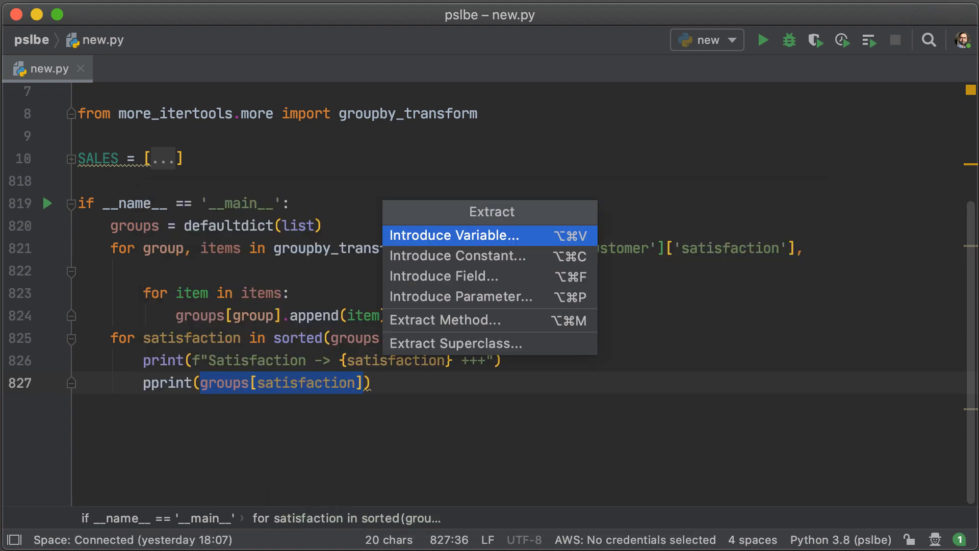
Step: Extract groups[satisfaction] into item_list, add {len(item_list)} to the heading, and rerun
click(455, 236)
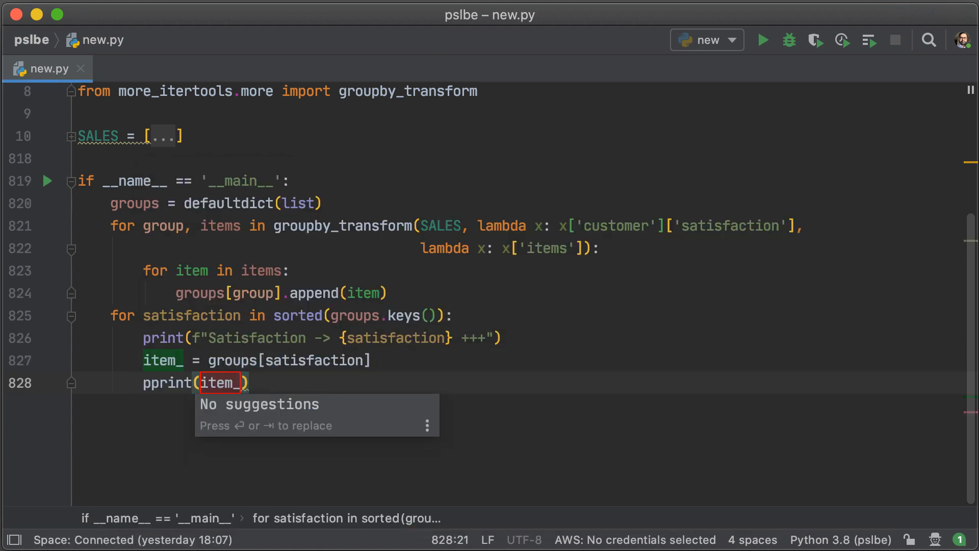
text(list)
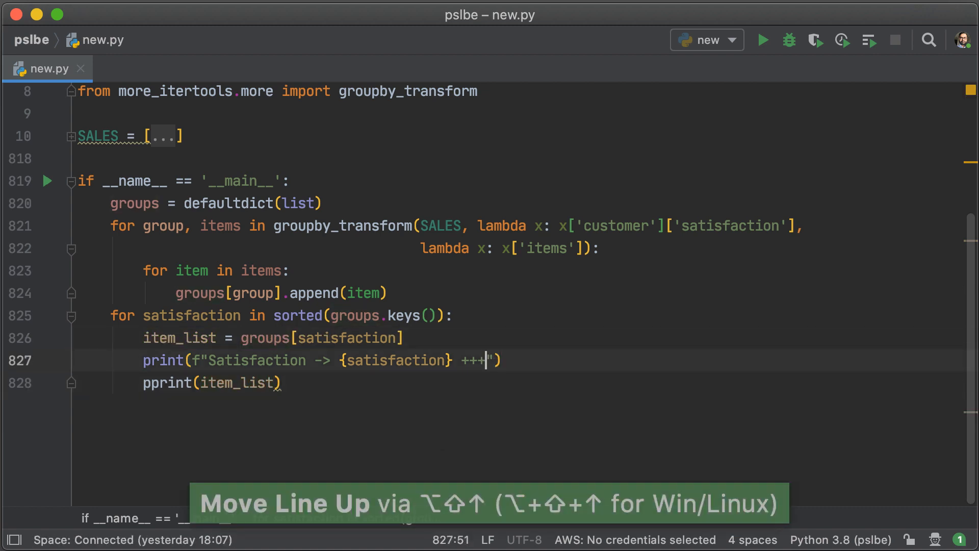
text({len(item_list)
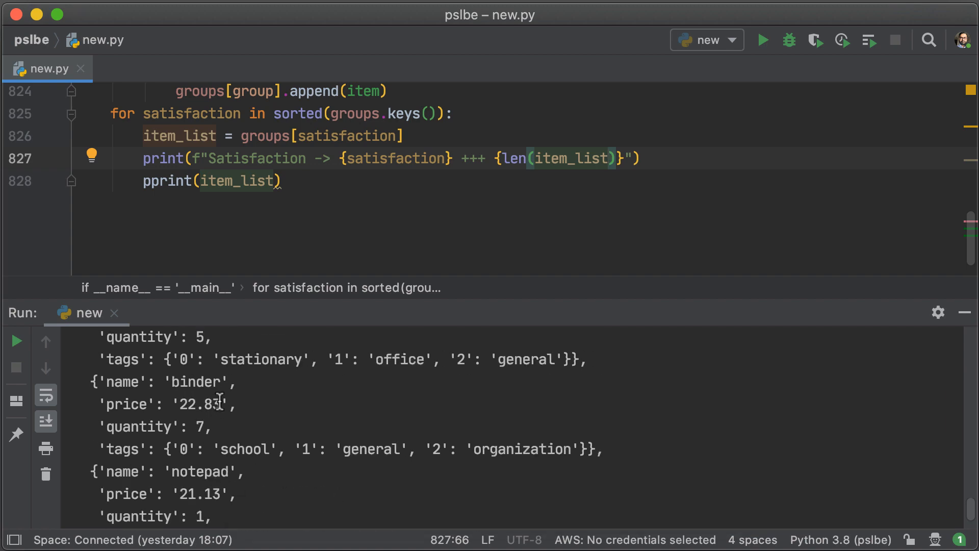
scroll(down, 3)
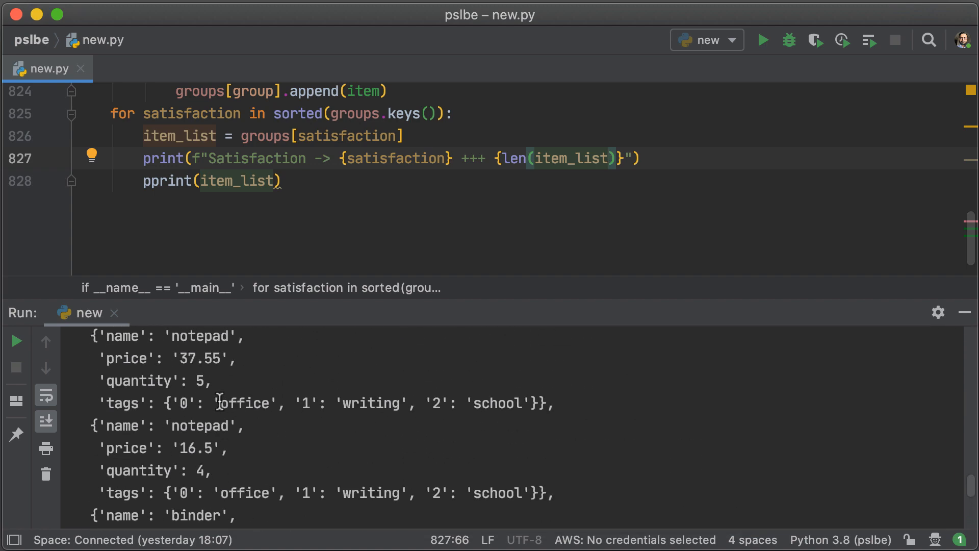
scroll(down, 3)
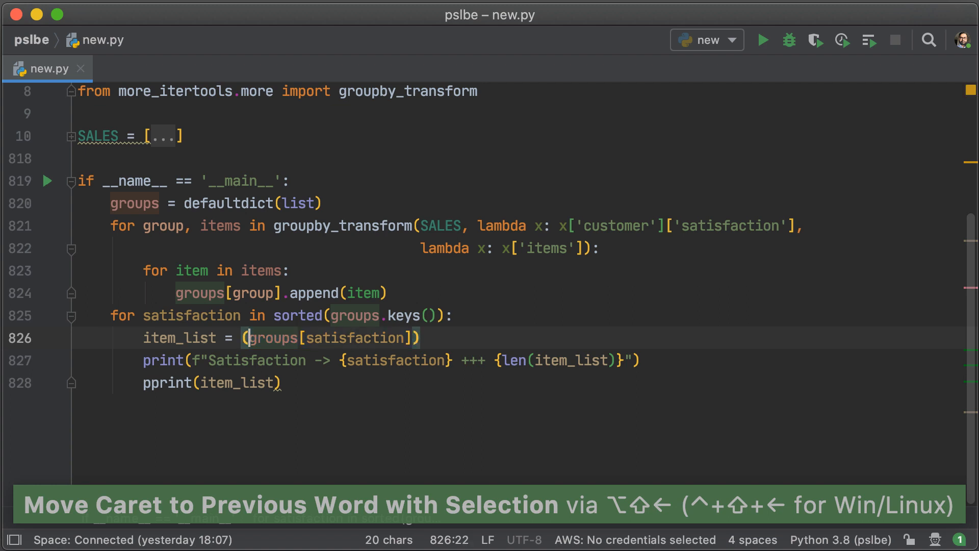
Step: Wrap groups[satisfaction] in flatten, count with ilen, and rerun to get totals 12, 22, 22
text(fla)
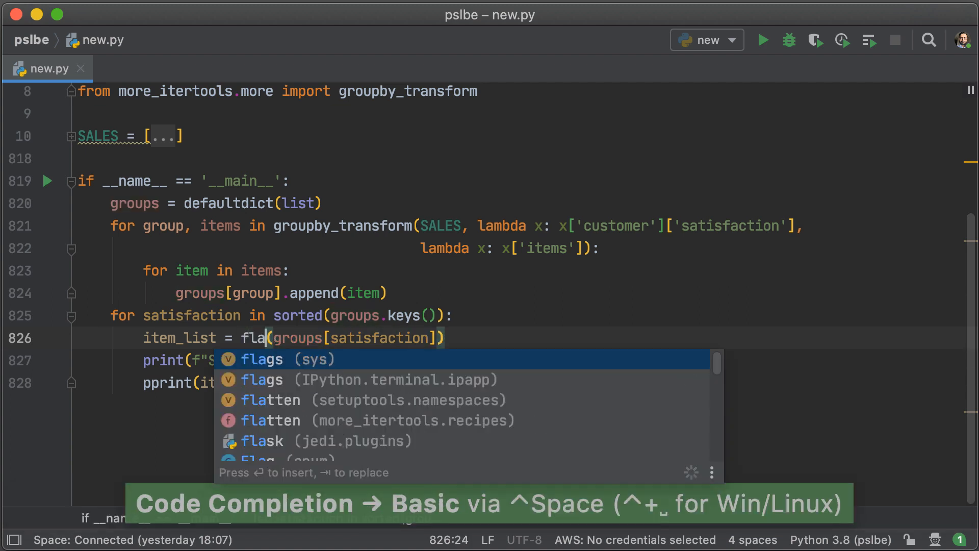
text(tten)
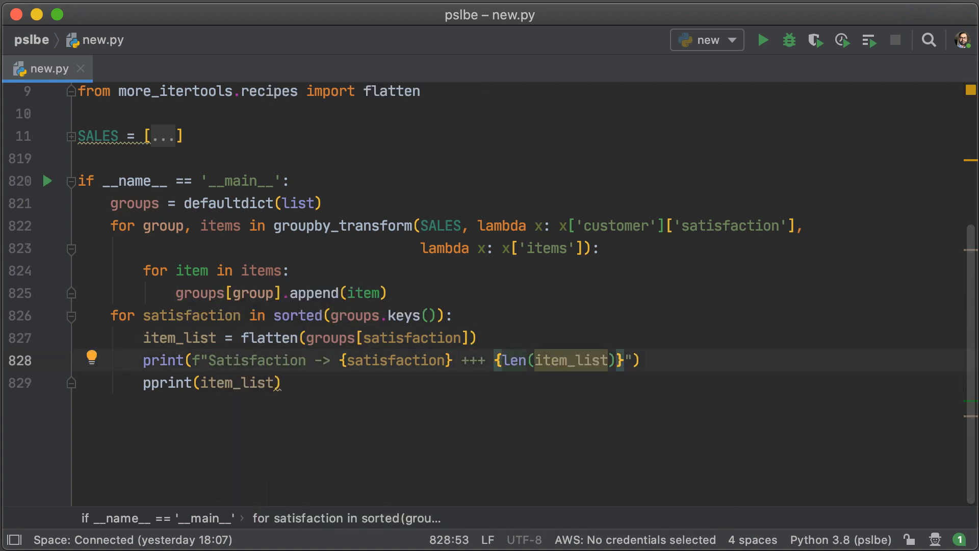
text(i)
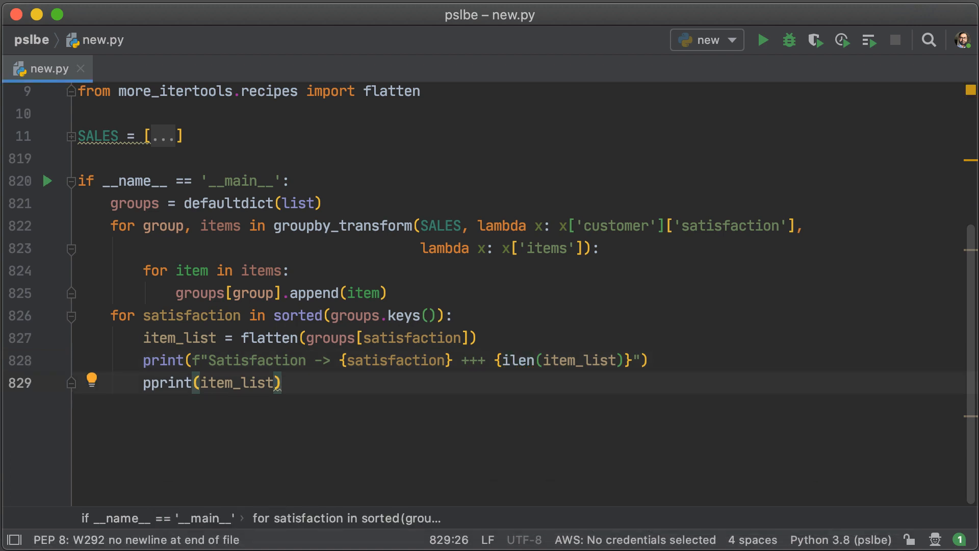
click(763, 40)
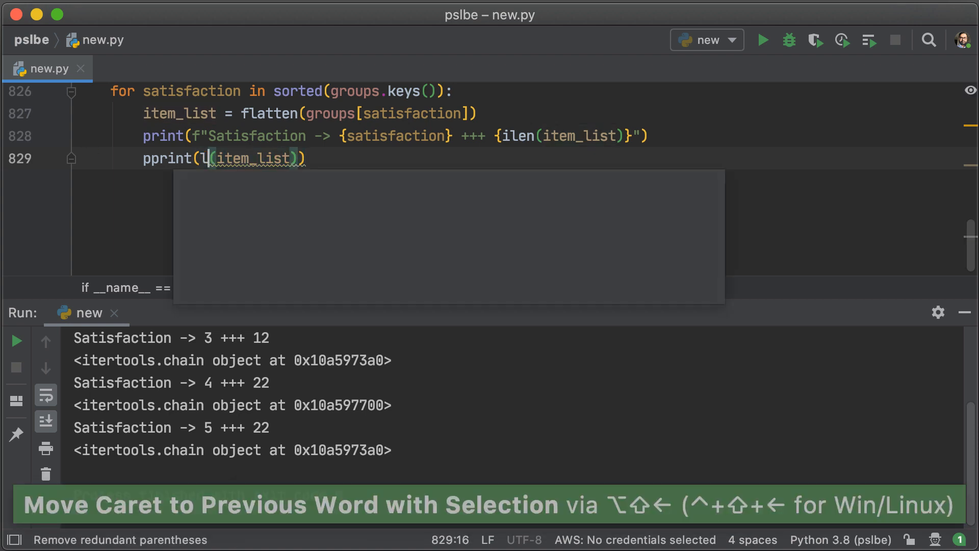
Step: Try pprint of list(item_list), then switch back to groups[satisfaction] so records show again
text(ist)
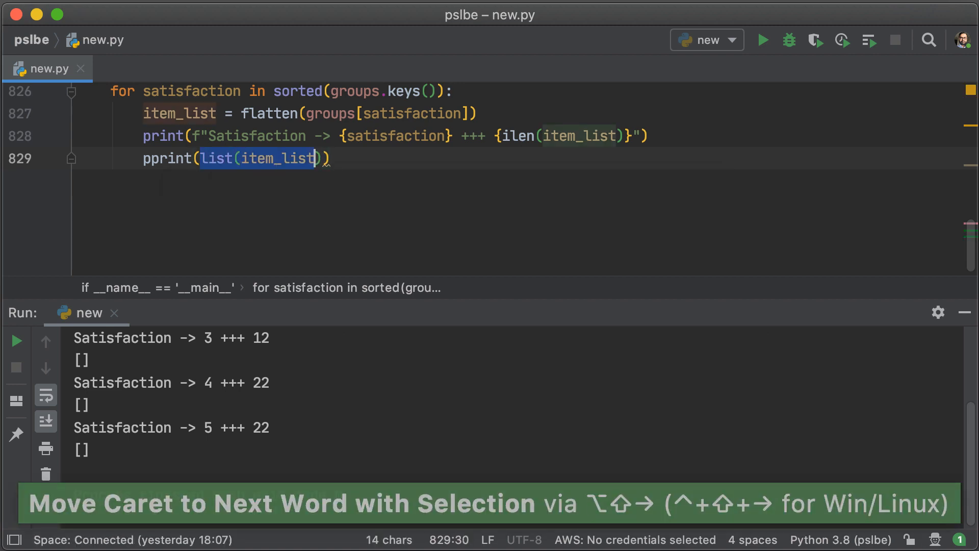
text(groups[satisfaction)
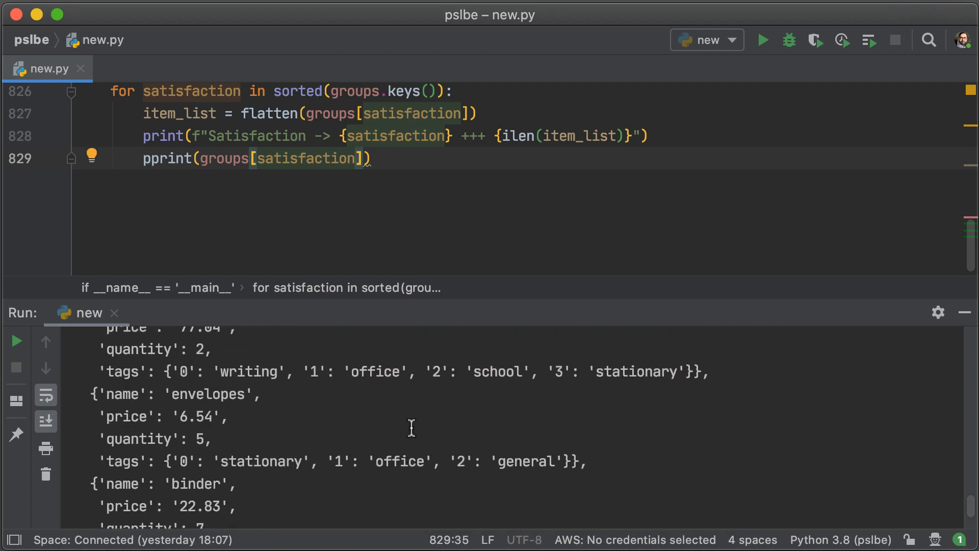
scroll(down, 3)
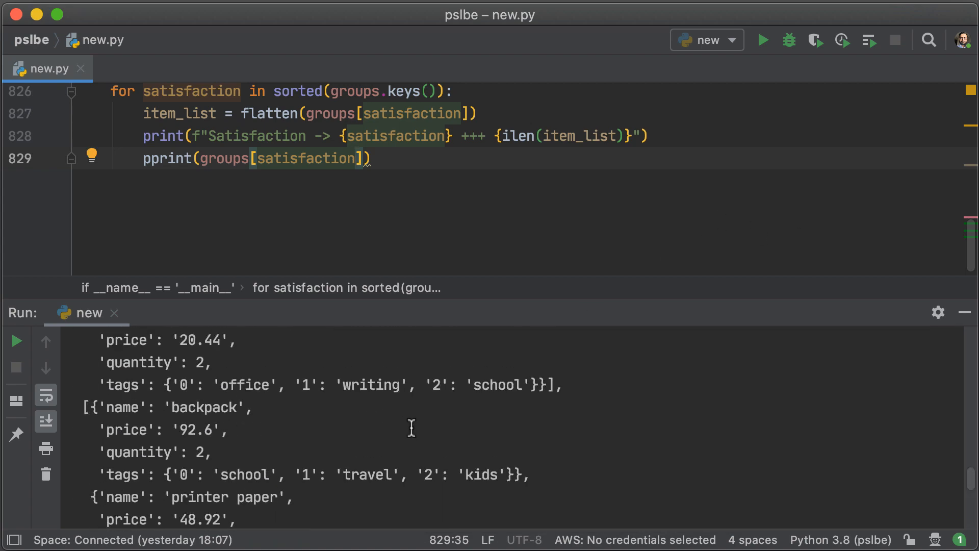
scroll(down, 3)
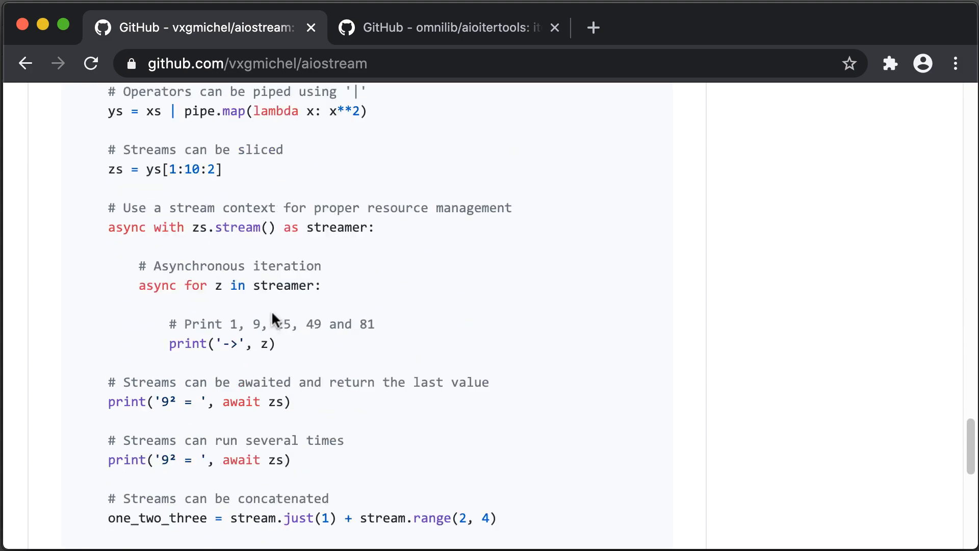
Step: Leave the aiostream README for the aioitertools repository and read down to its License section
scroll(down, 3)
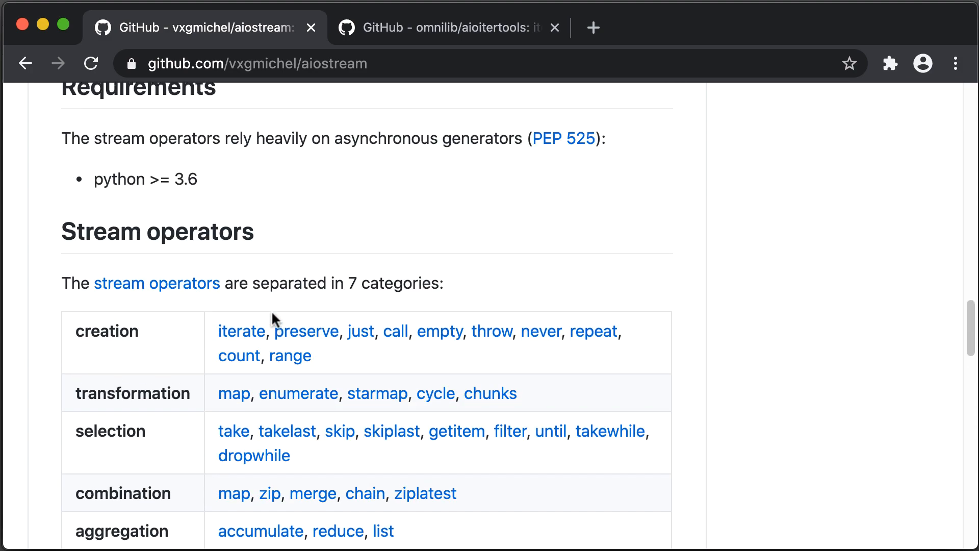
scroll(up, 3)
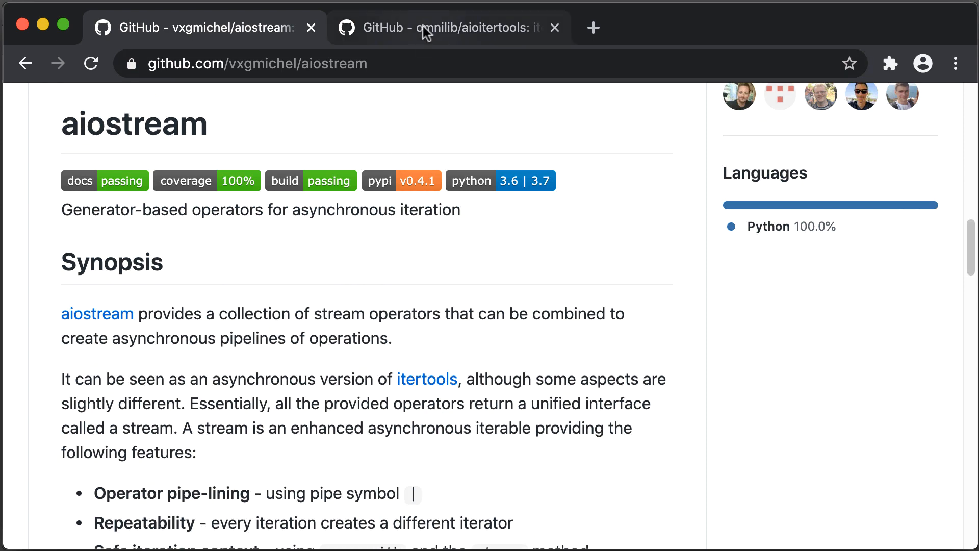
click(438, 26)
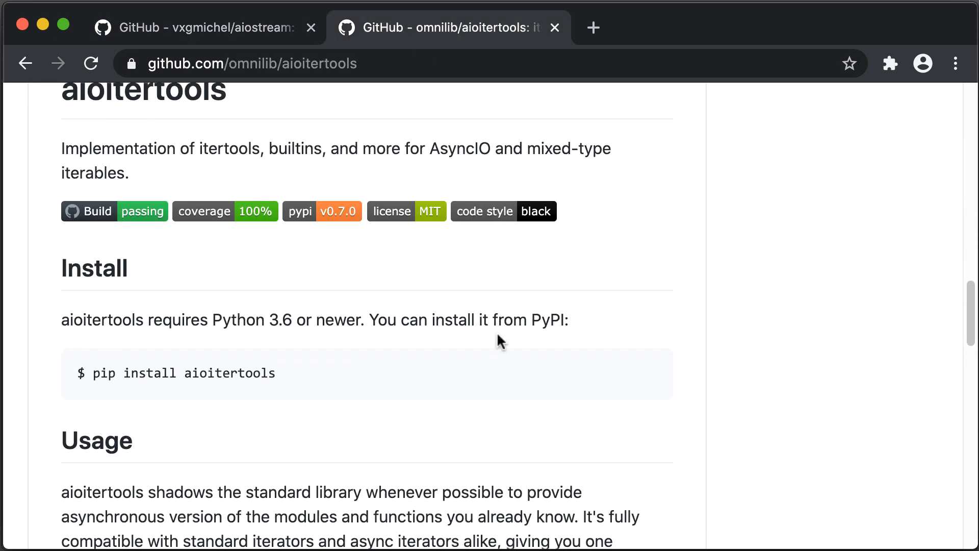
scroll(down, 3)
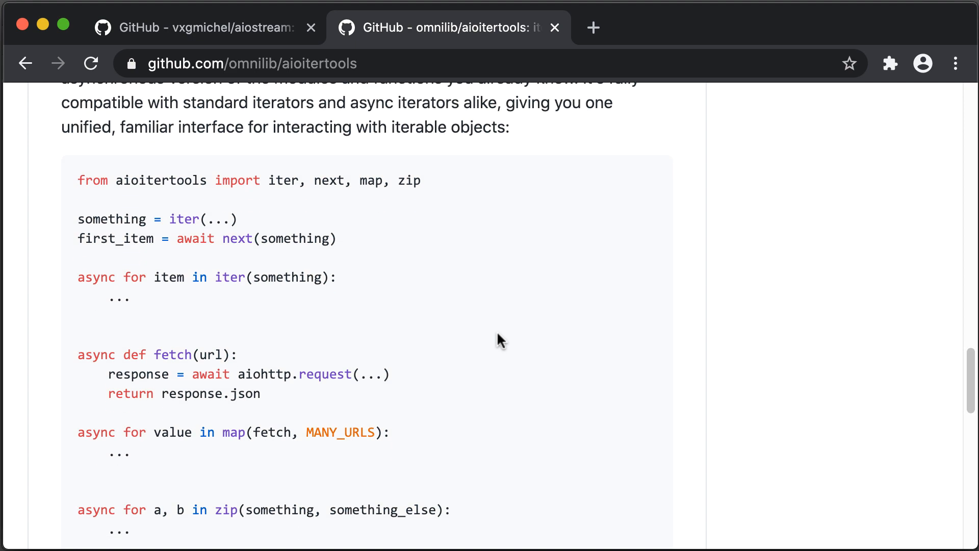
scroll(down, 3)
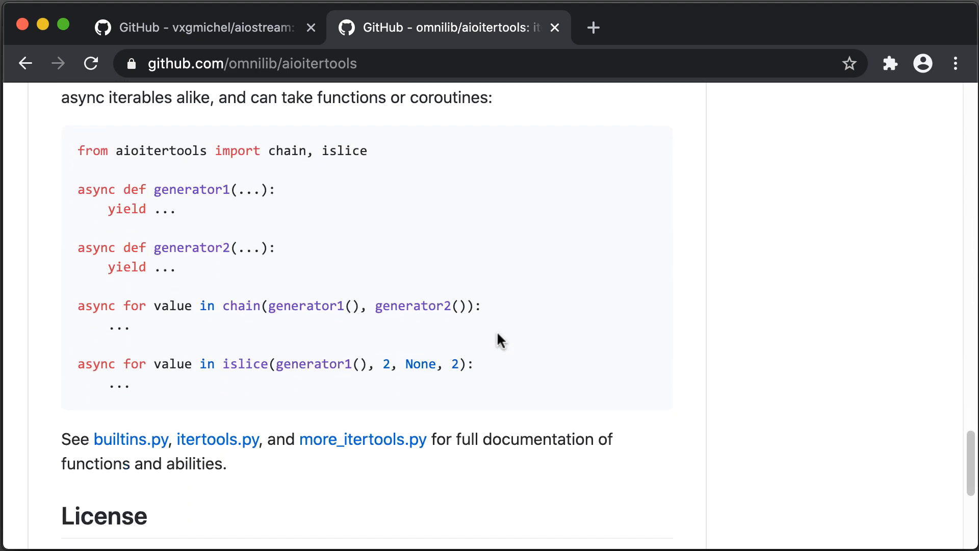
scroll(down, 3)
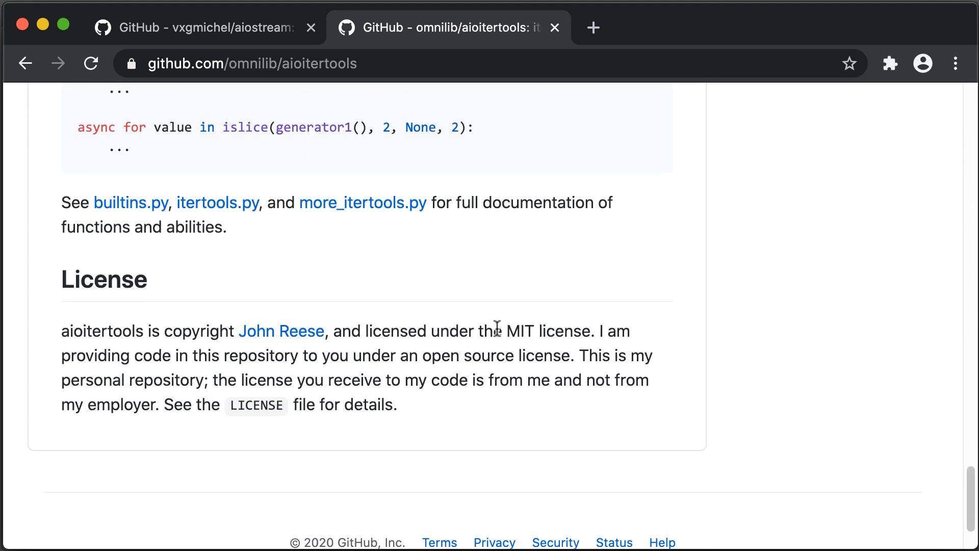